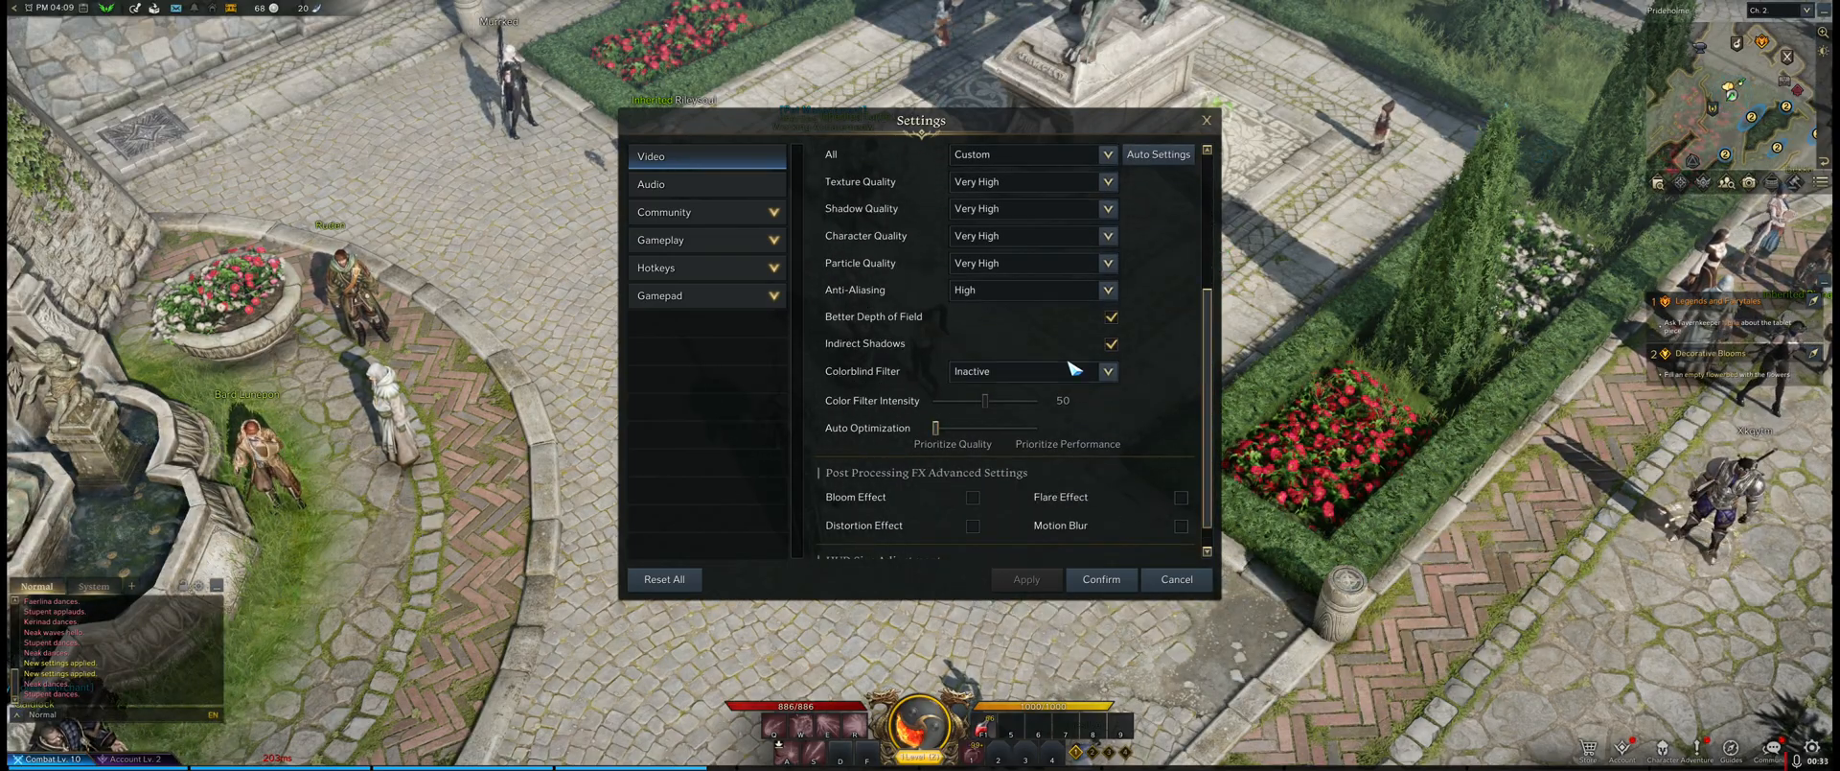
- Set Lost Ark's anti-aliasing to Inactive, then view the screen mode options
click(1107, 290)
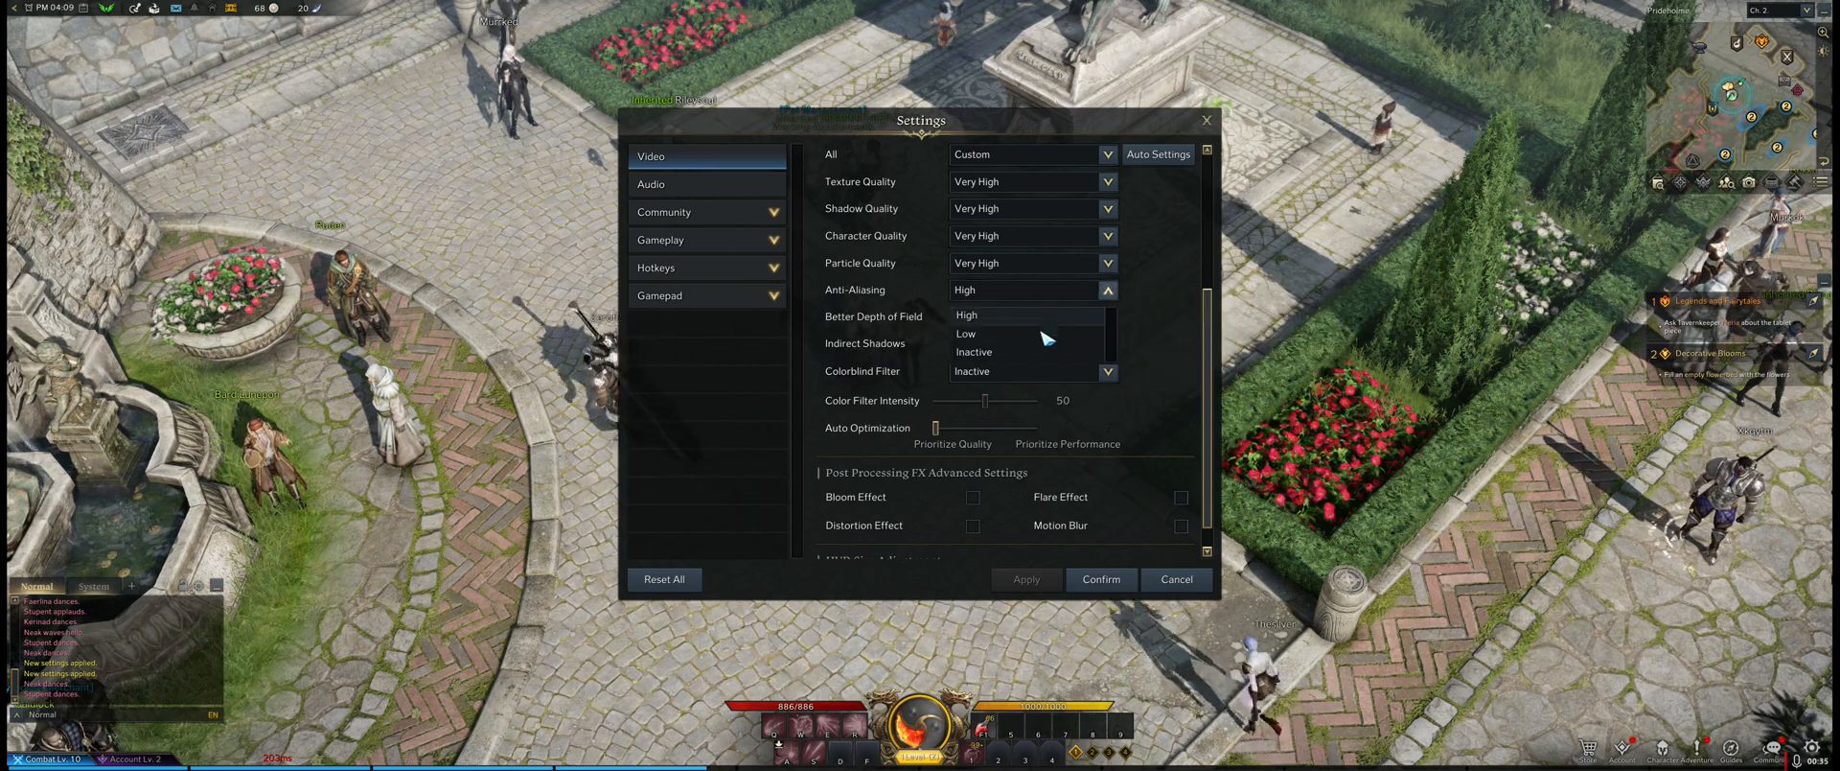
click(972, 352)
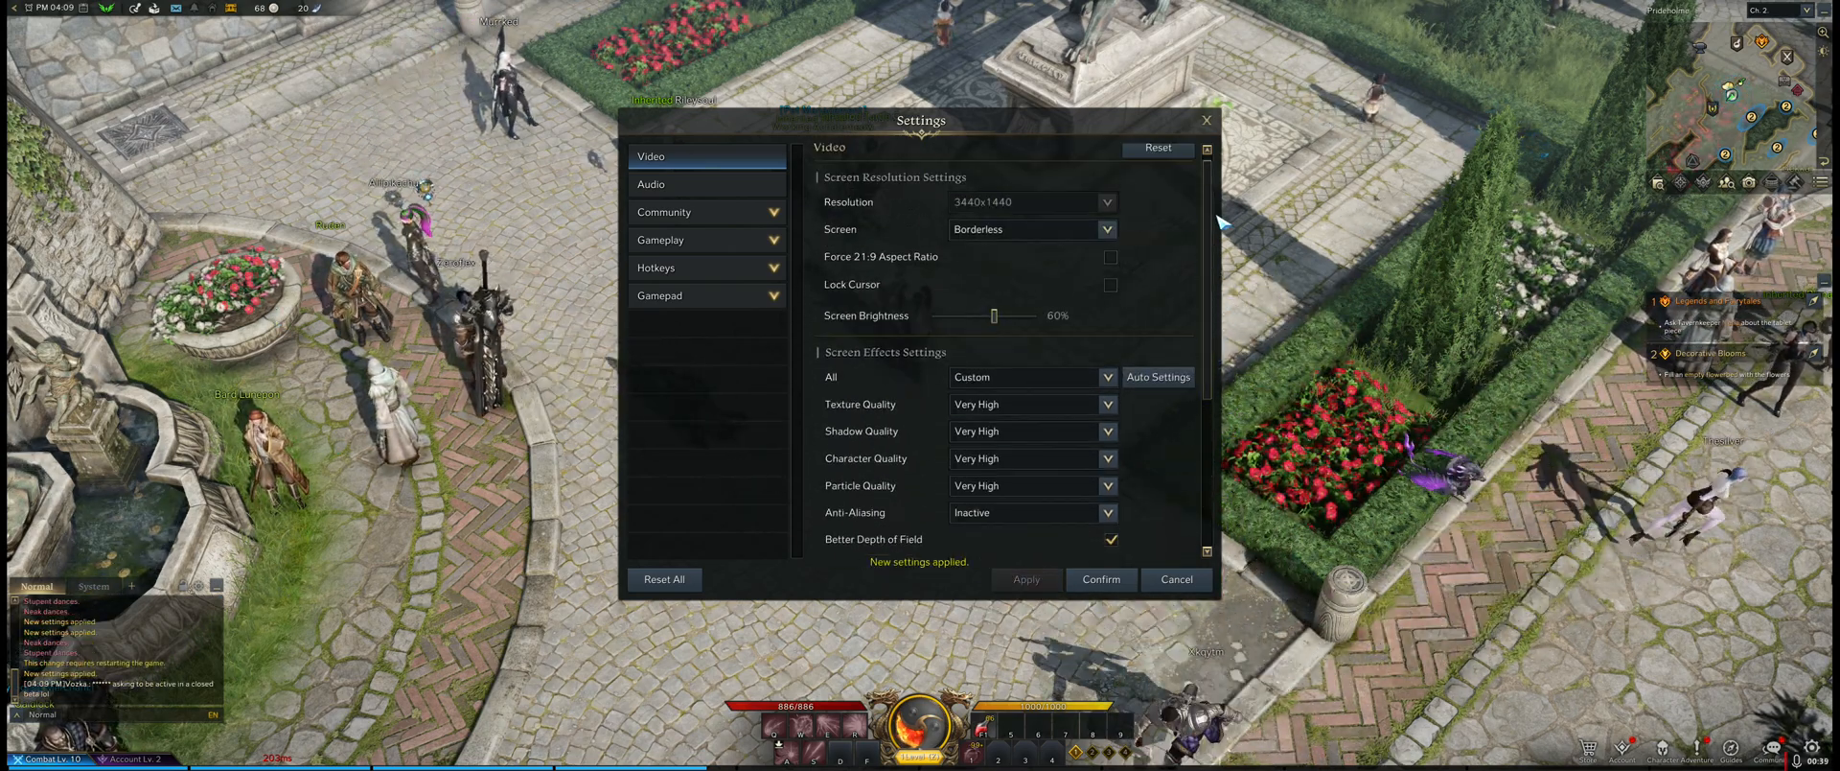
click(1034, 230)
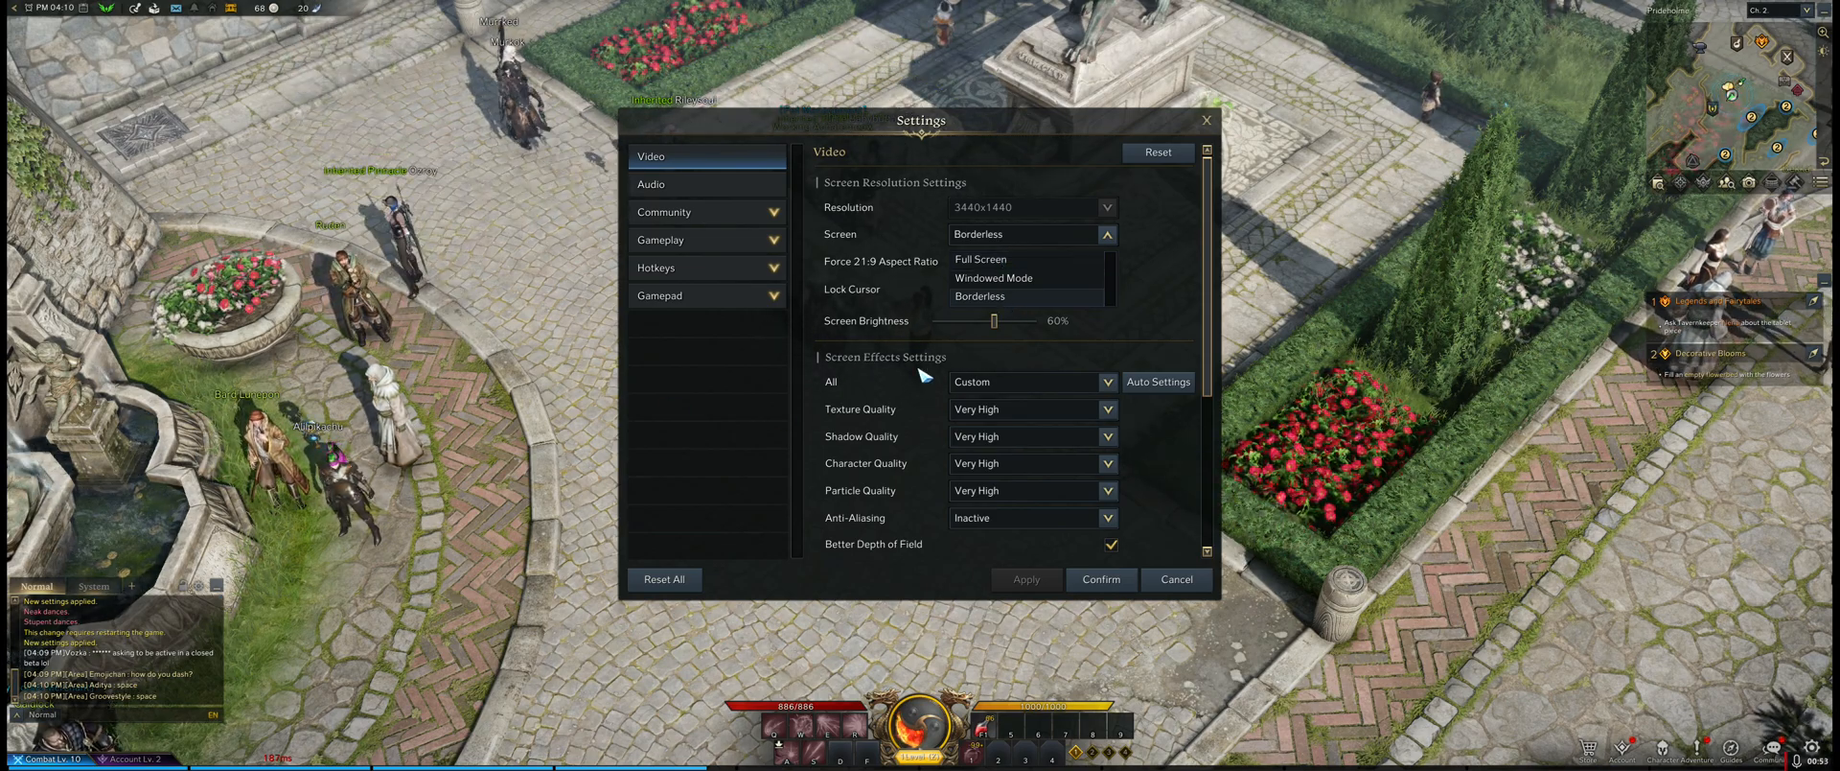
- Keep Borderless mode, uncheck Better Depth of Field, and apply the change
click(1001, 296)
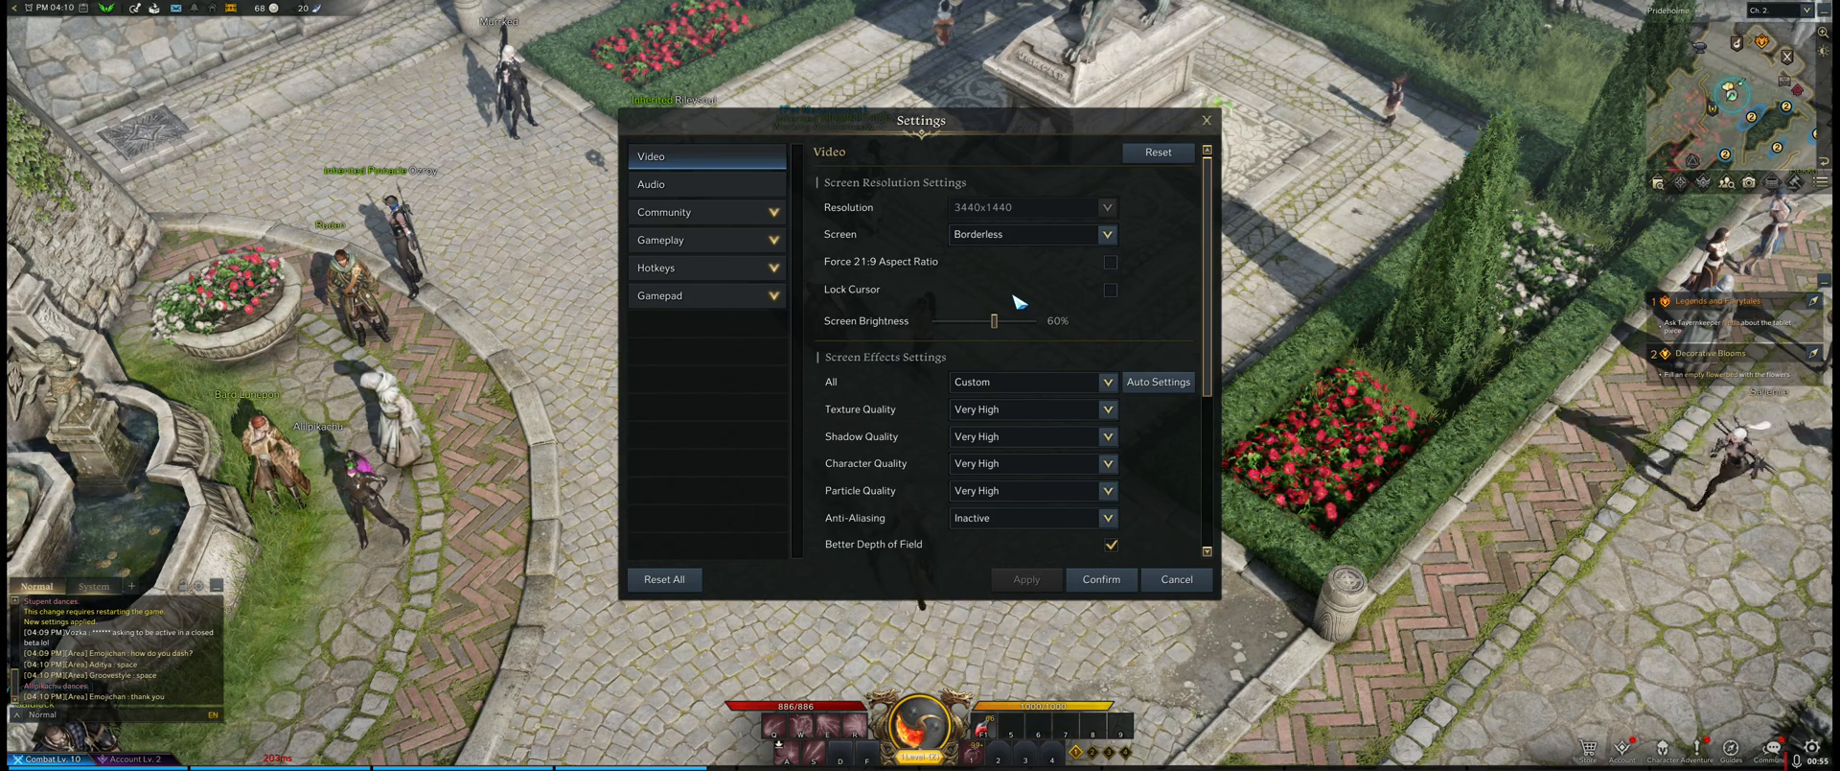
scroll(down, 3)
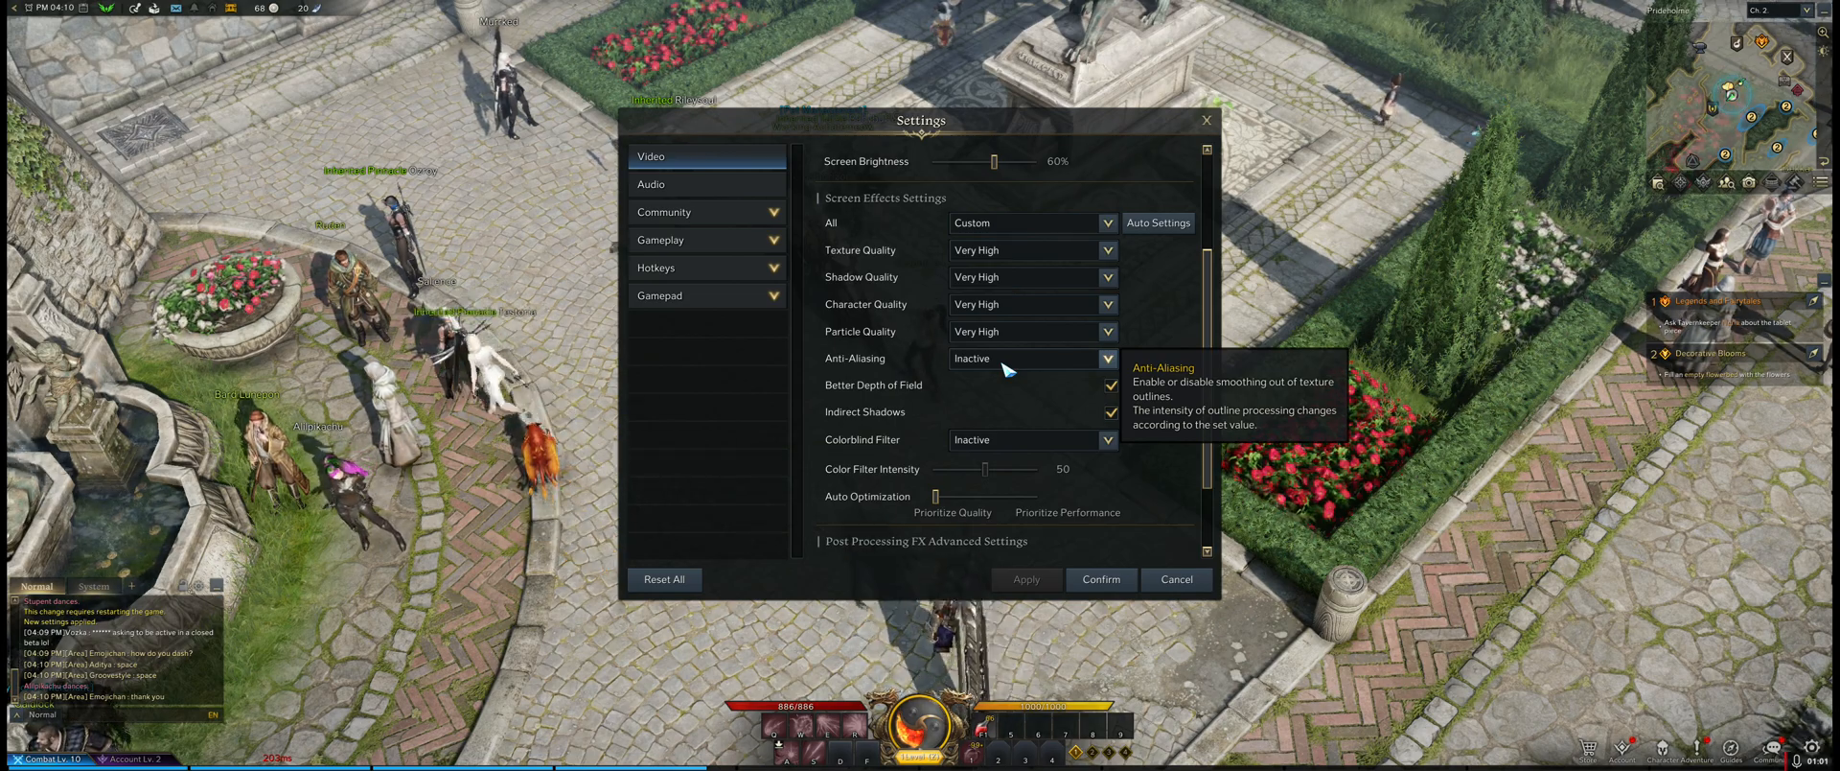
scroll(down, 3)
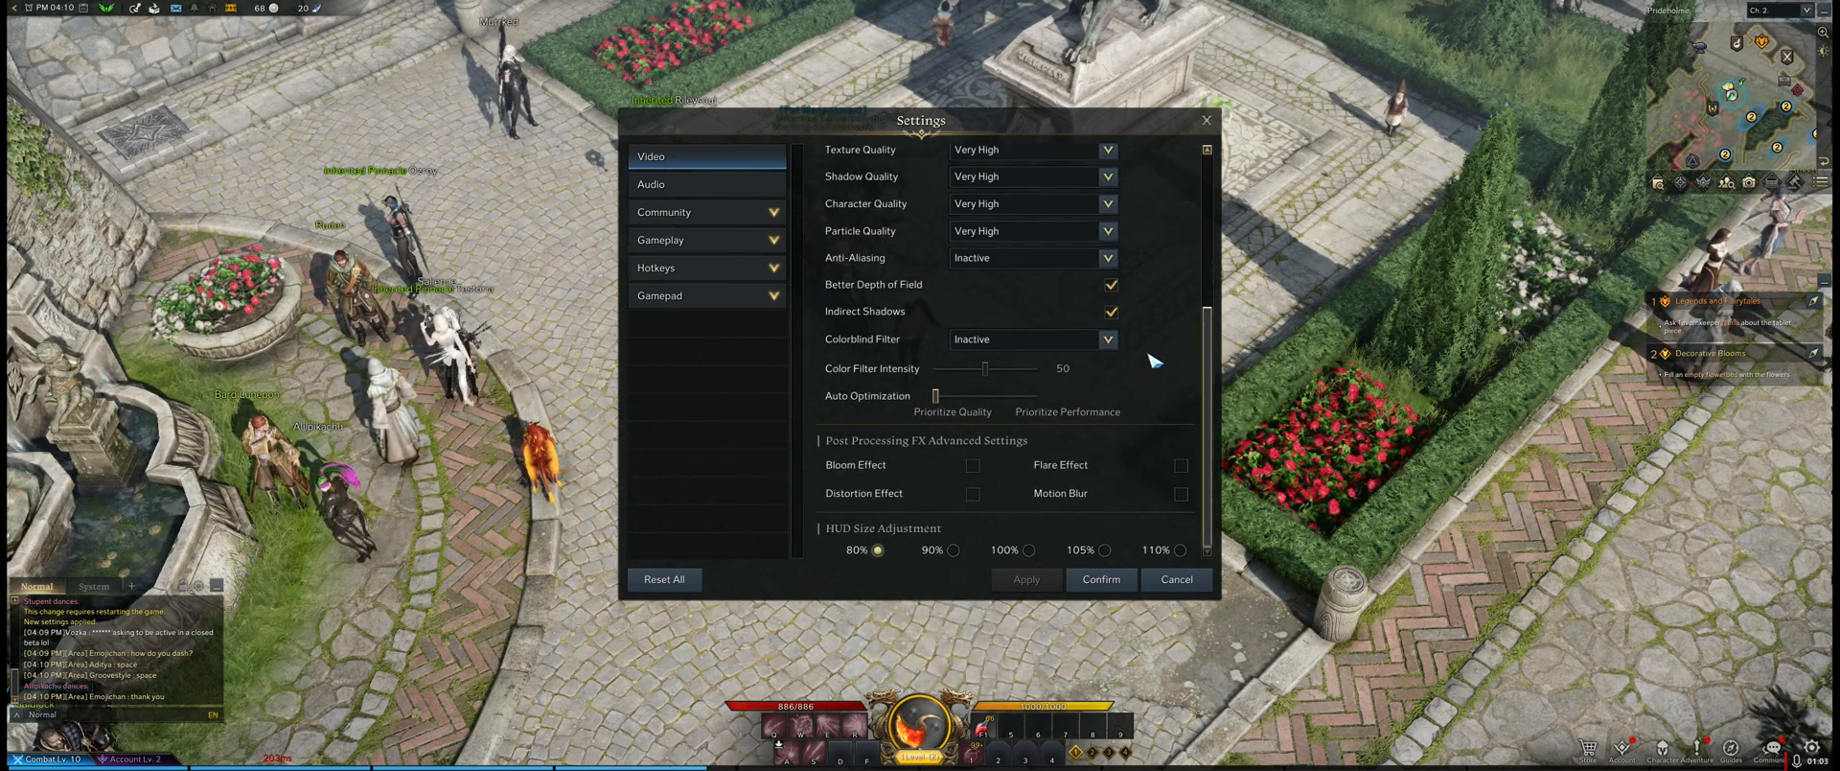
mouse_move(1109, 283)
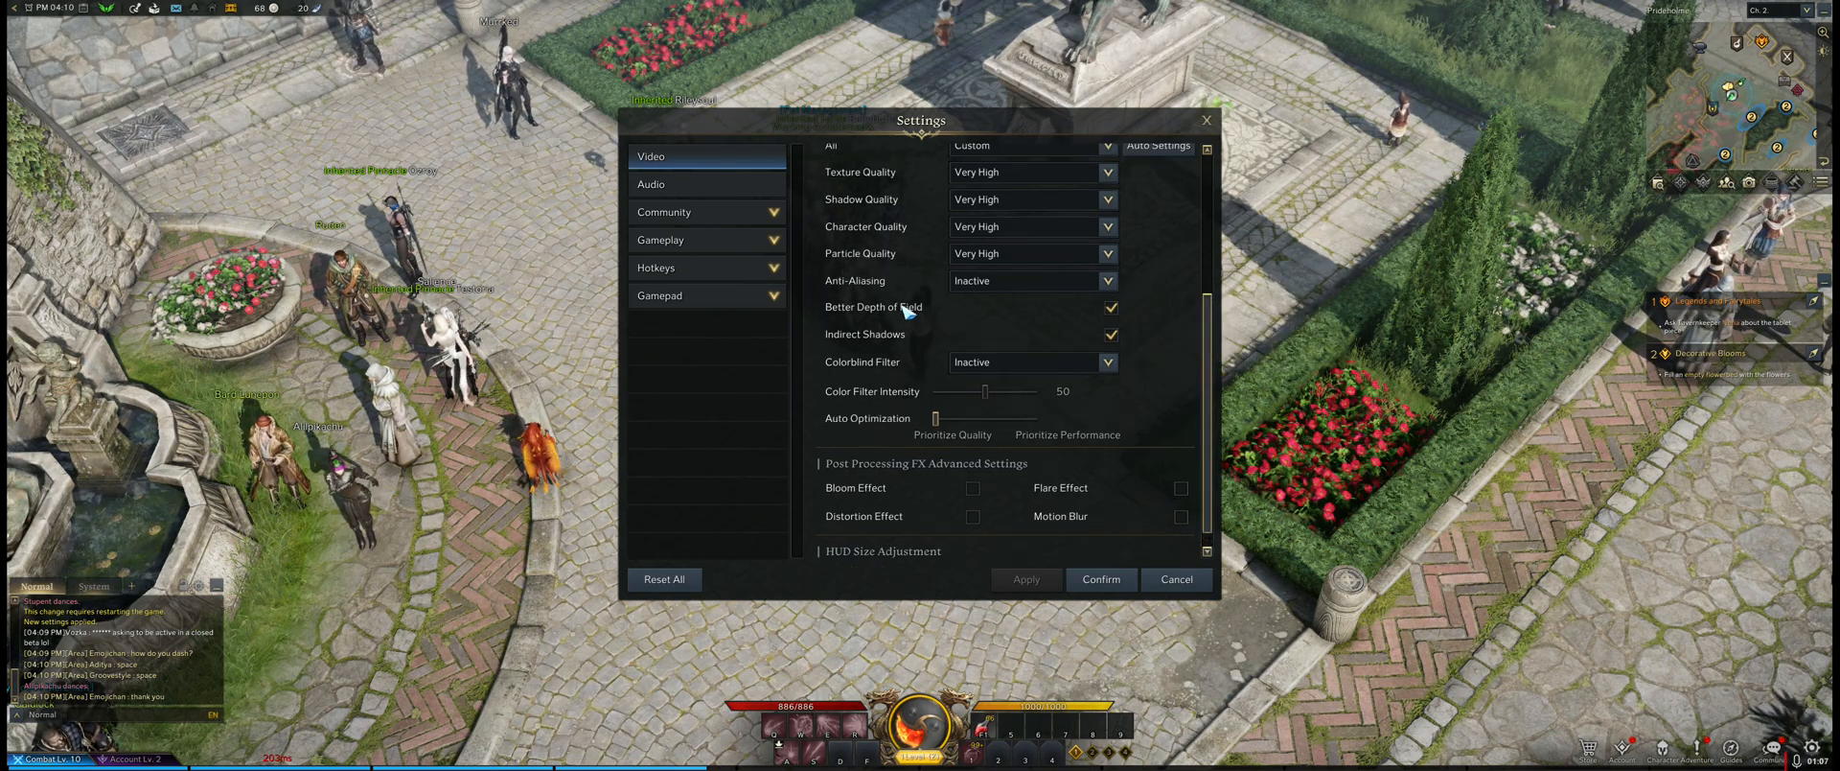
click(1109, 306)
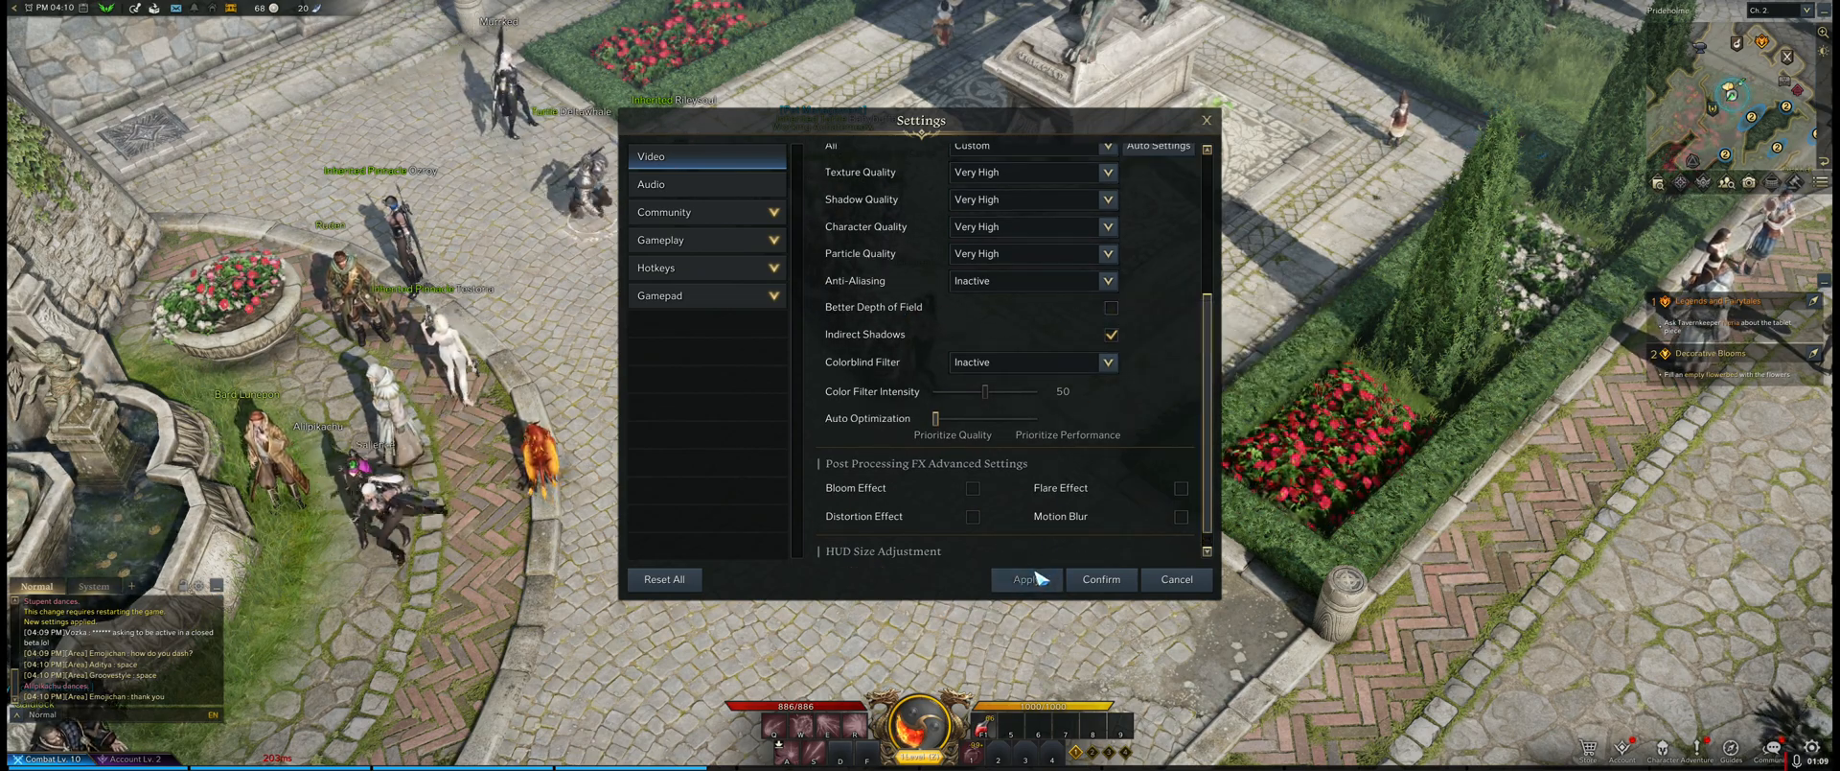
click(1024, 578)
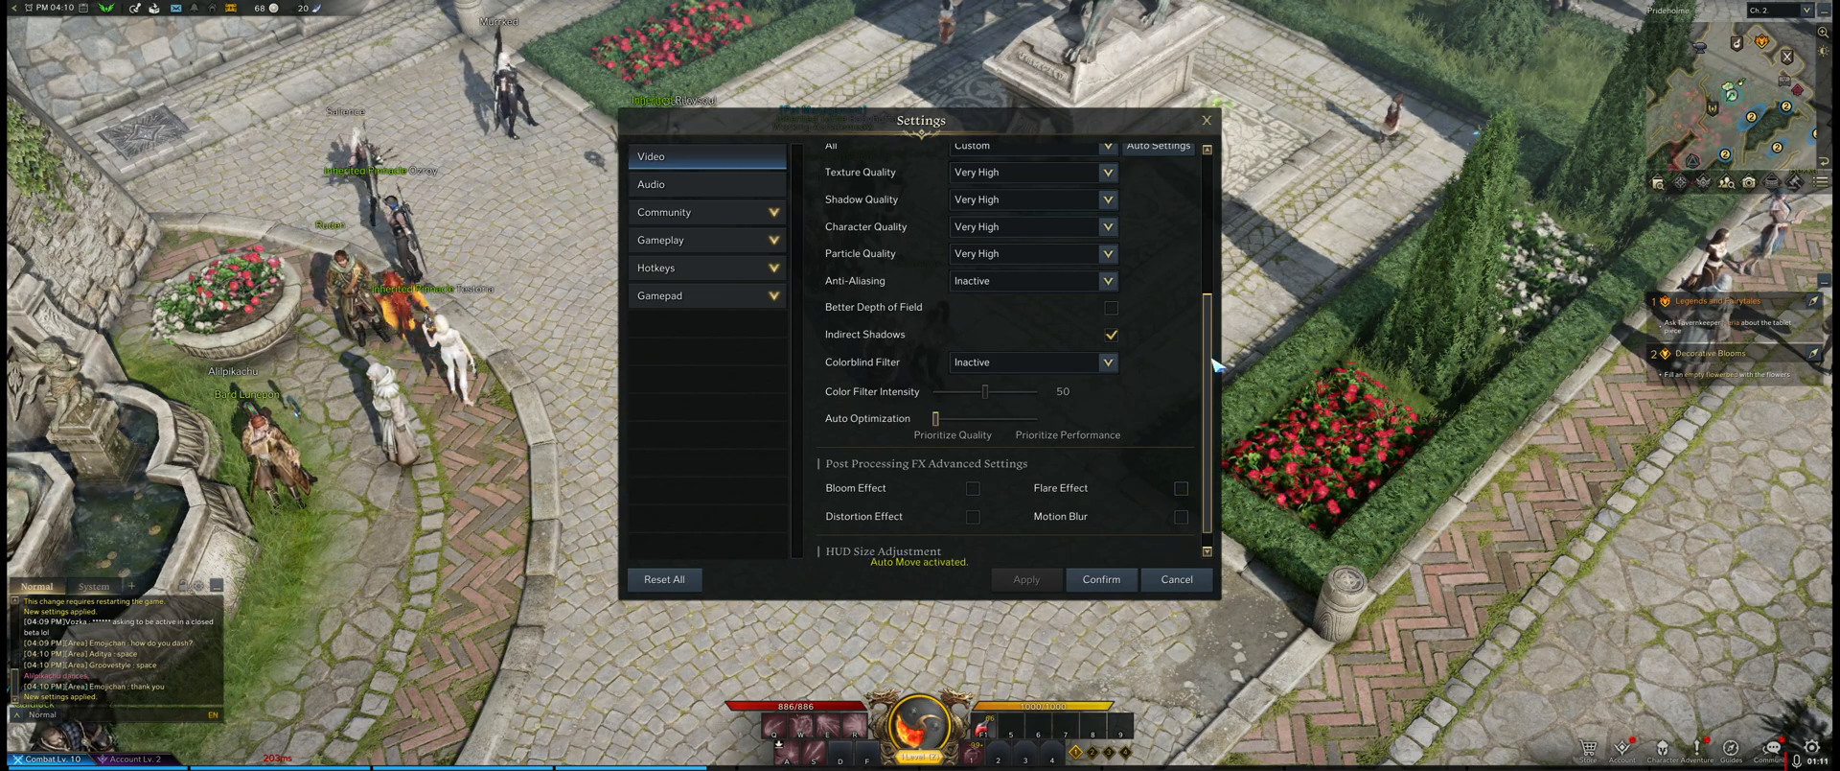
click(1109, 335)
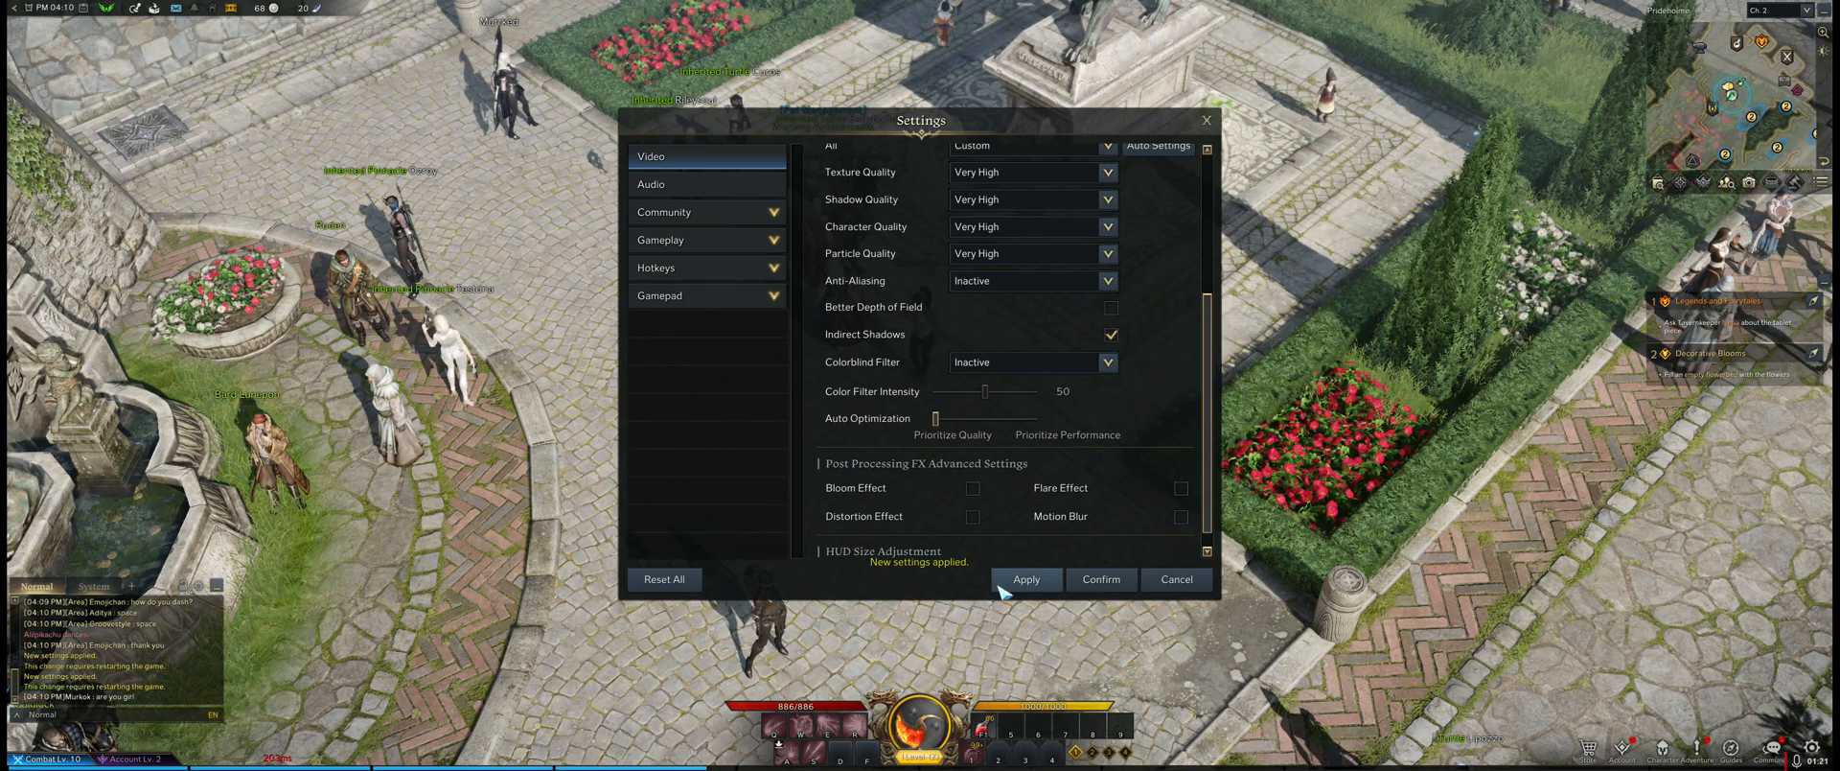
click(1025, 577)
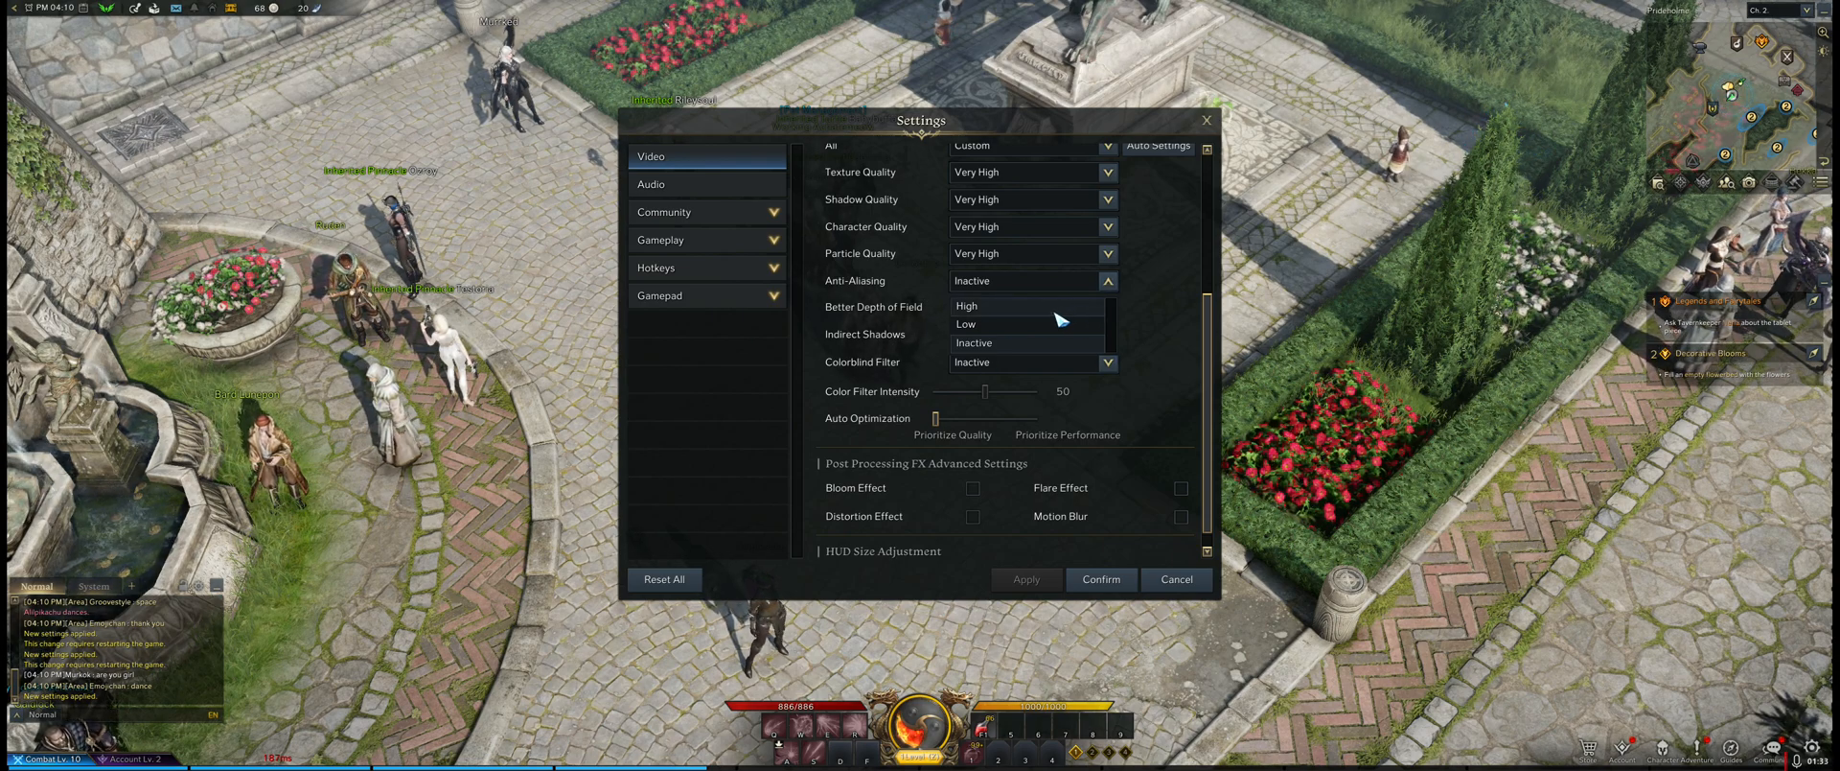
click(967, 305)
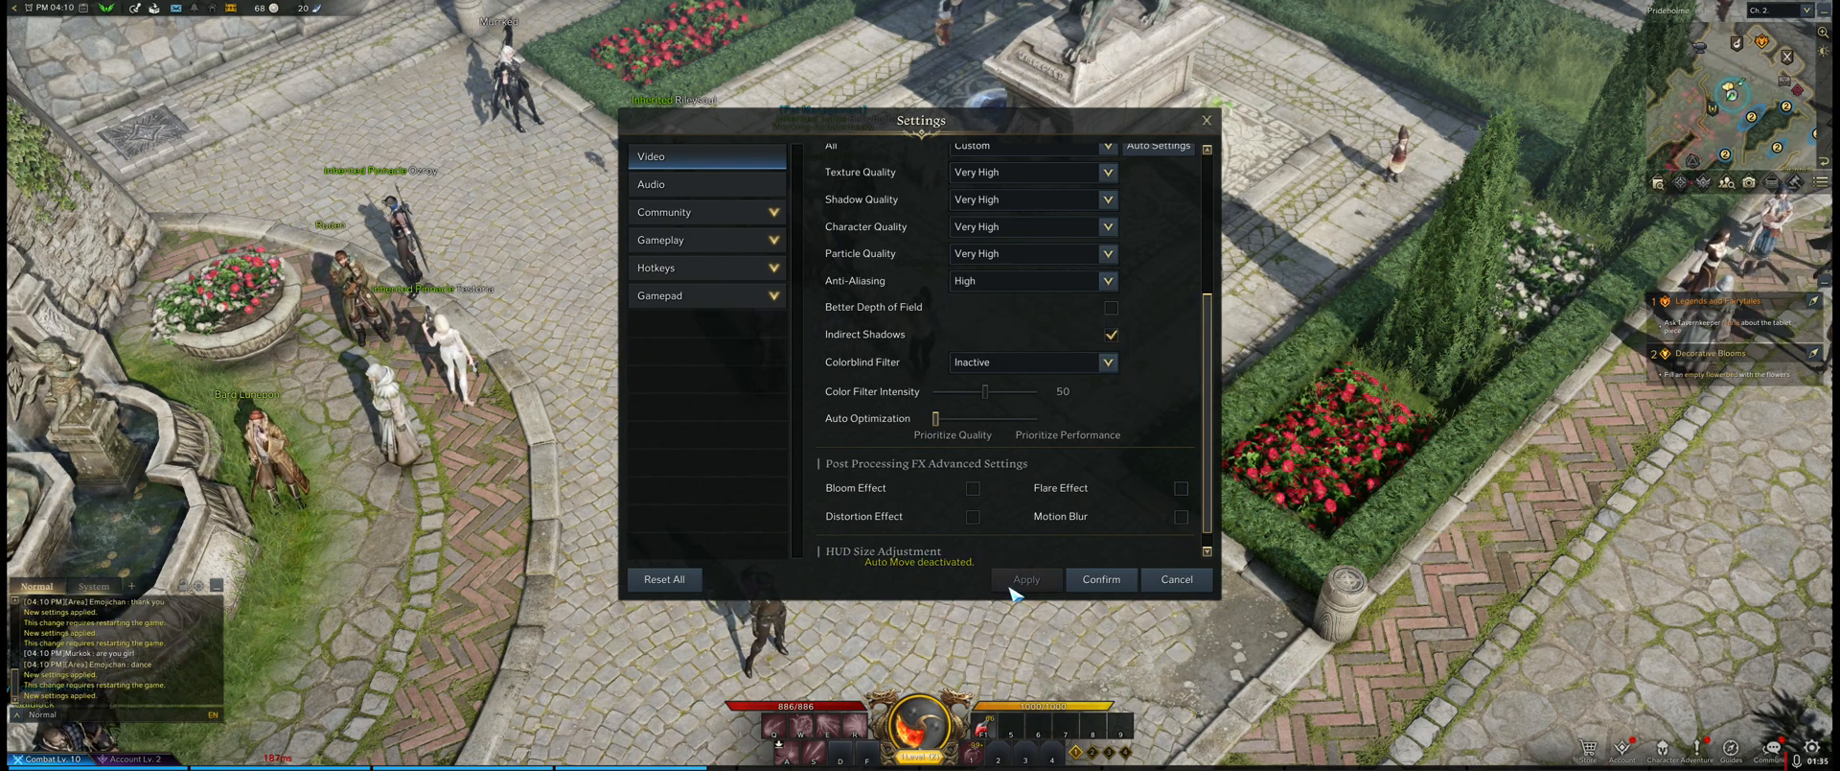
click(1103, 280)
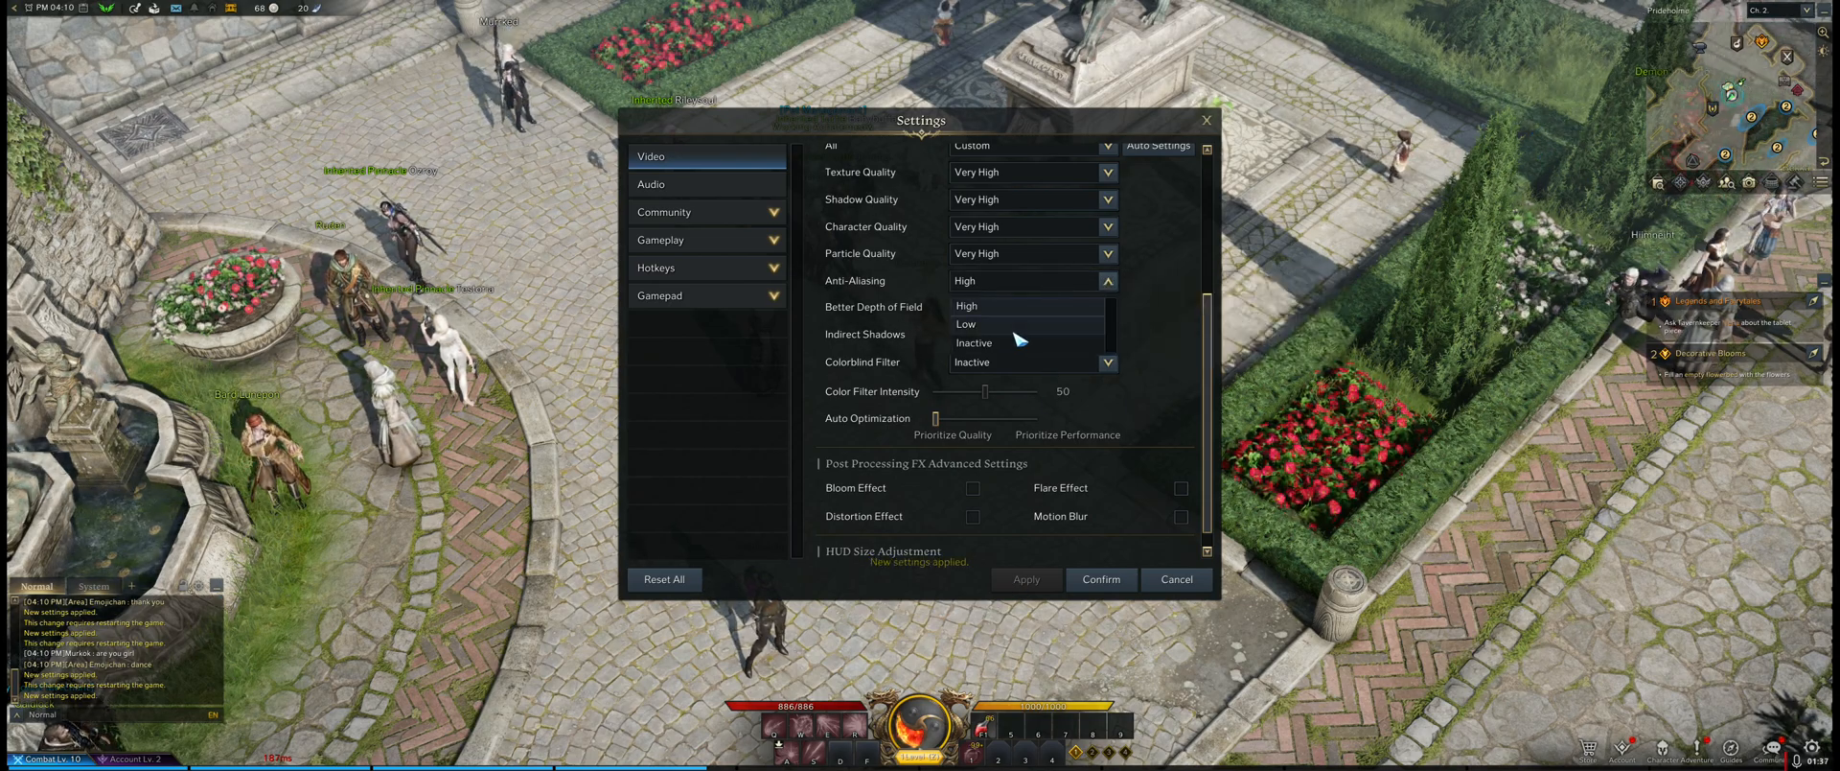
click(974, 343)
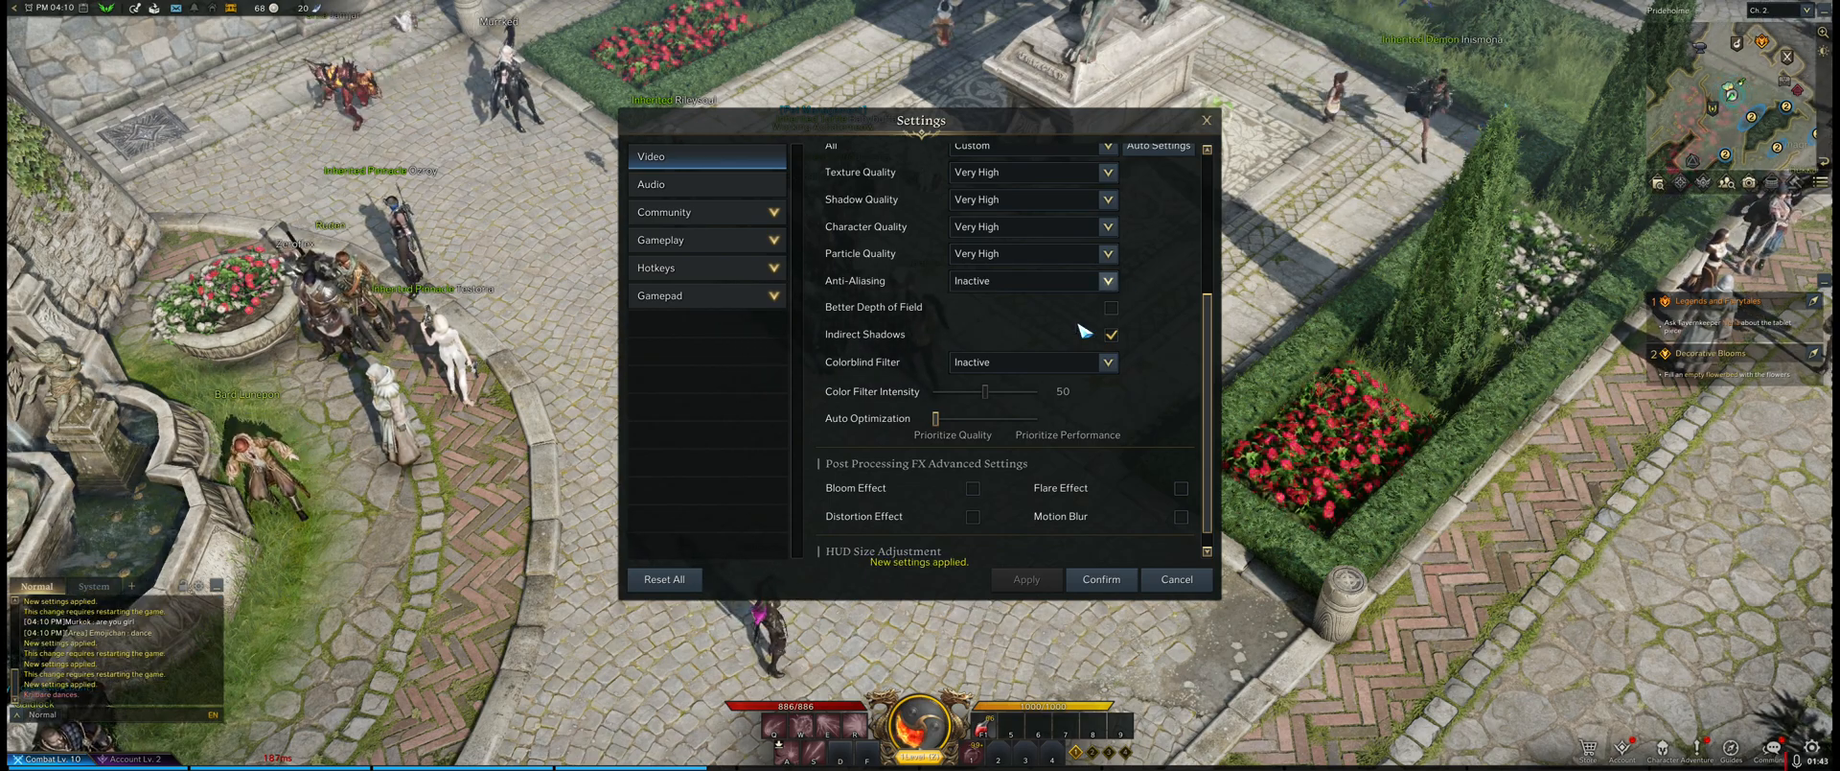
click(1104, 280)
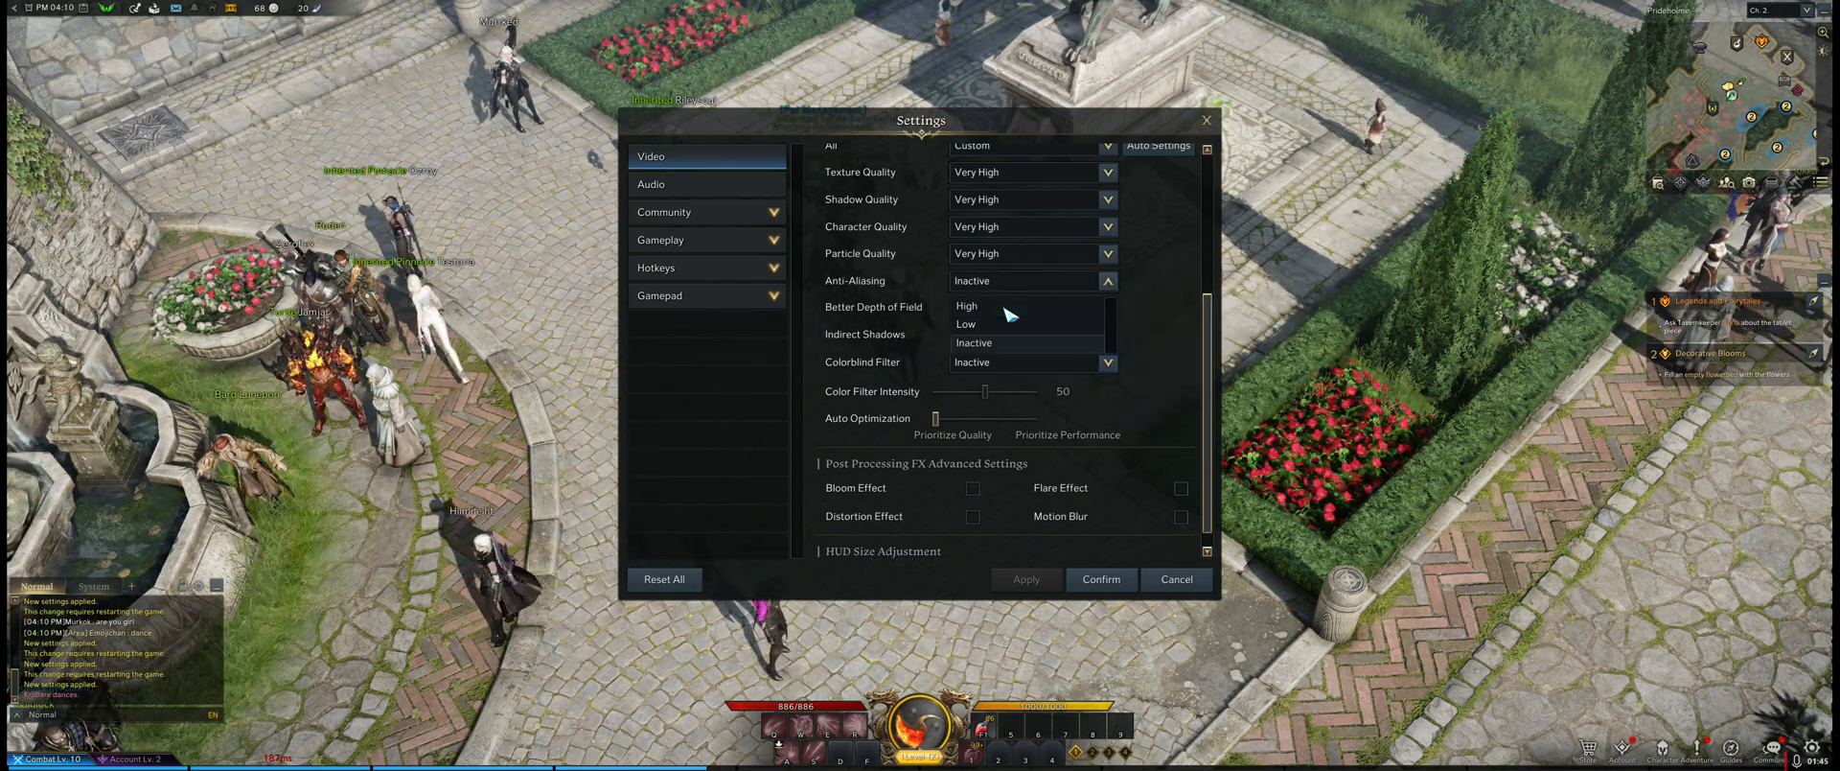
click(967, 305)
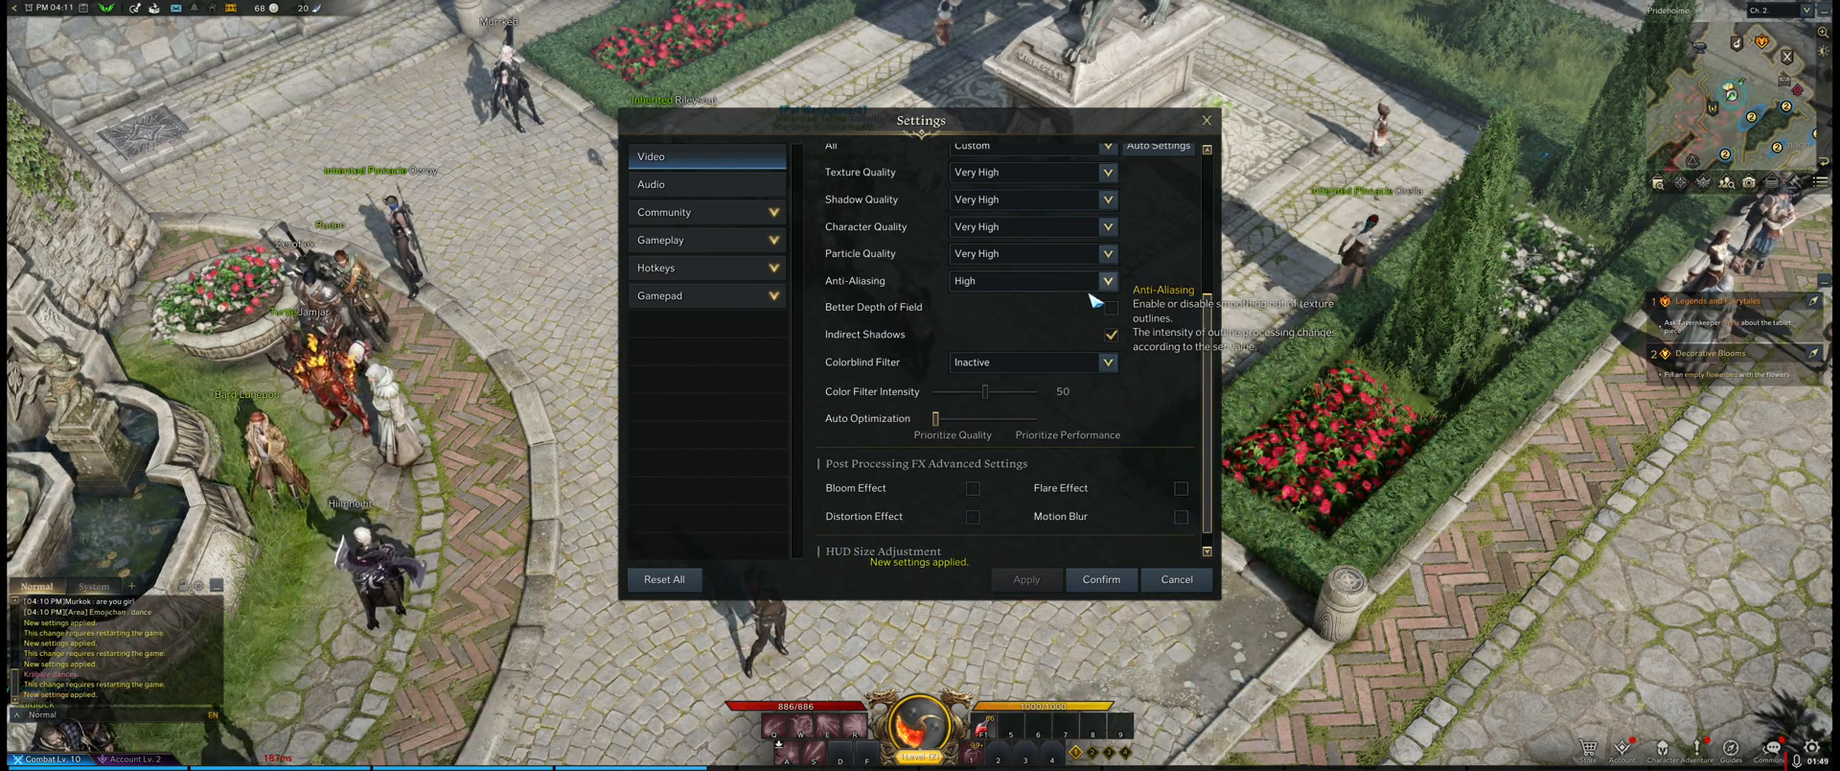
click(1031, 280)
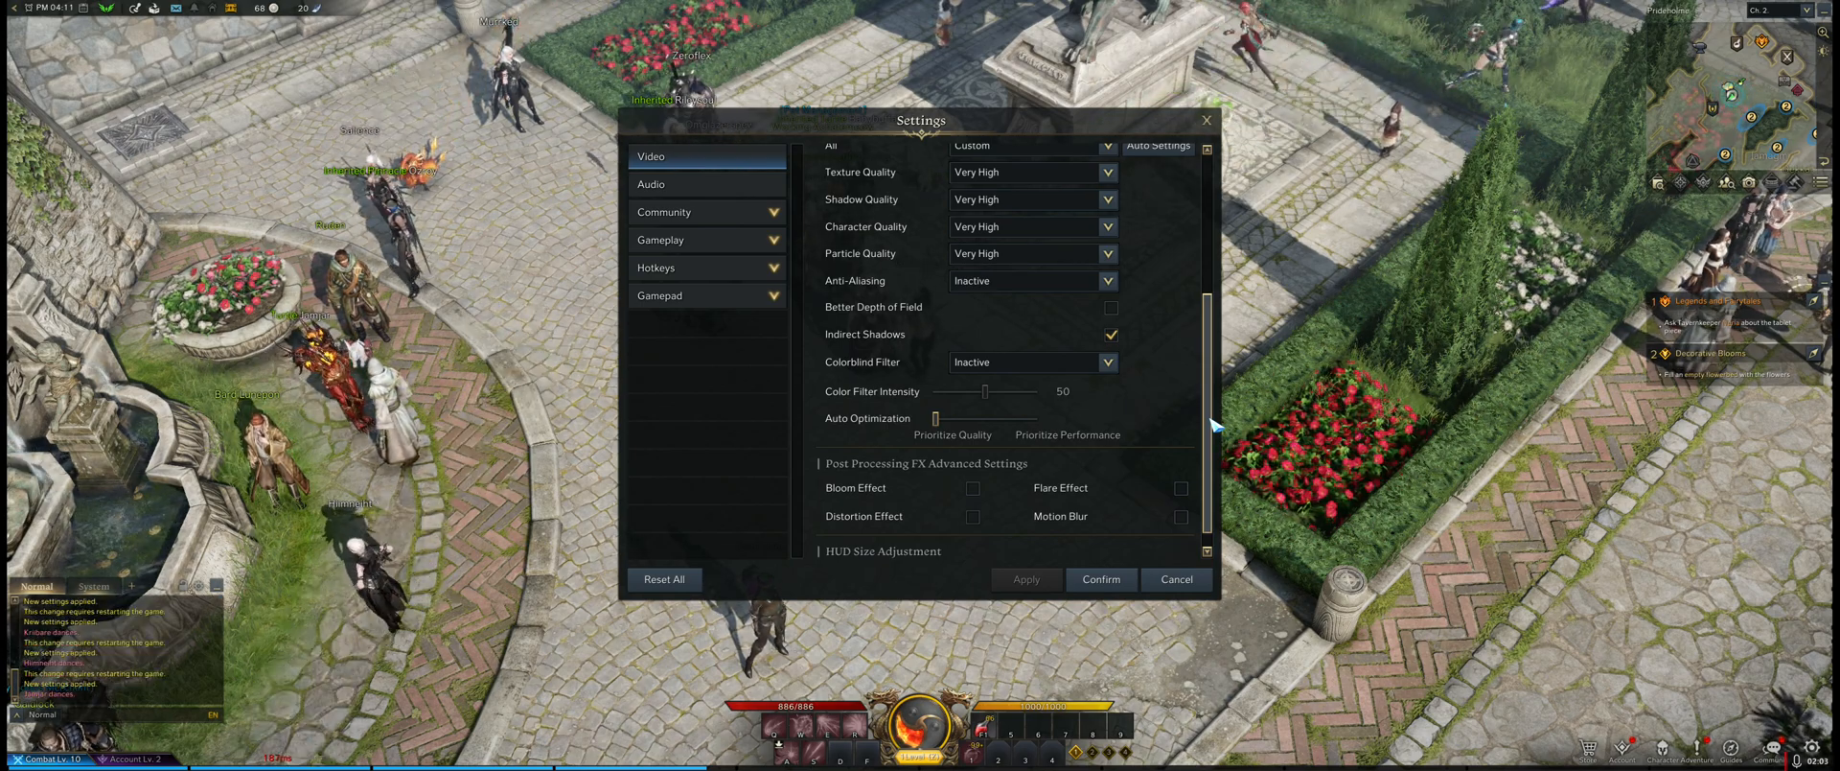
- Zoom the camera in on the character, then leave Lost Ark for the desktop
scroll(down, 3)
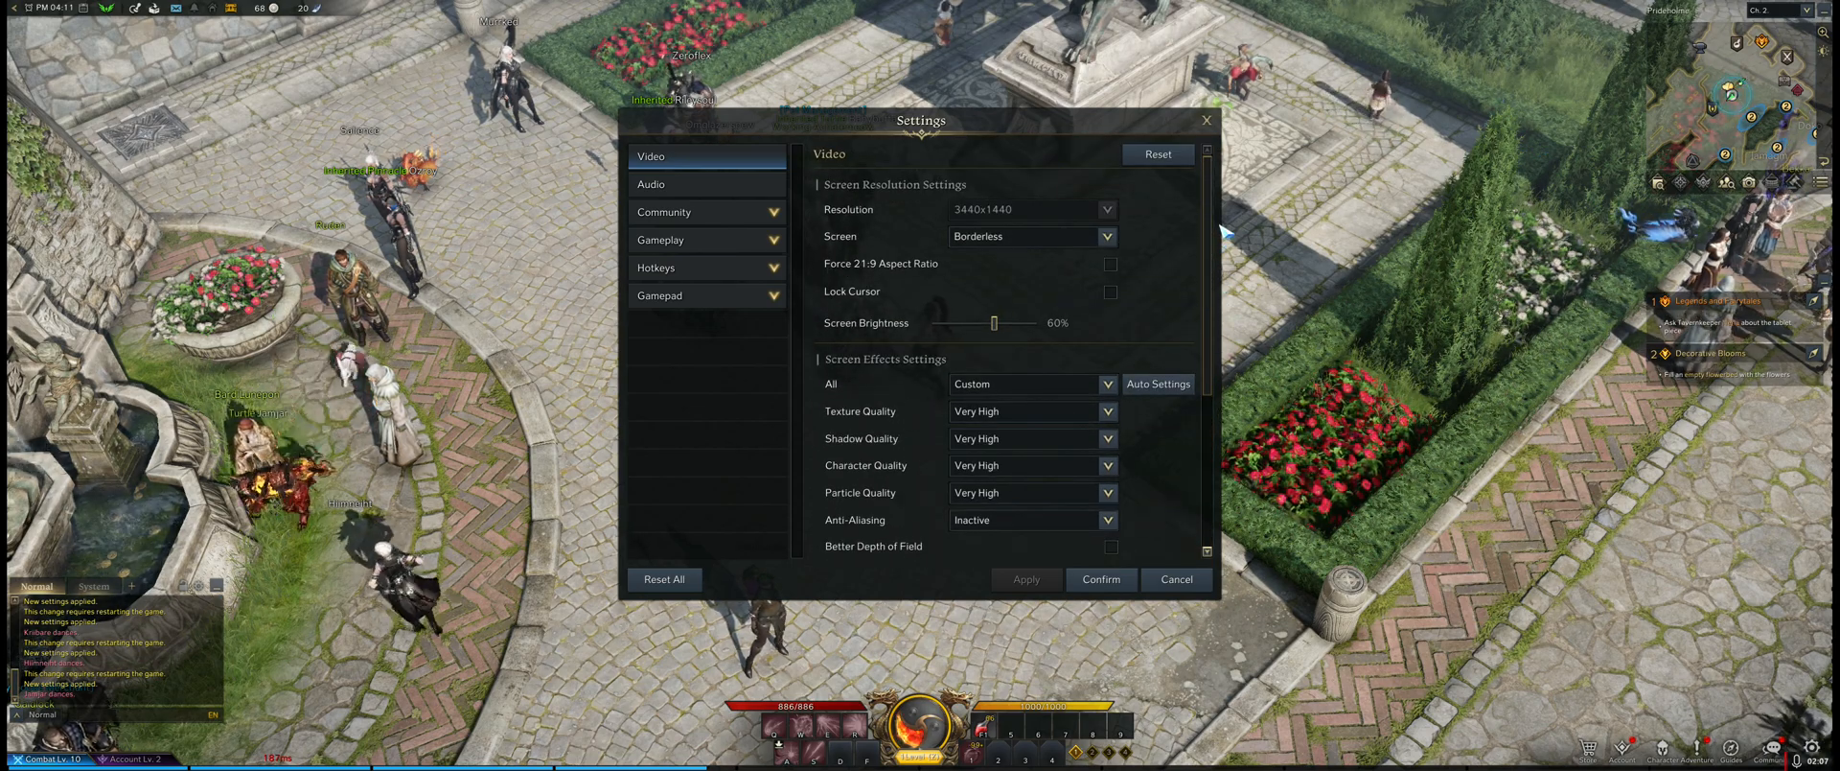
scroll(down, 3)
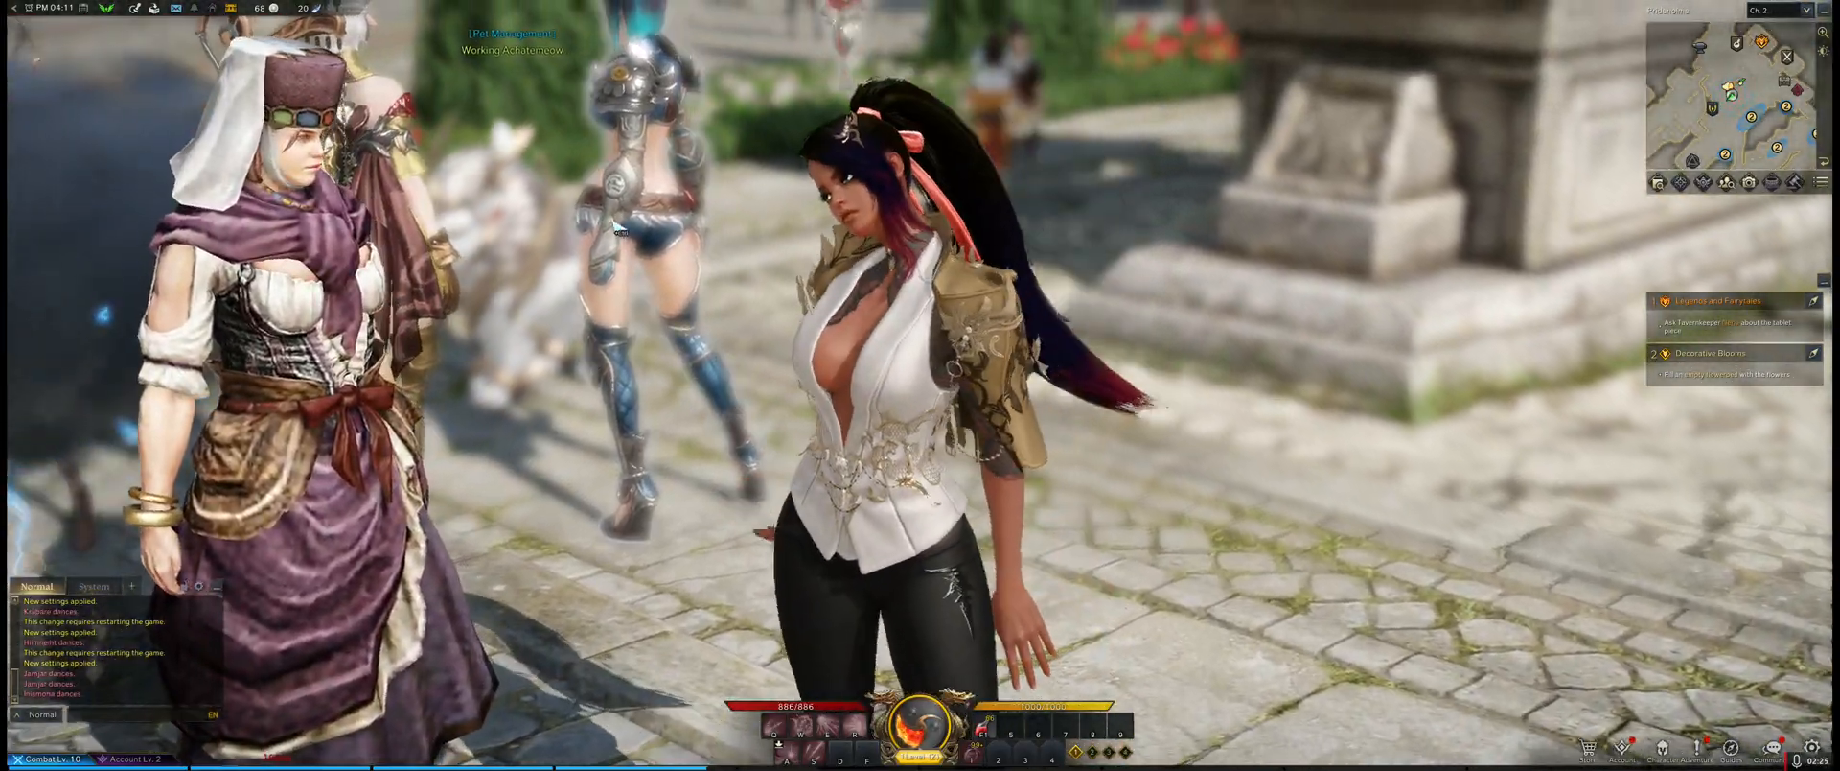
scroll(down, 3)
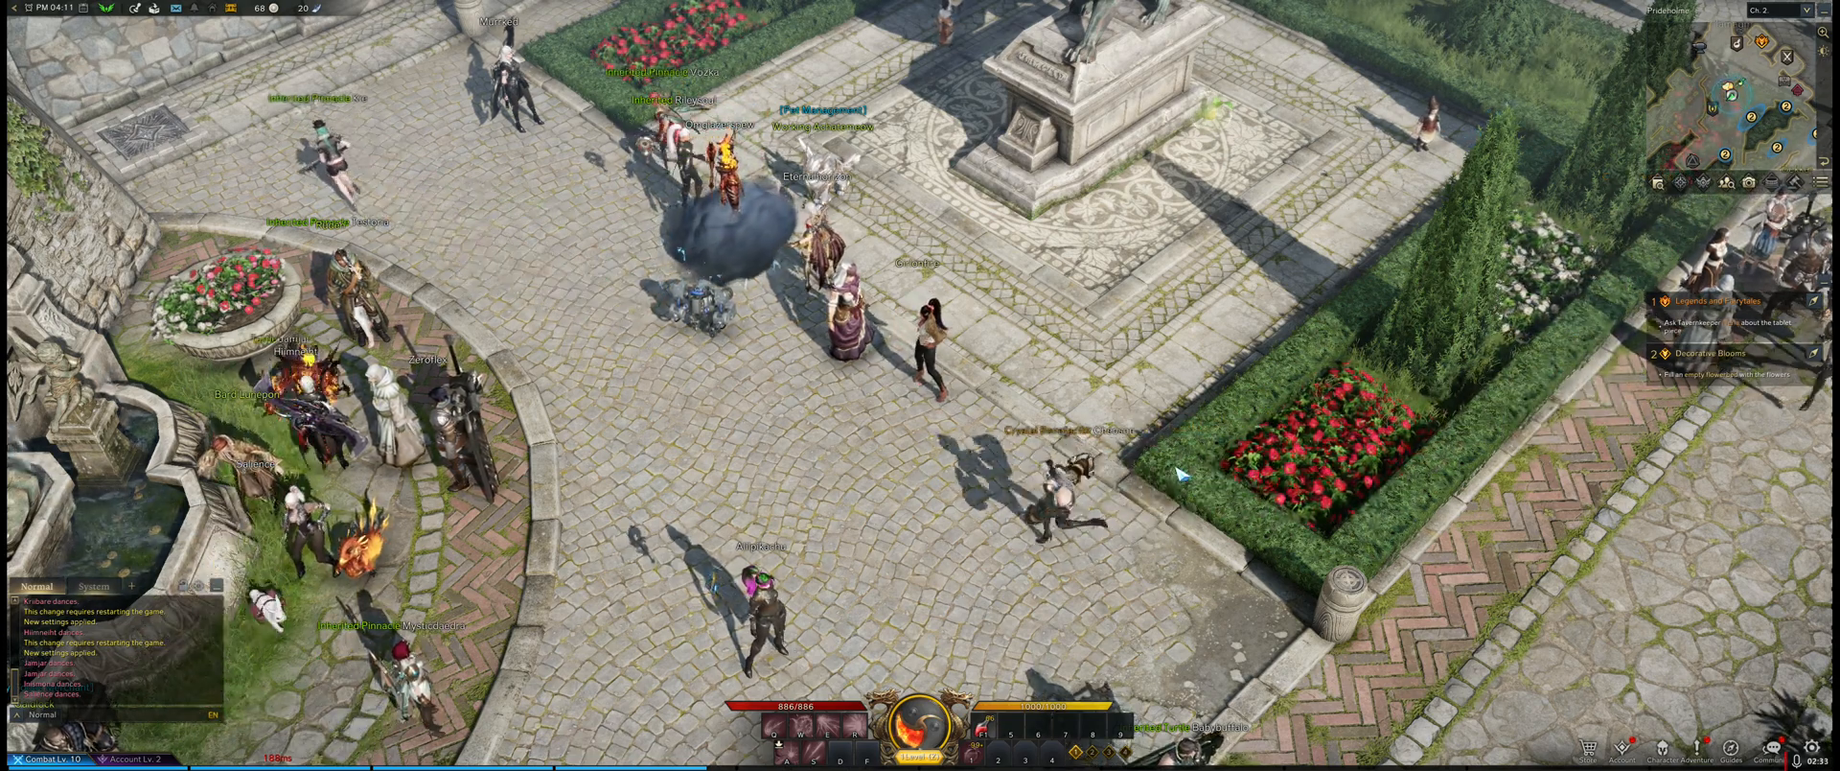
key(Escape)
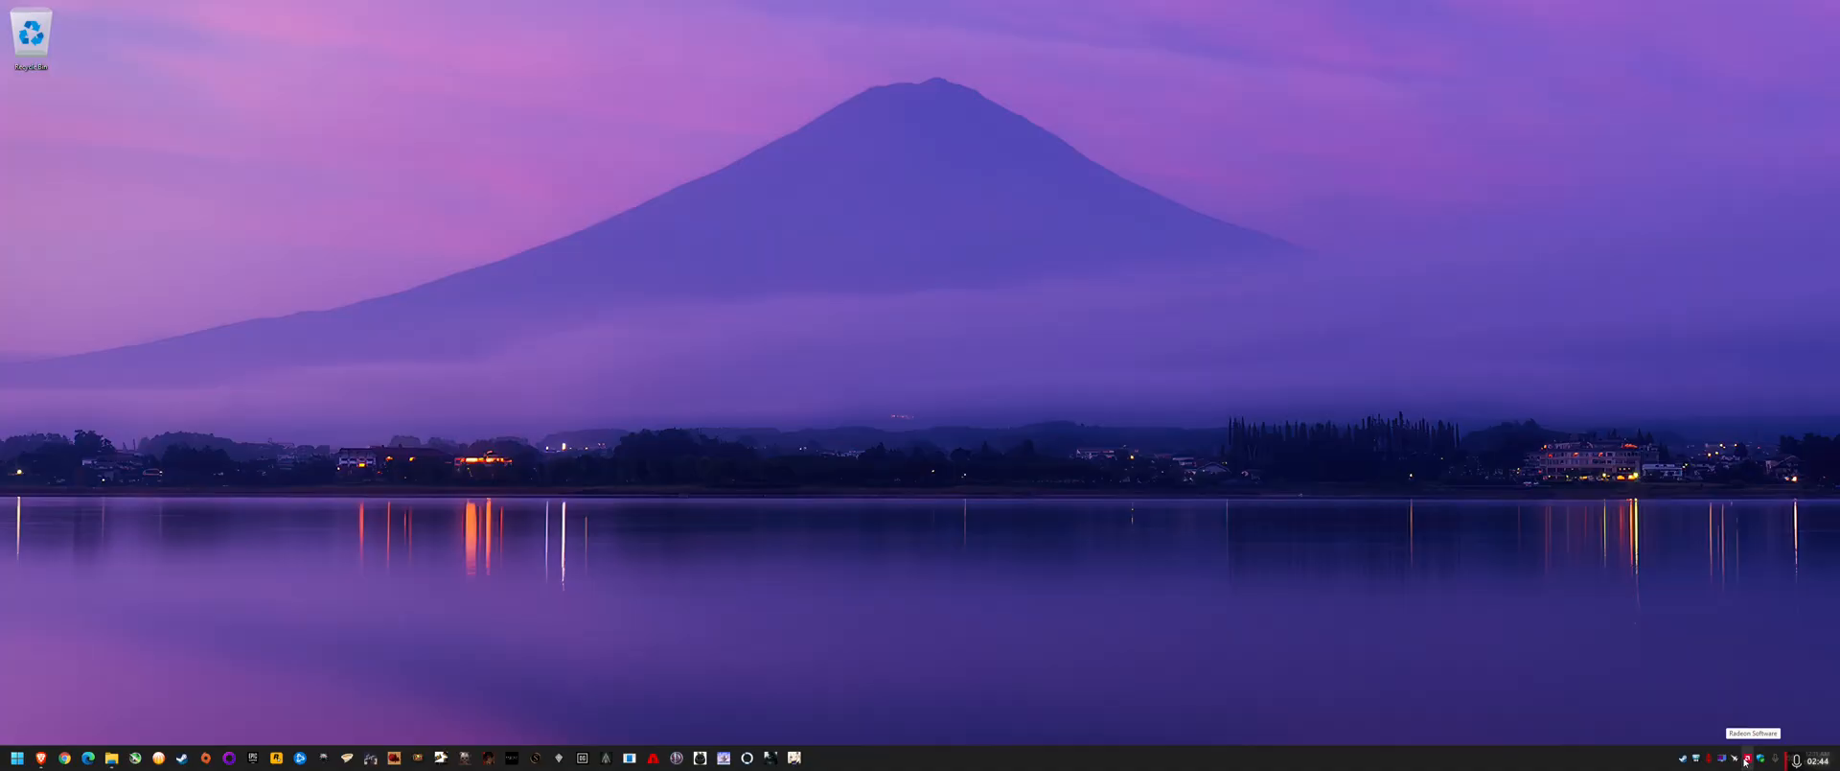
- Open Radeon Software's Games library and choose Add A Game from its options menu
click(1747, 756)
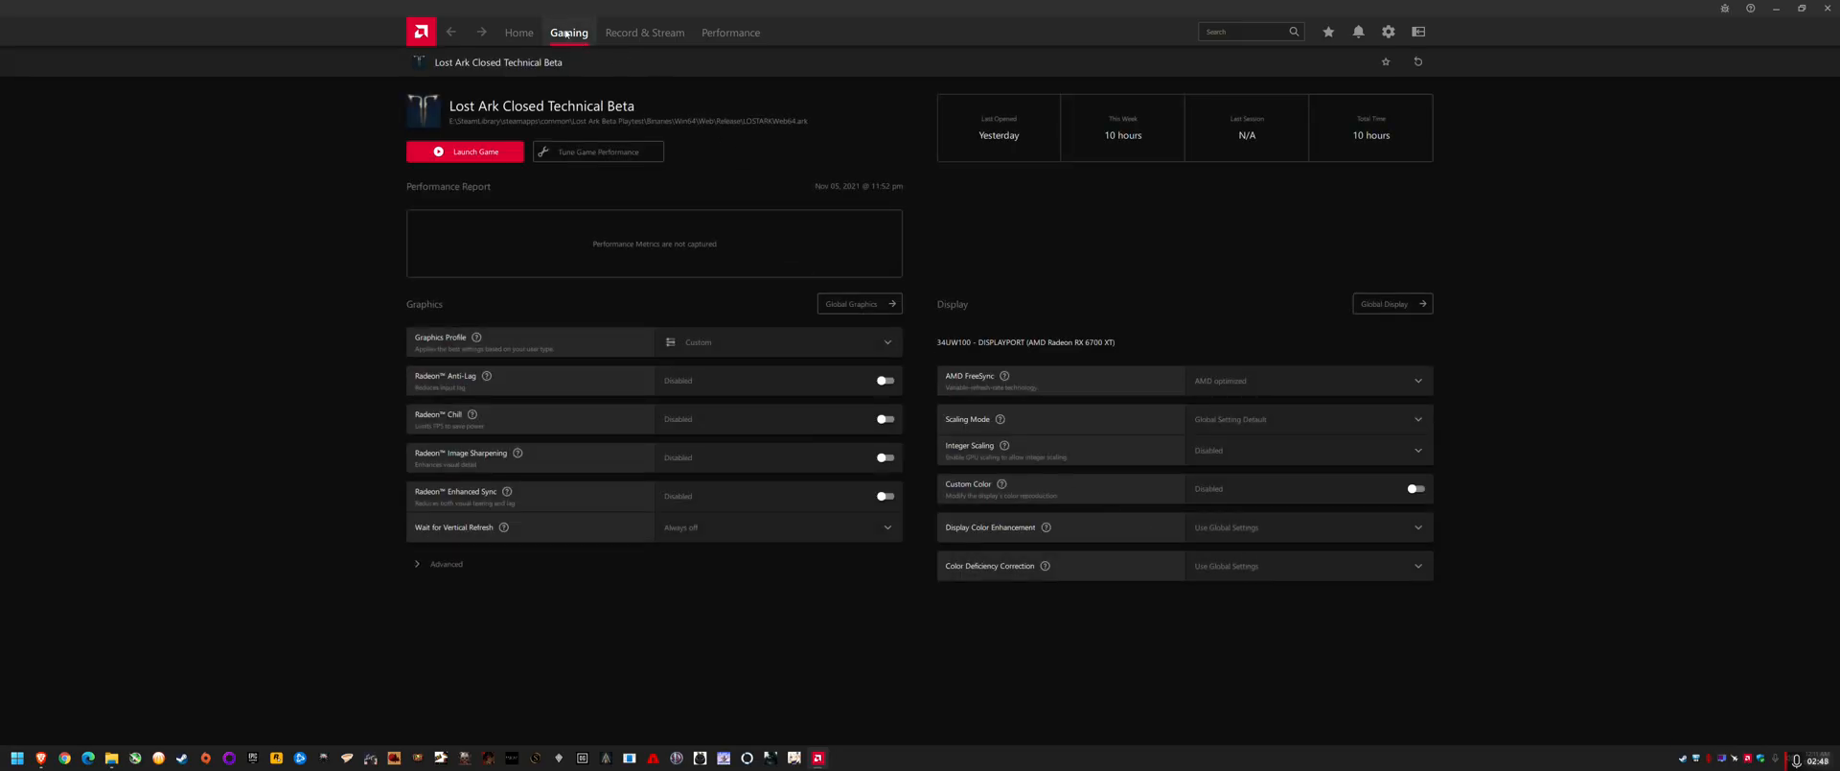
click(519, 32)
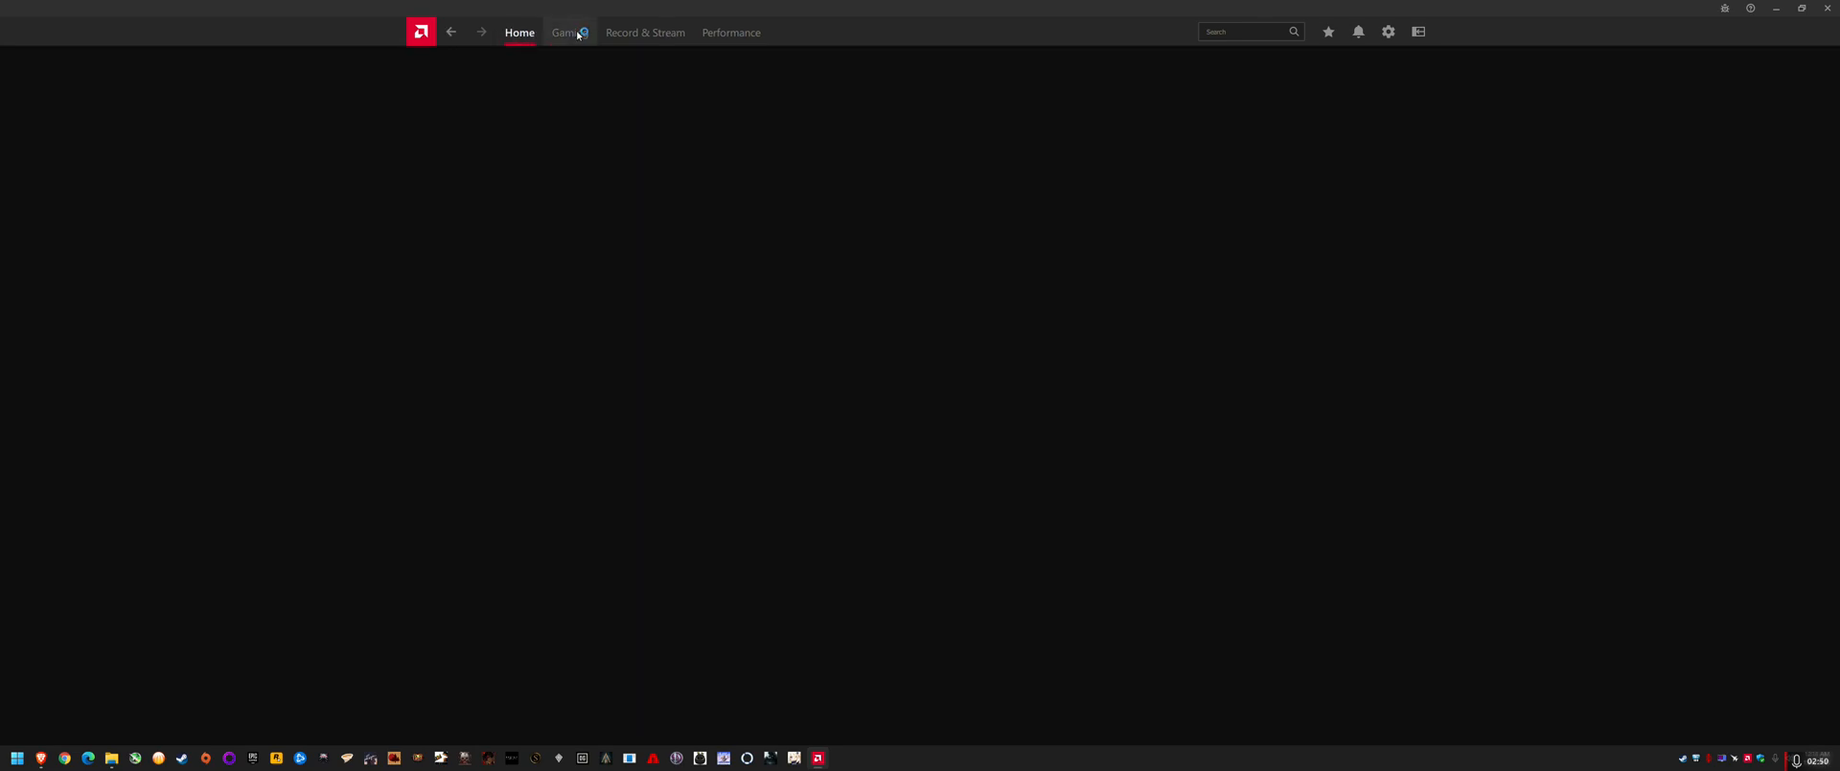
click(568, 32)
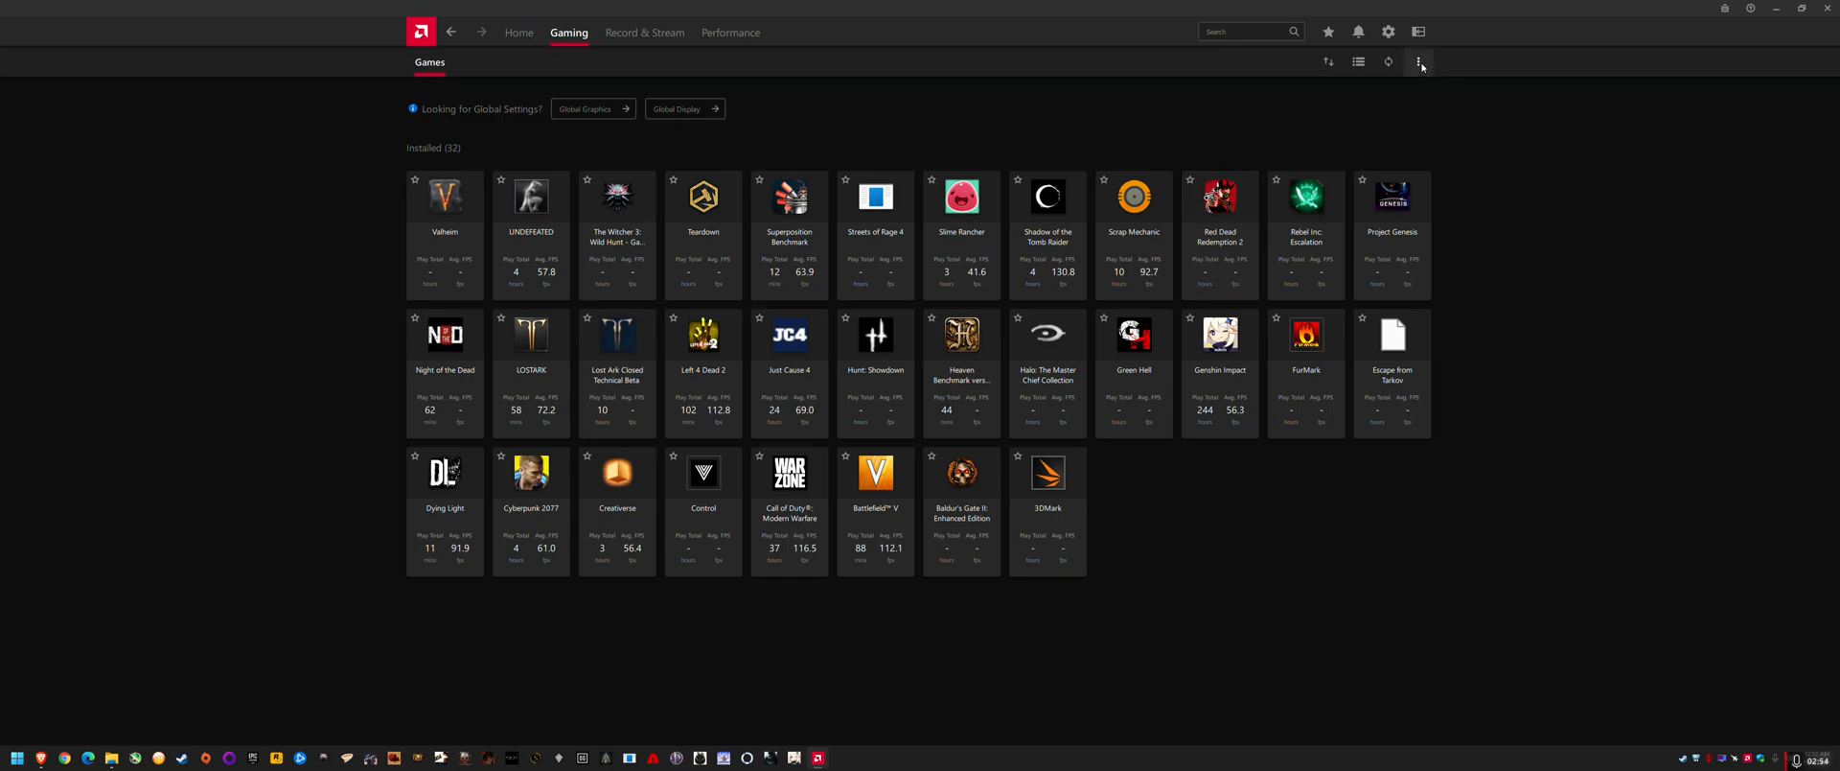
click(1418, 62)
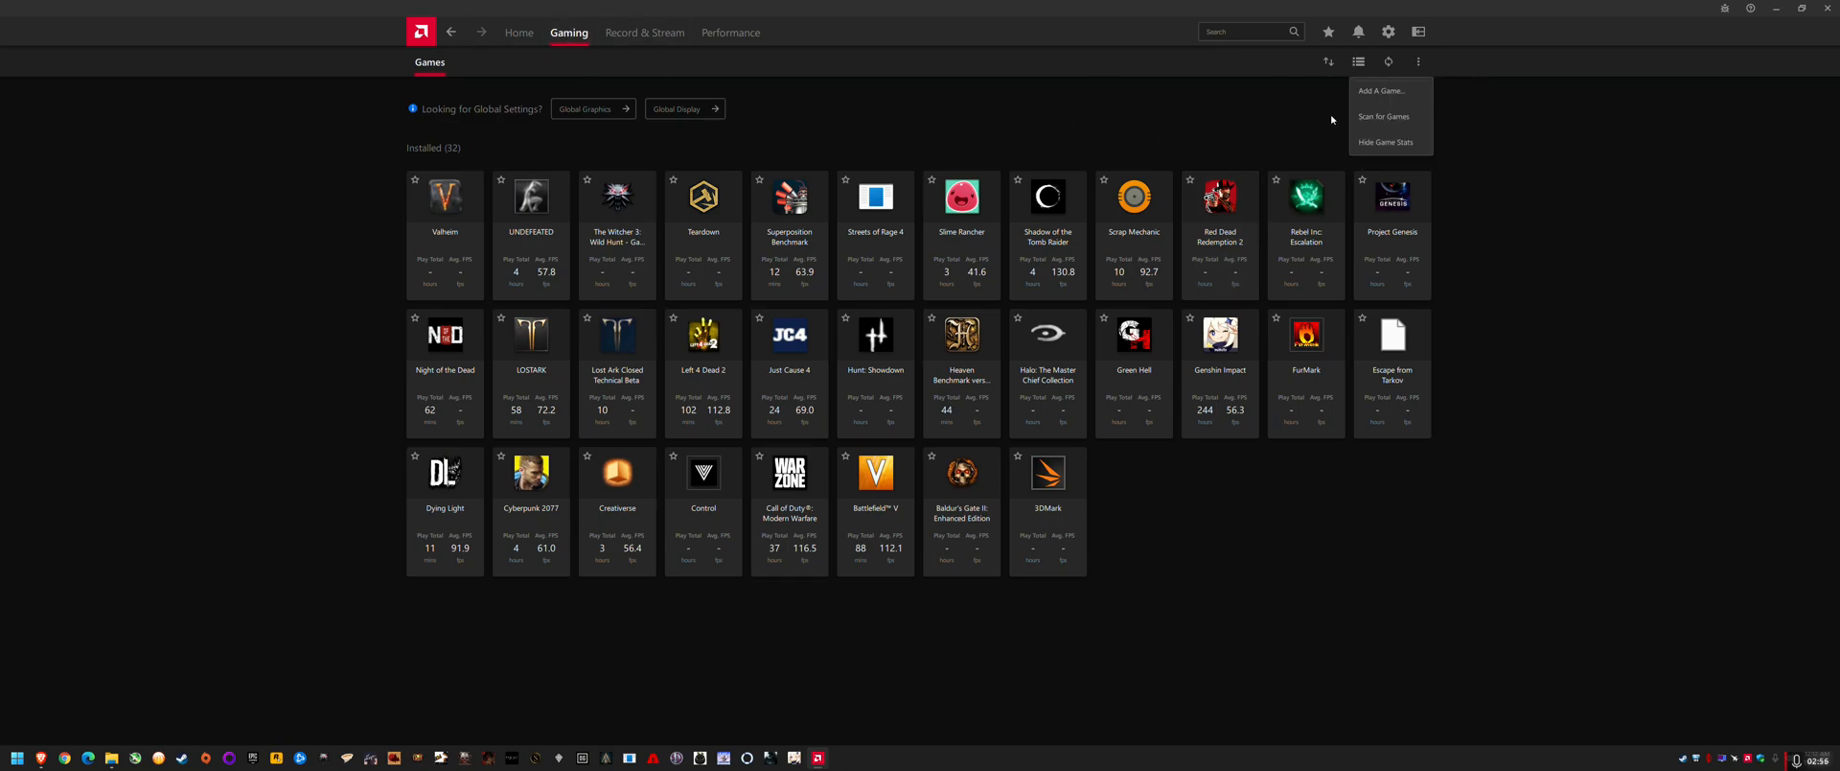
click(1382, 90)
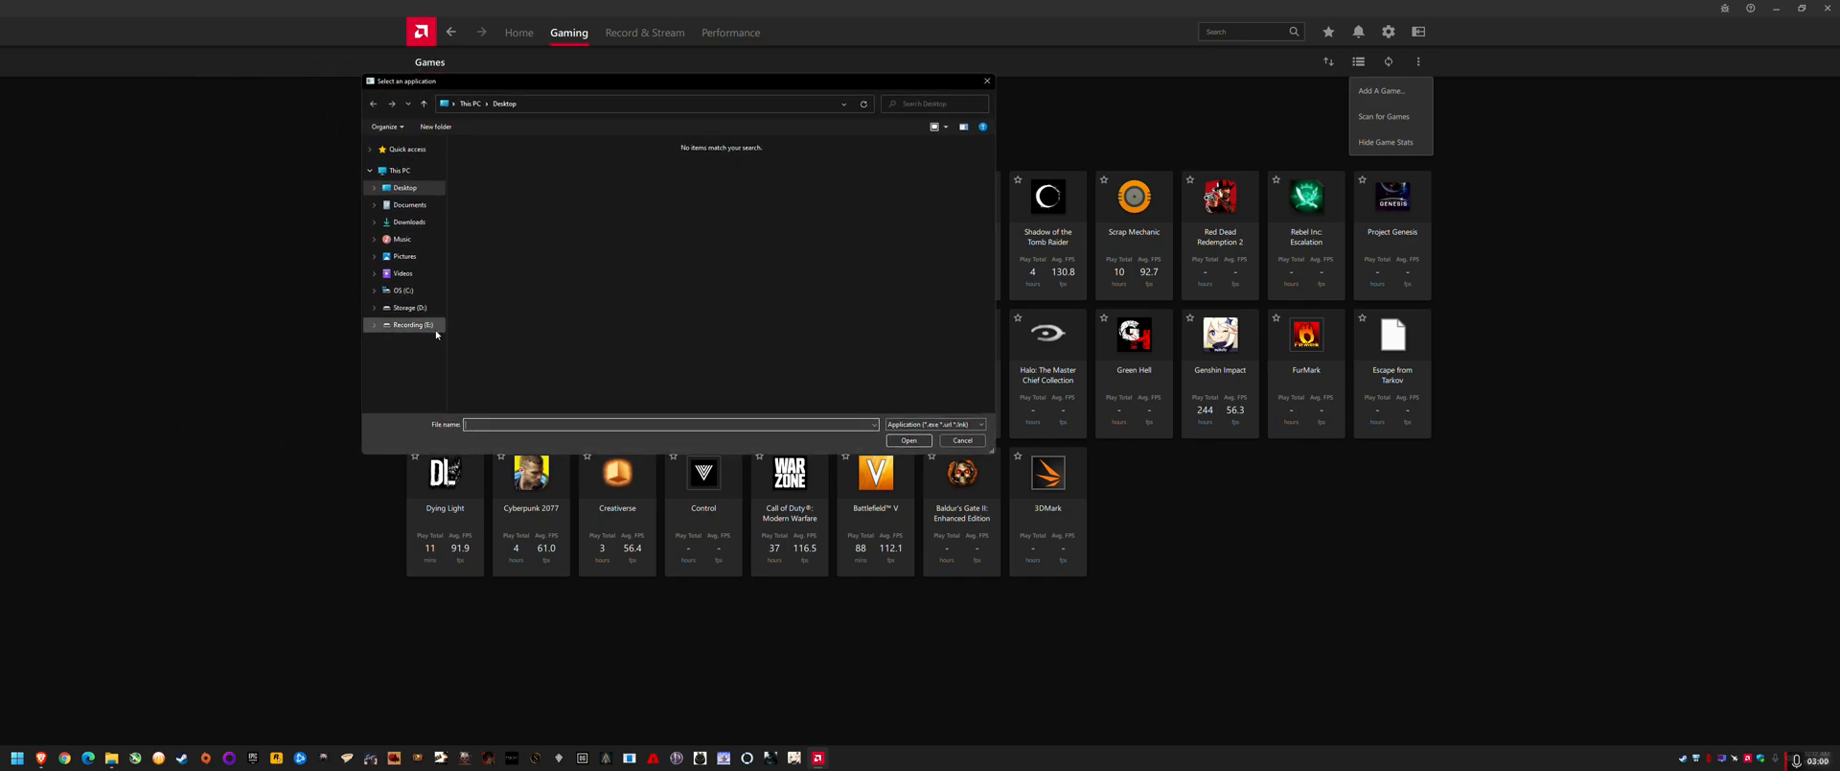
- Add LOSTARK.exe from SteamLibrary\steamapps\common\Lost Ark Beta Playtest\Binaries\Win64
double_click(410, 325)
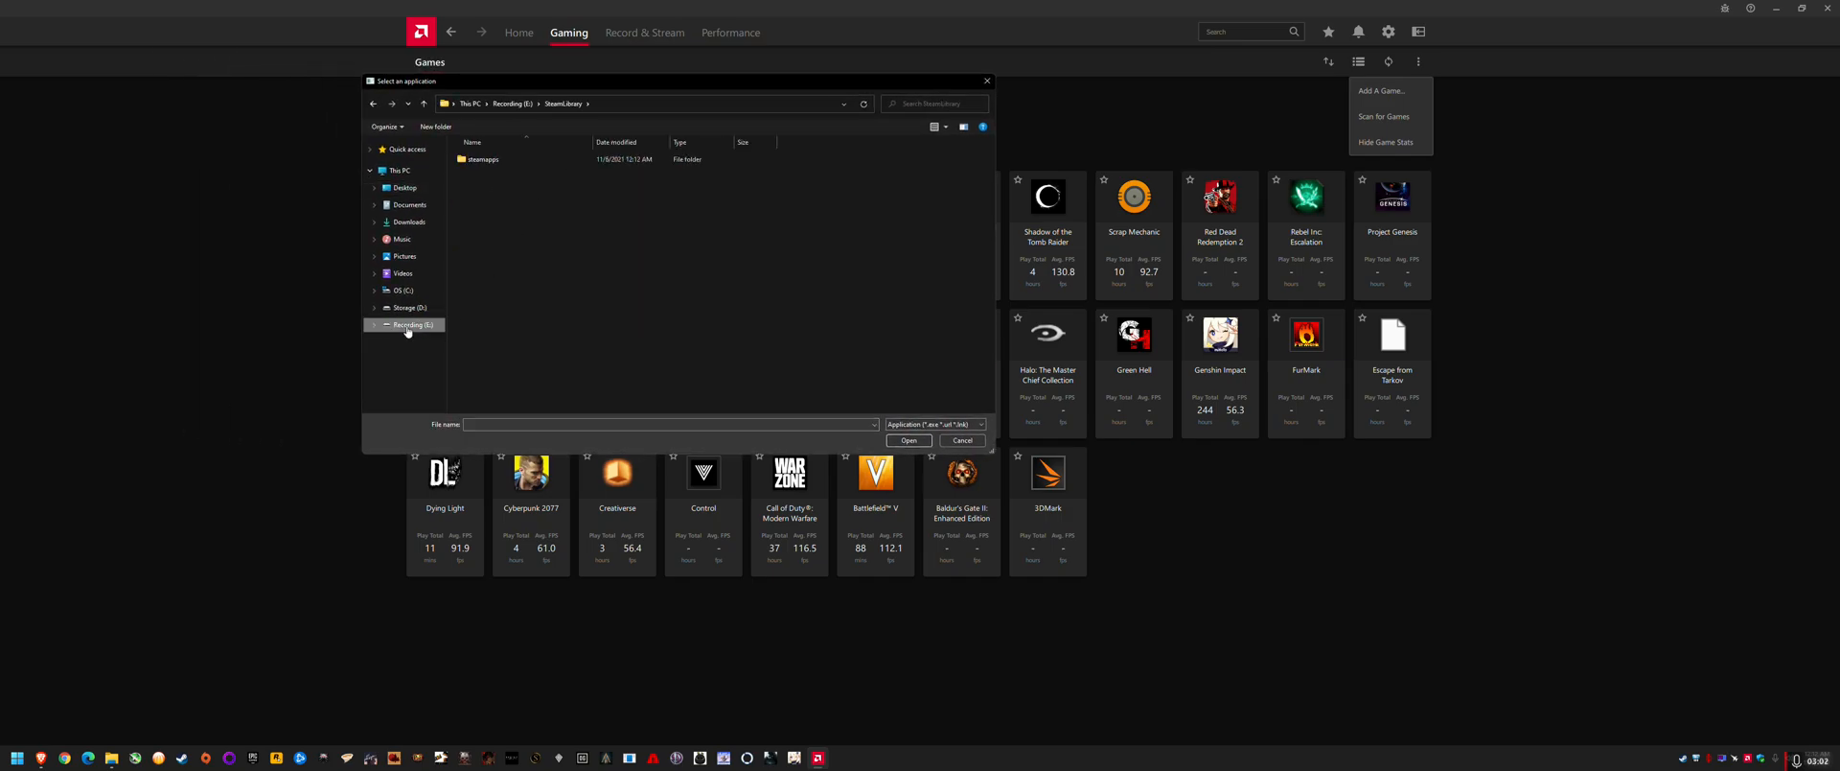
double_click(479, 158)
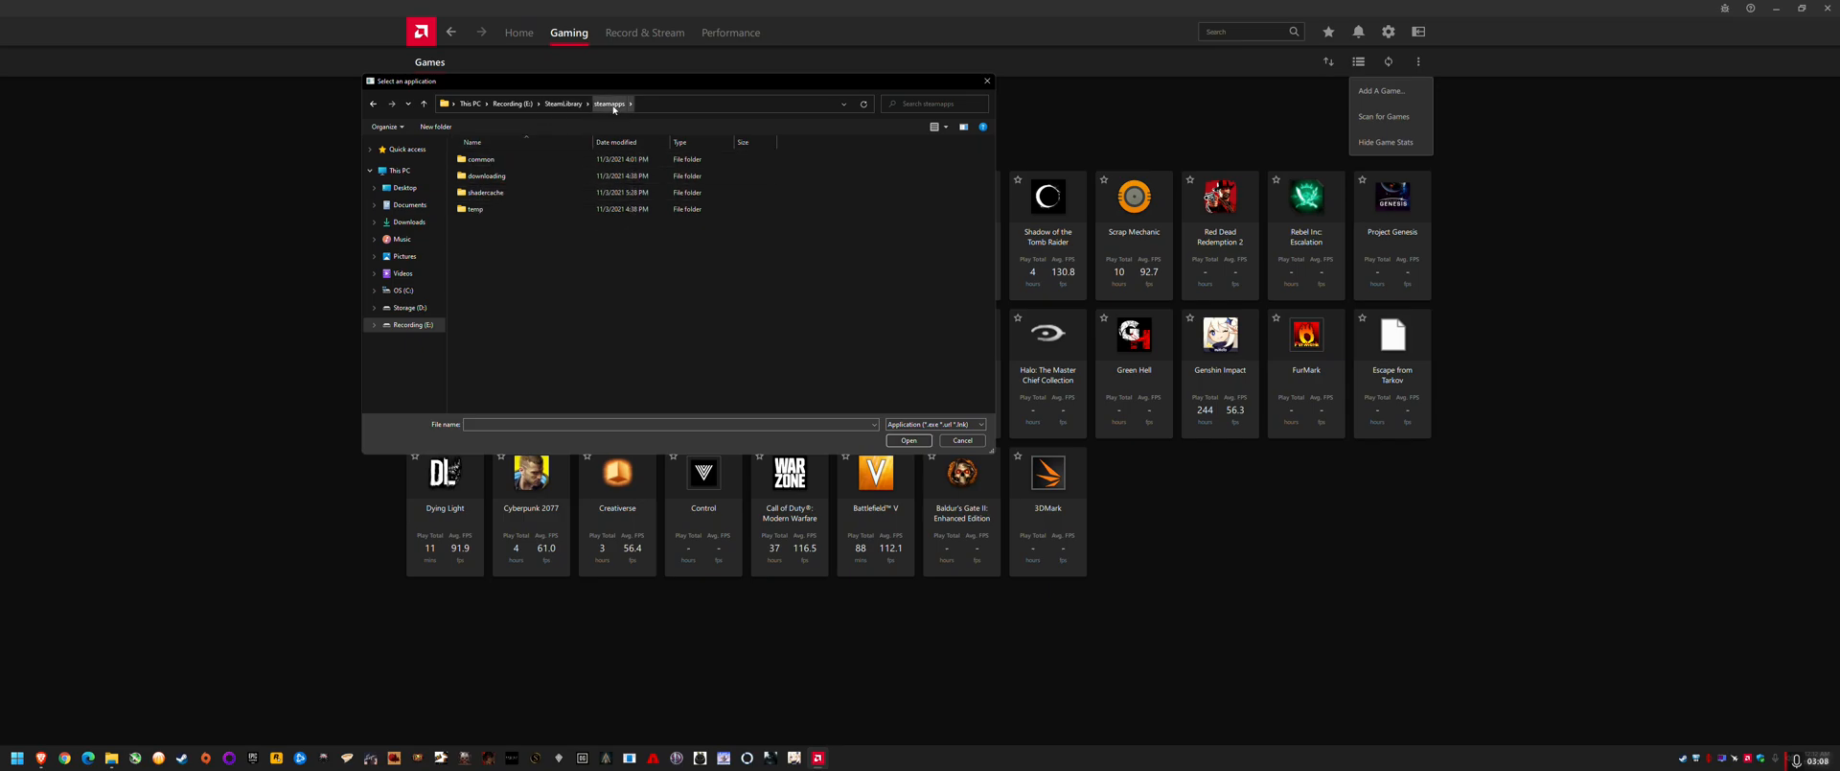
double_click(479, 158)
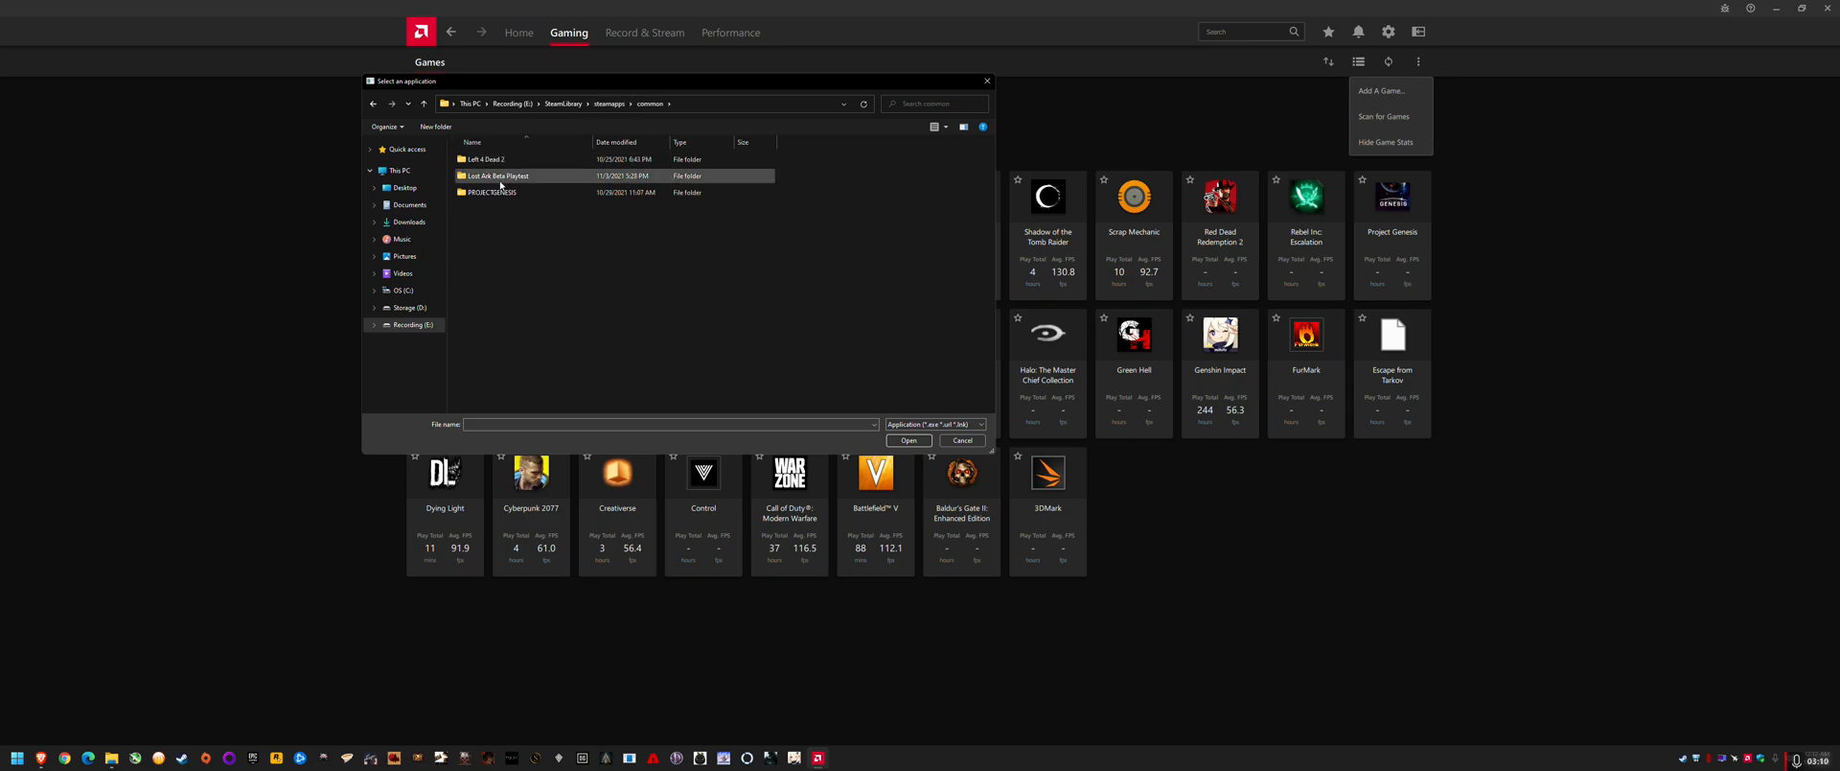
double_click(496, 175)
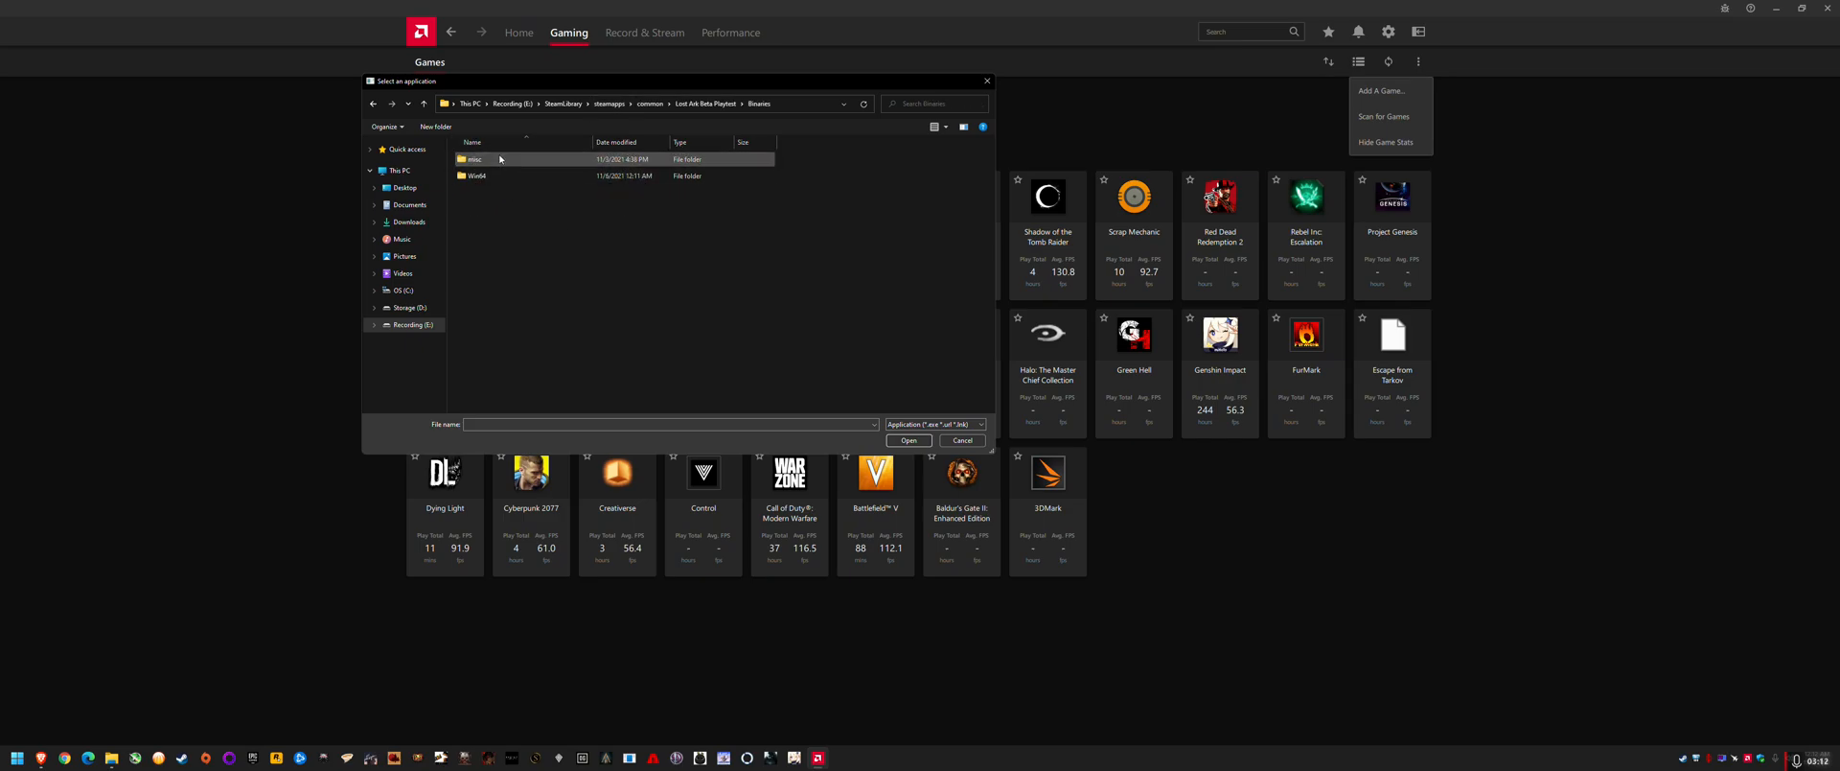
double_click(477, 174)
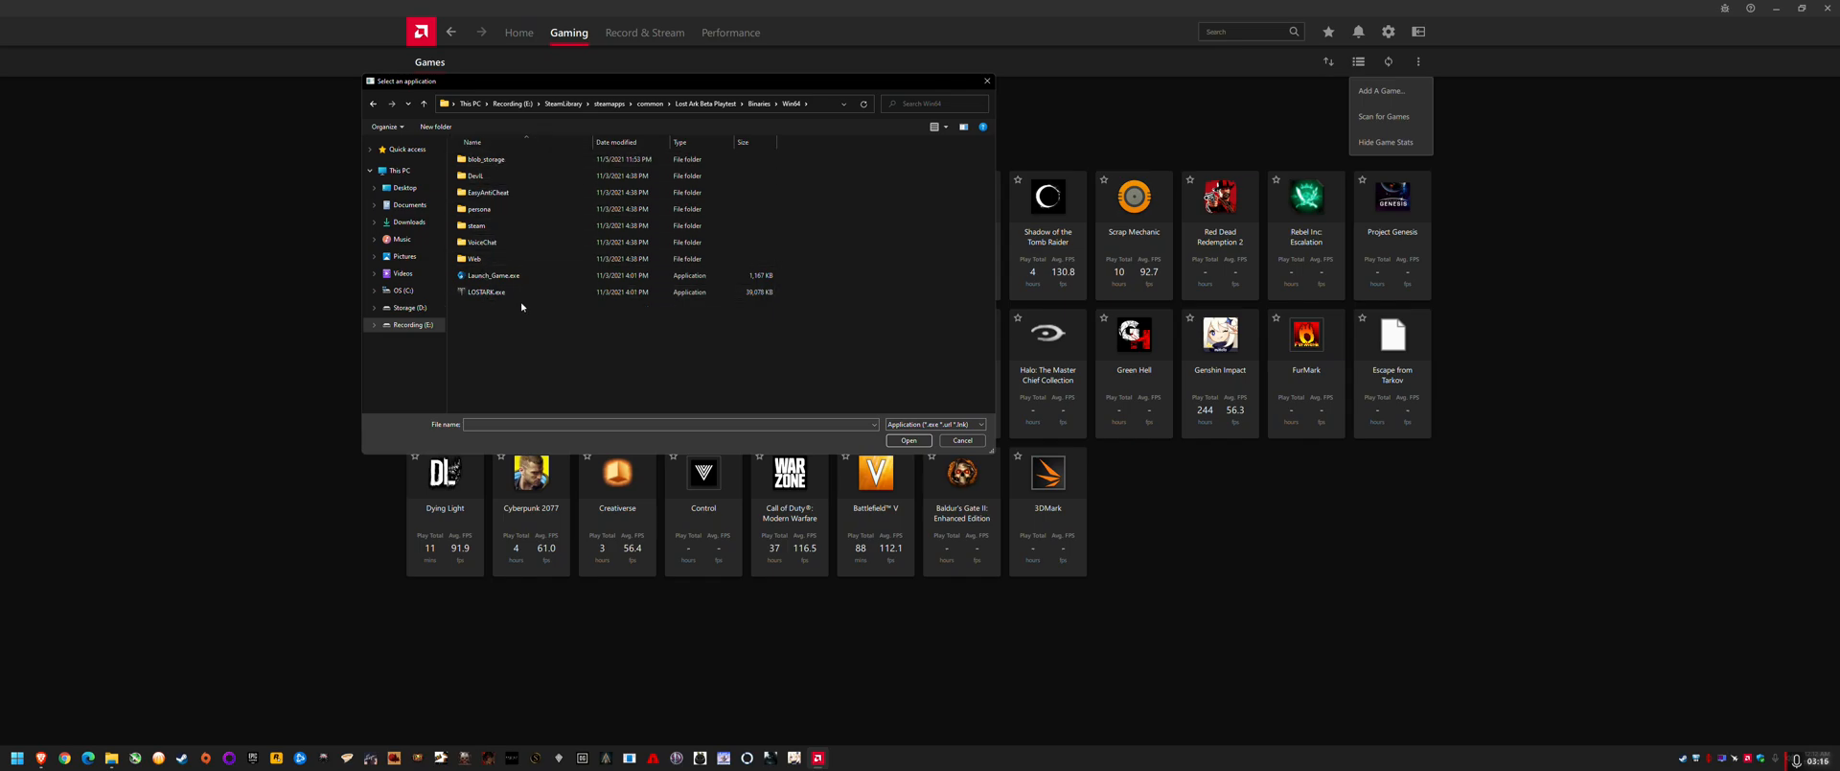
mouse_move(486, 291)
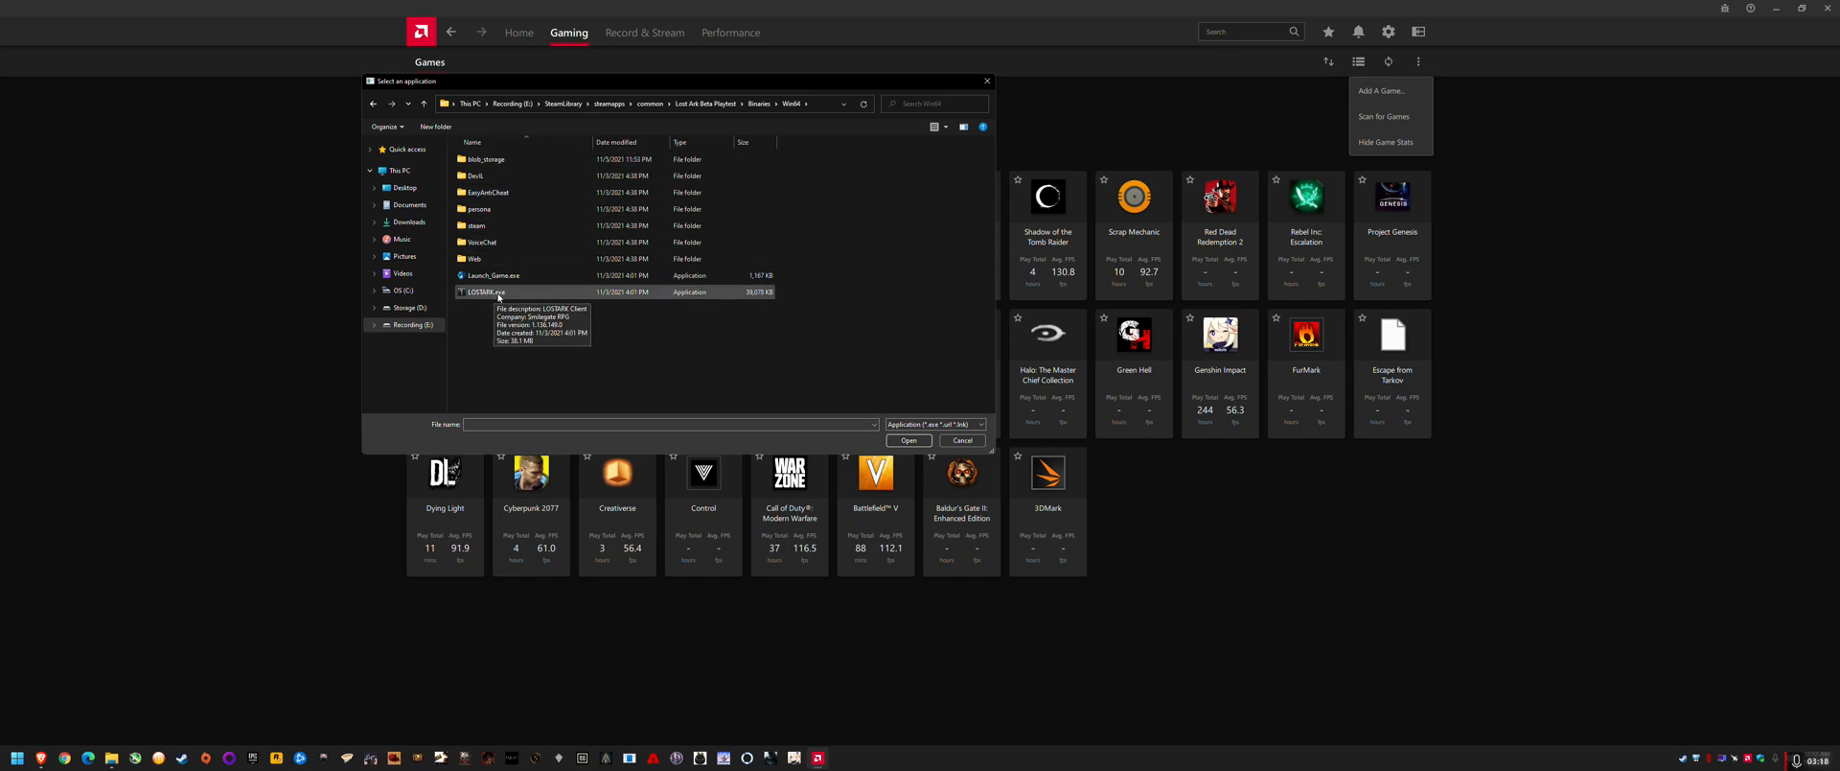
click(908, 440)
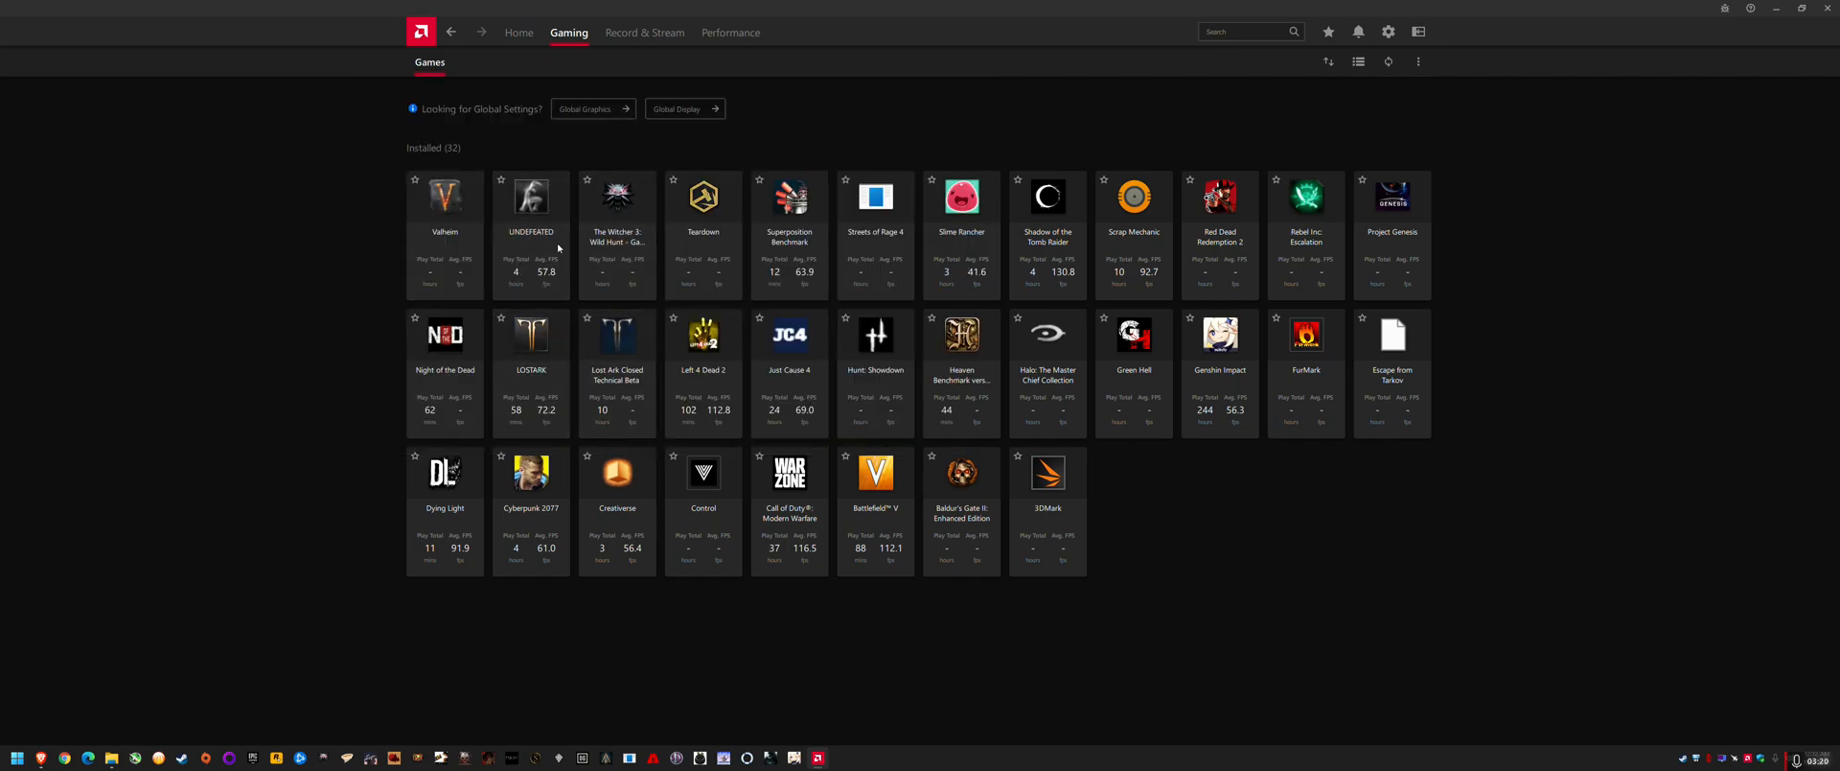
mouse_move(626, 82)
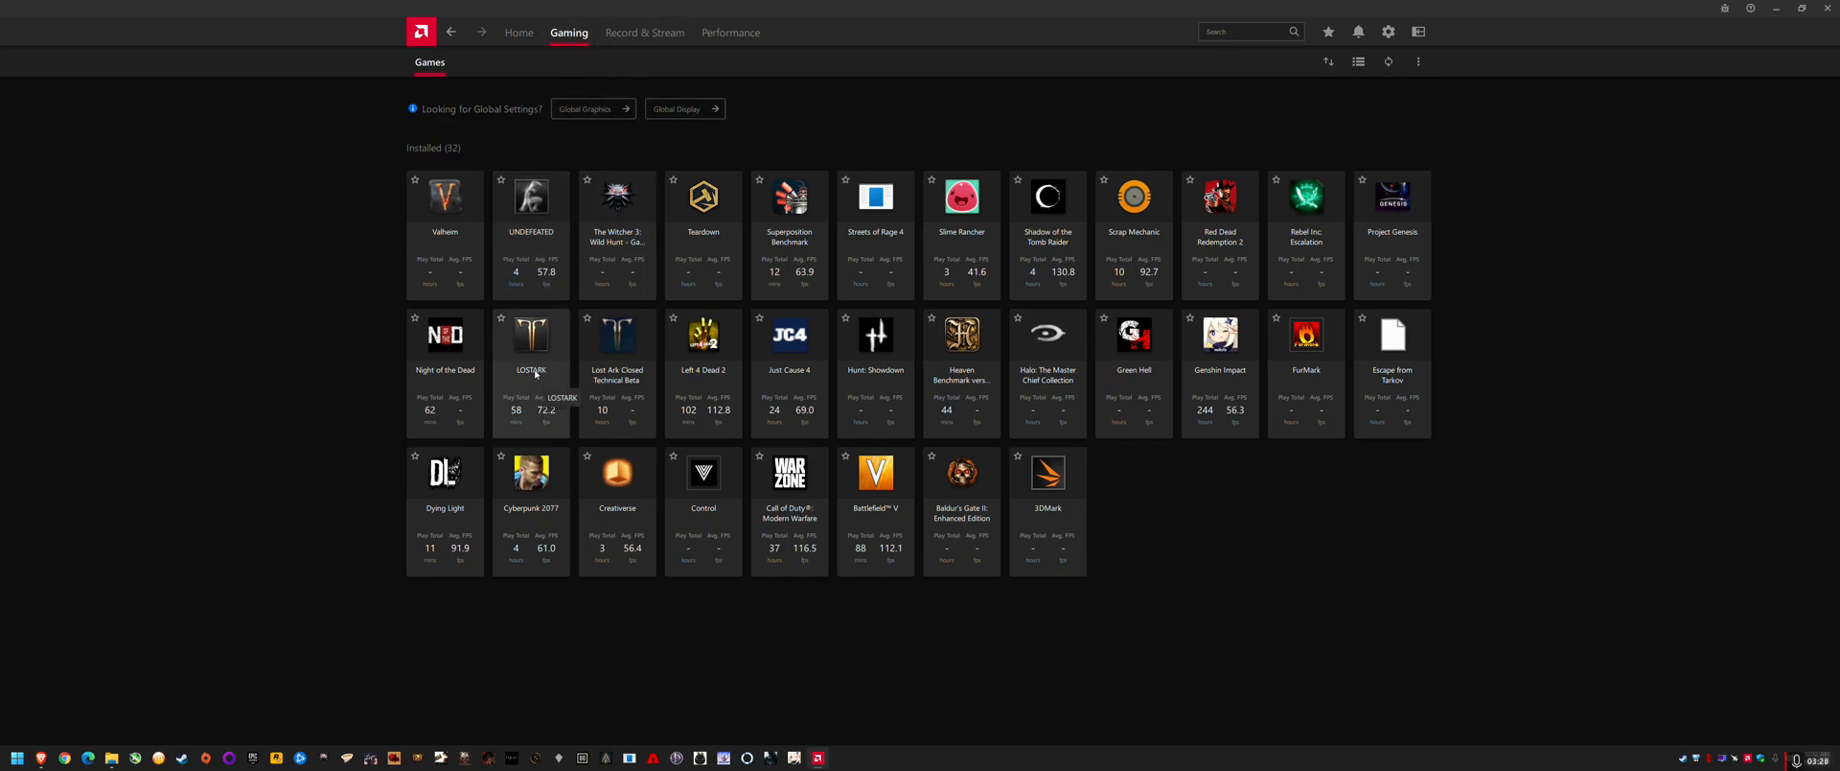
mouse_move(616, 372)
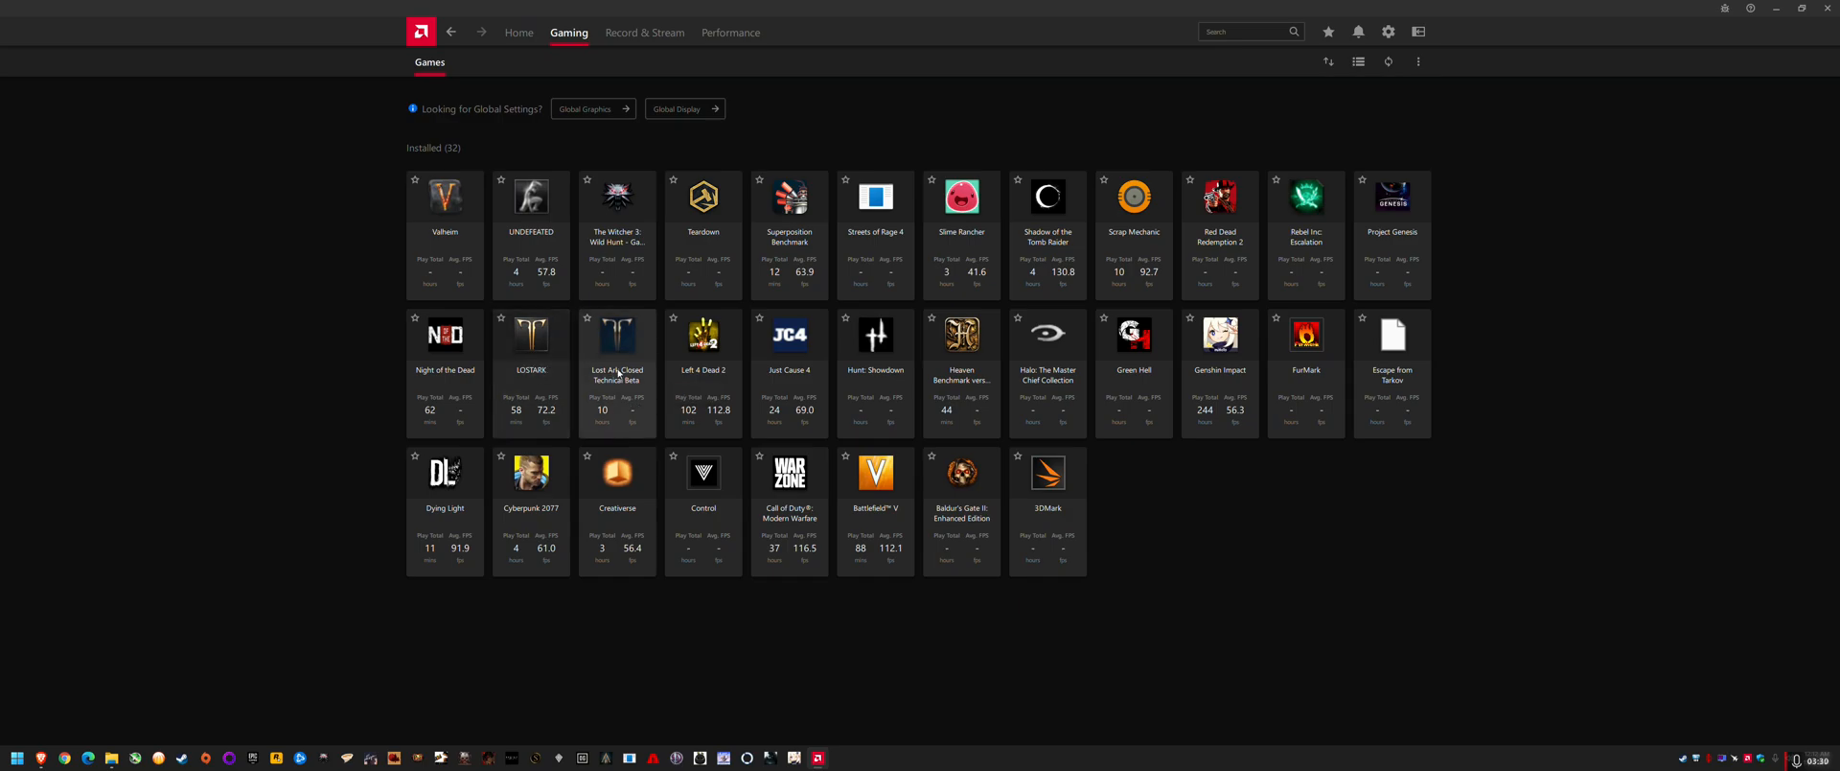
- Open the LOSTARK profile and scroll down to its Advanced graphics section
click(530, 357)
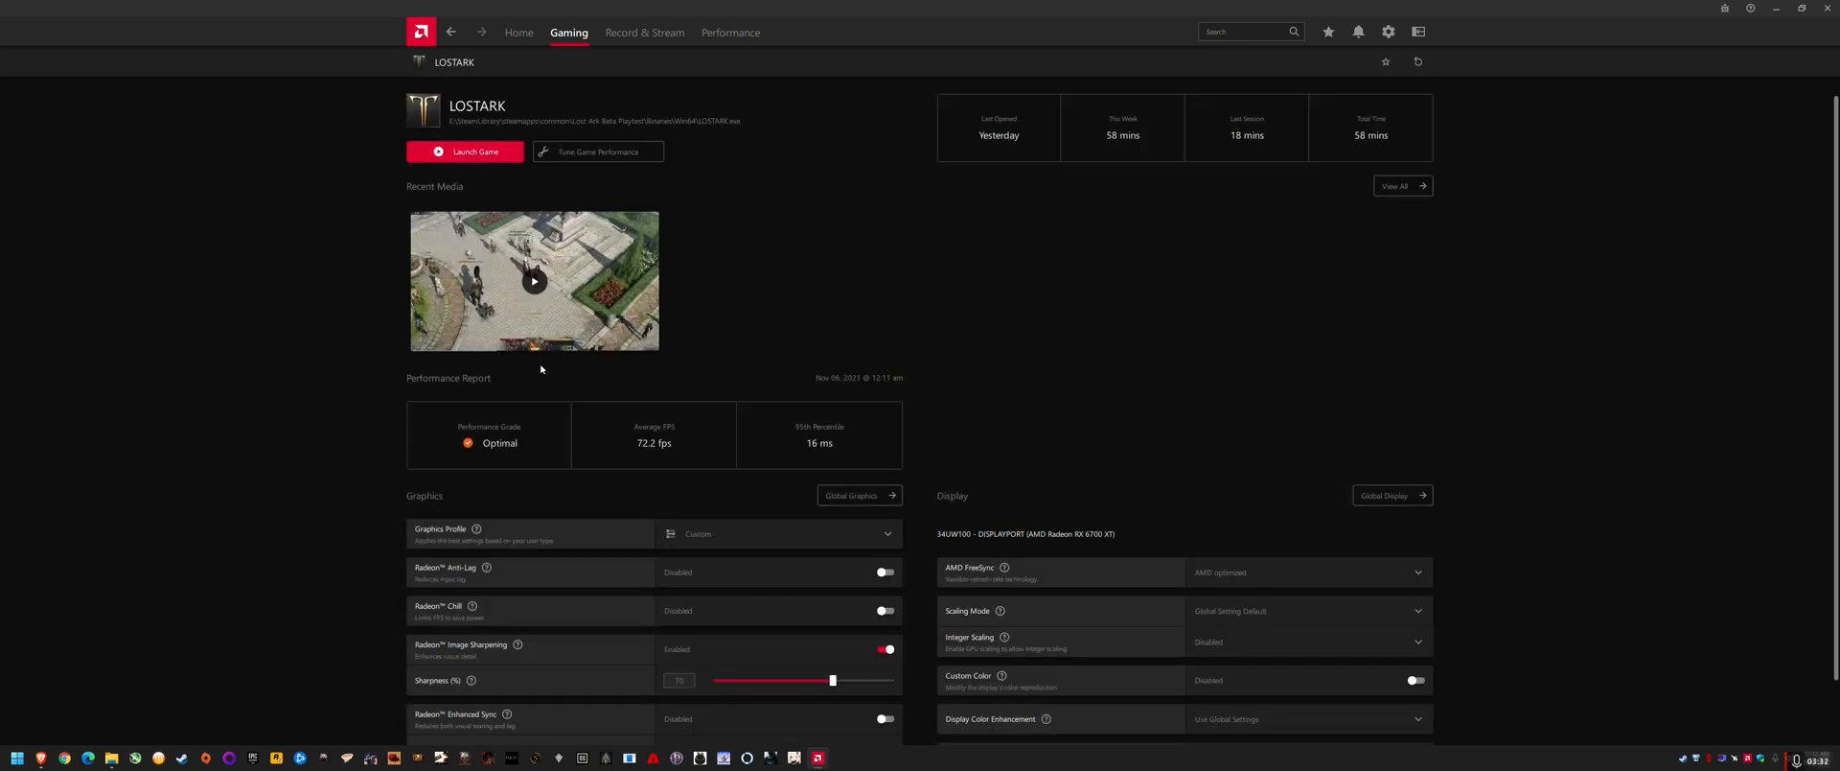
scroll(down, 3)
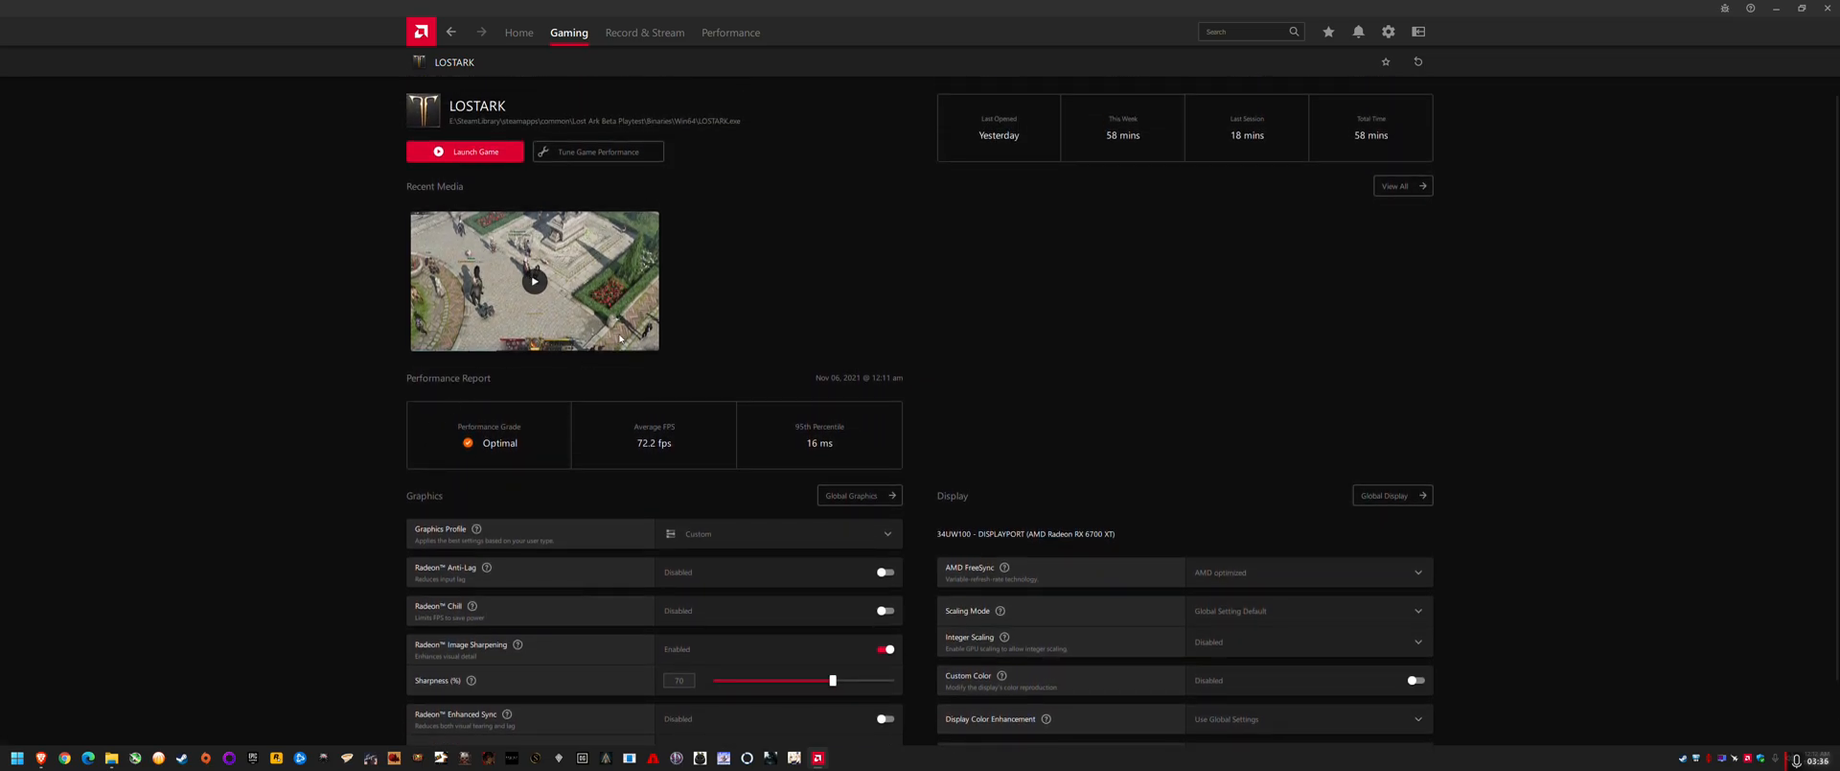
scroll(down, 3)
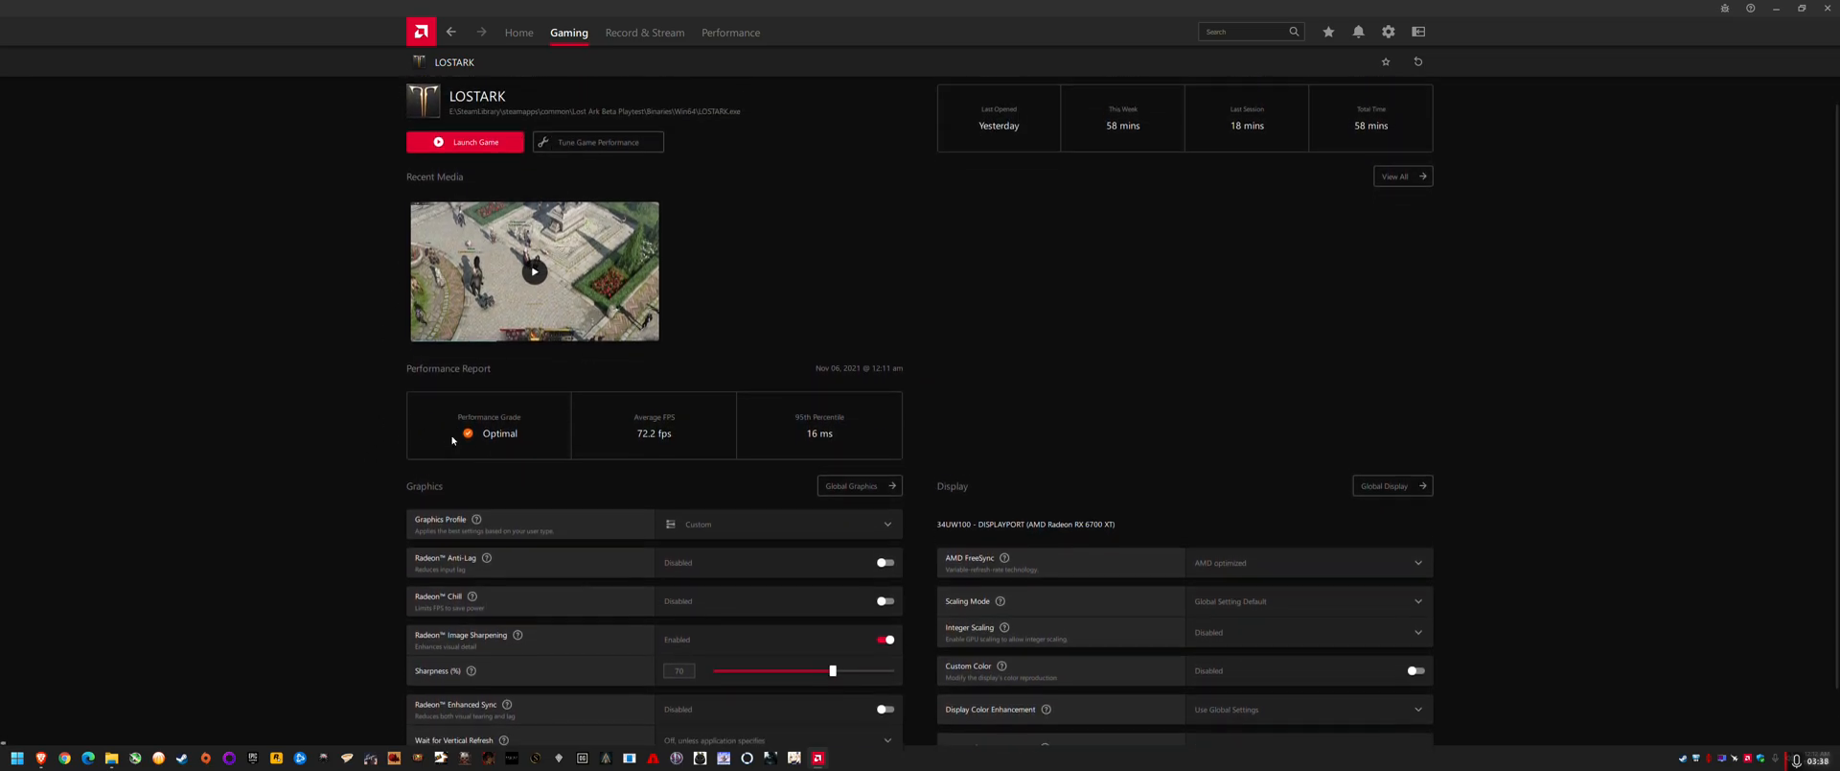
scroll(down, 3)
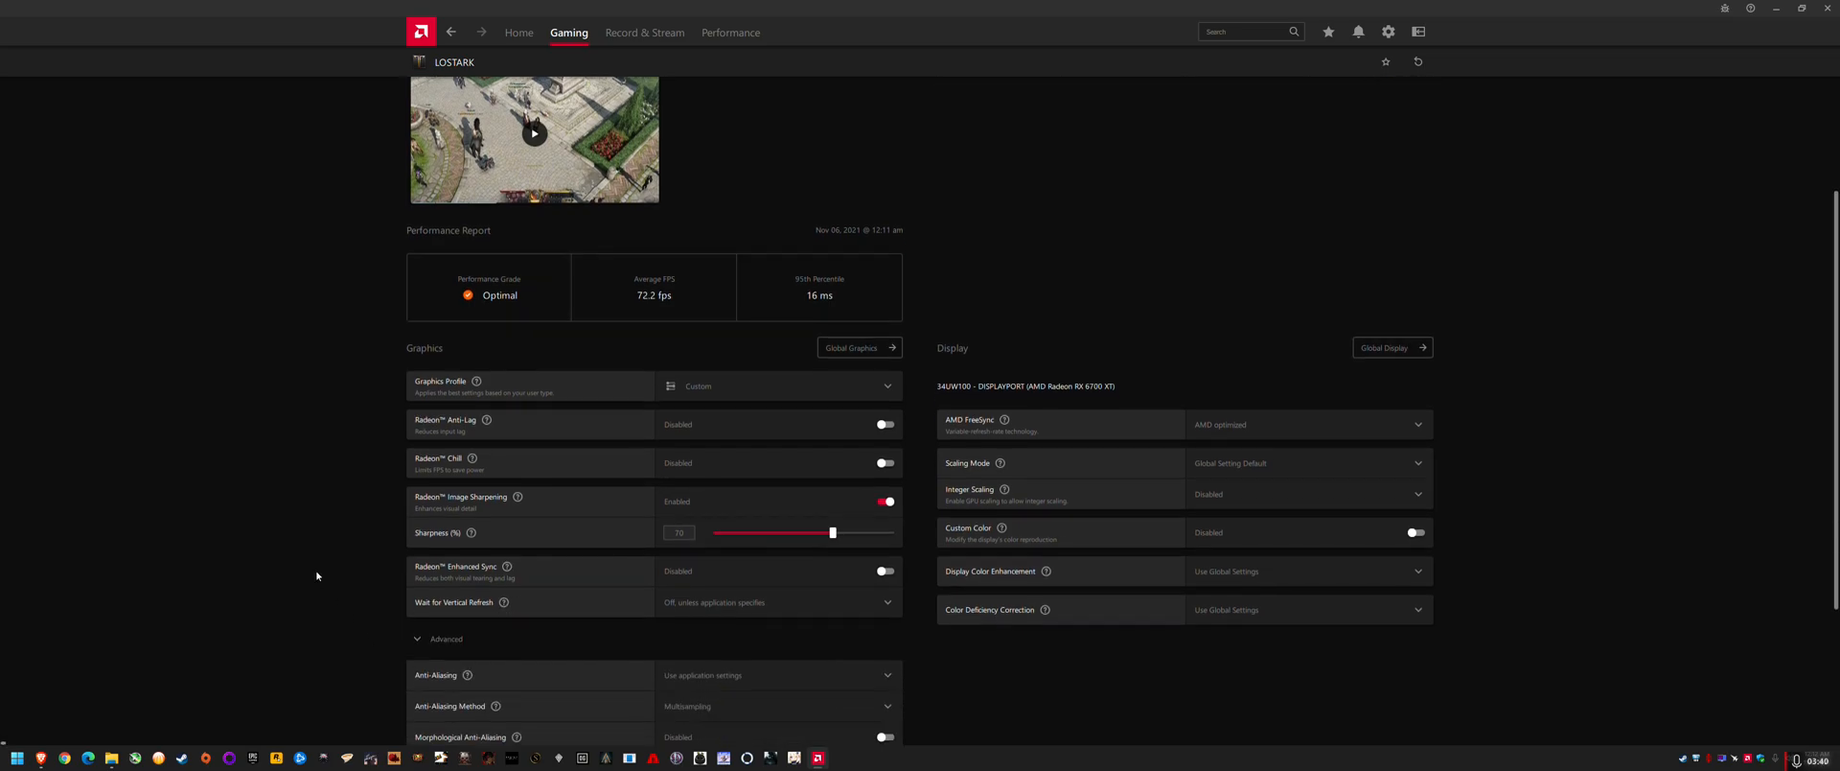
scroll(down, 3)
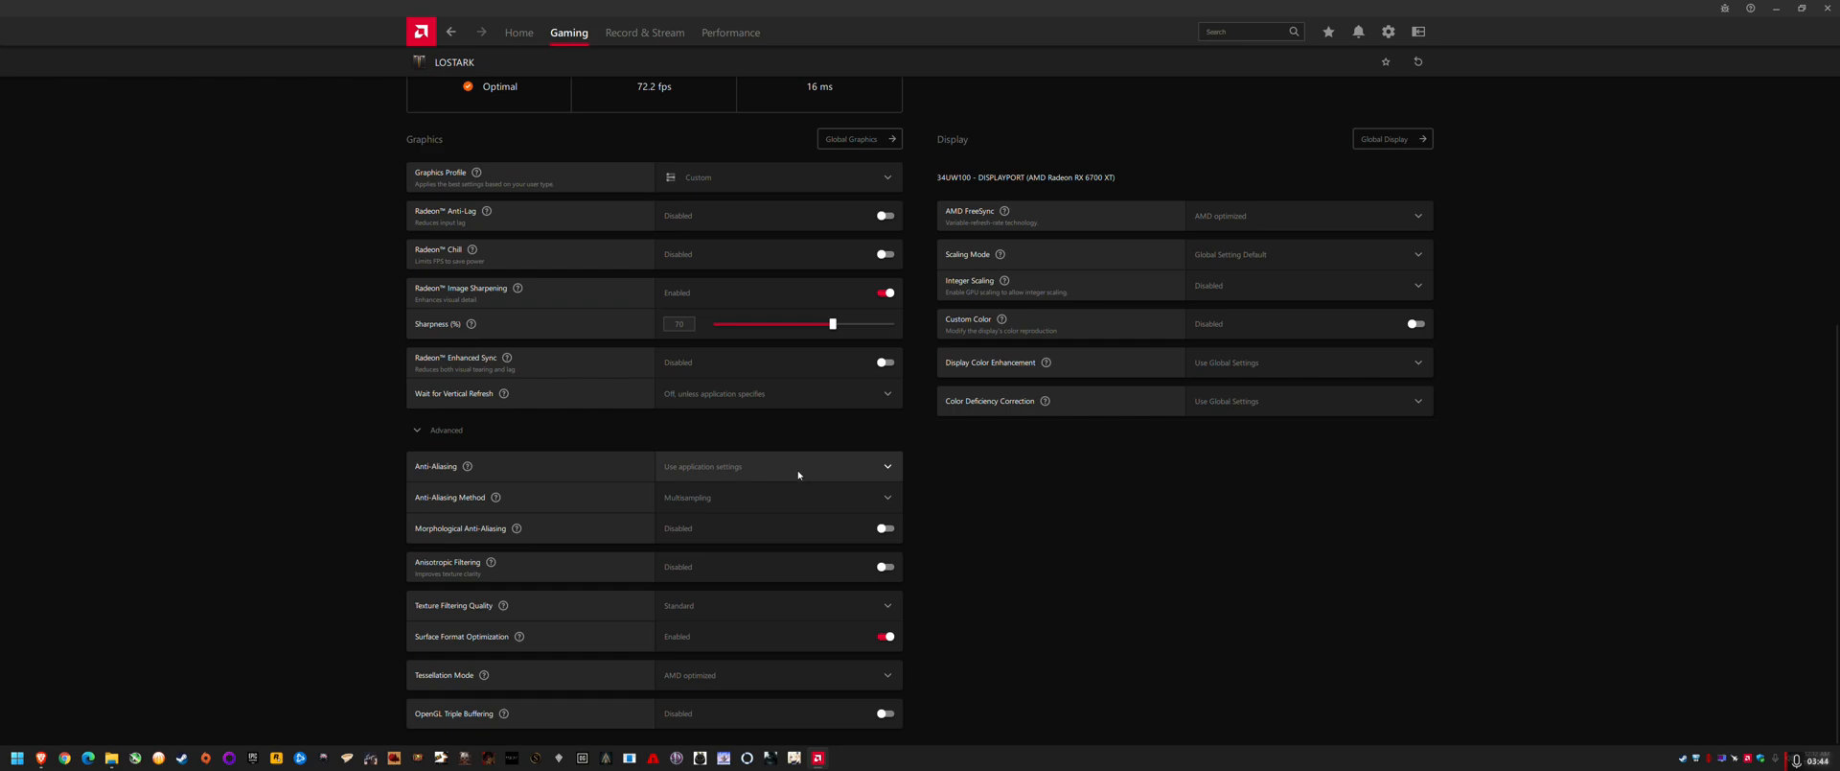
- Set LOSTARK anti-aliasing to Enhance application settings and enable 8x anisotropic filtering
click(777, 466)
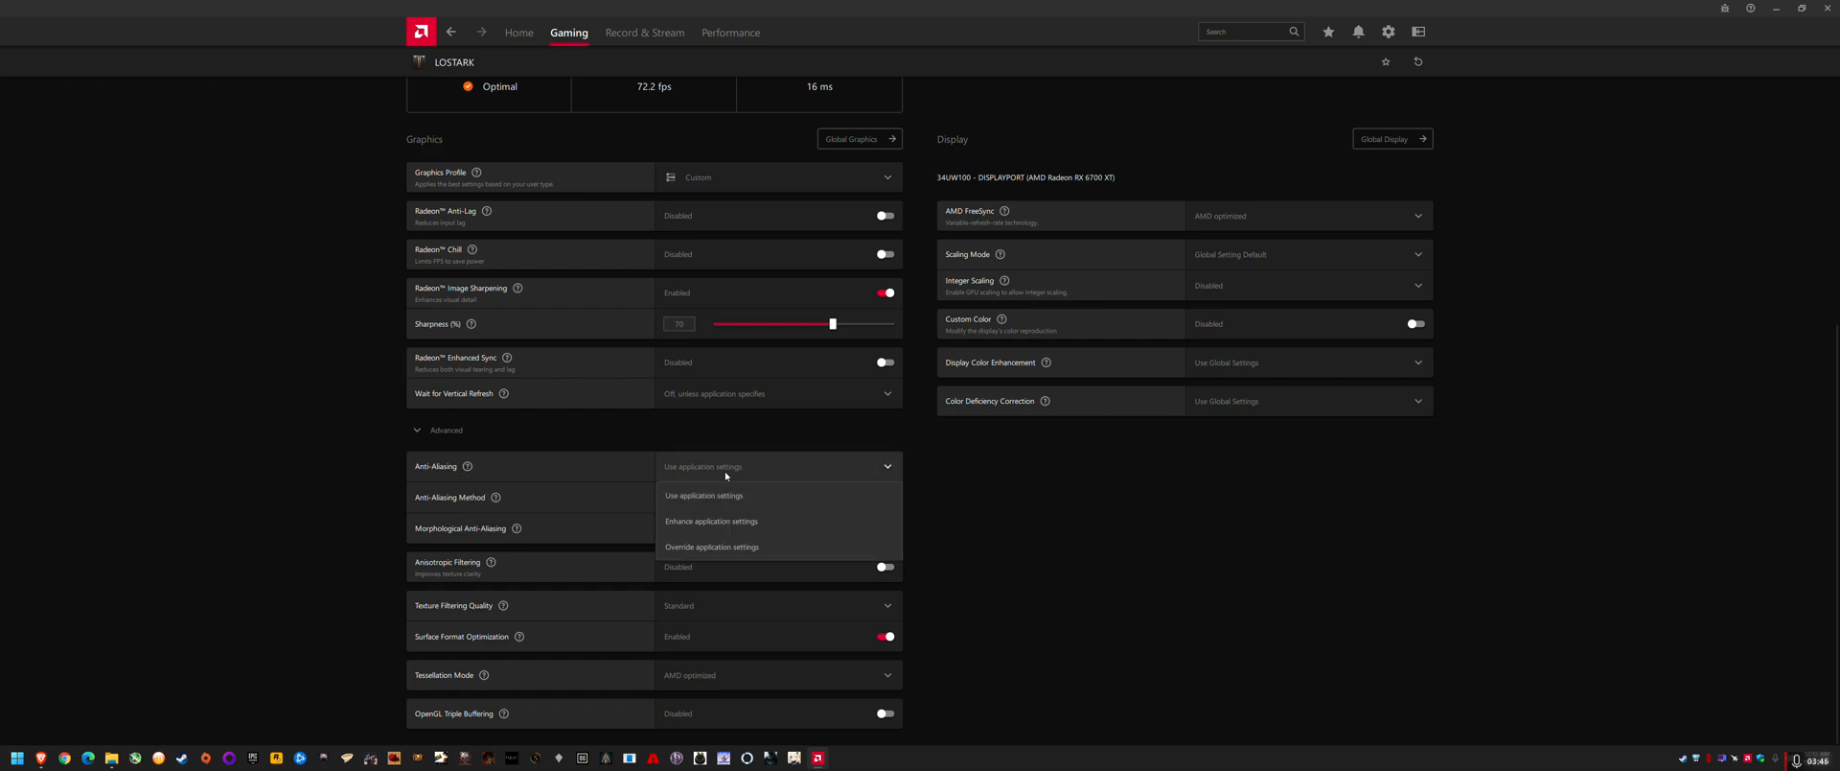
click(711, 521)
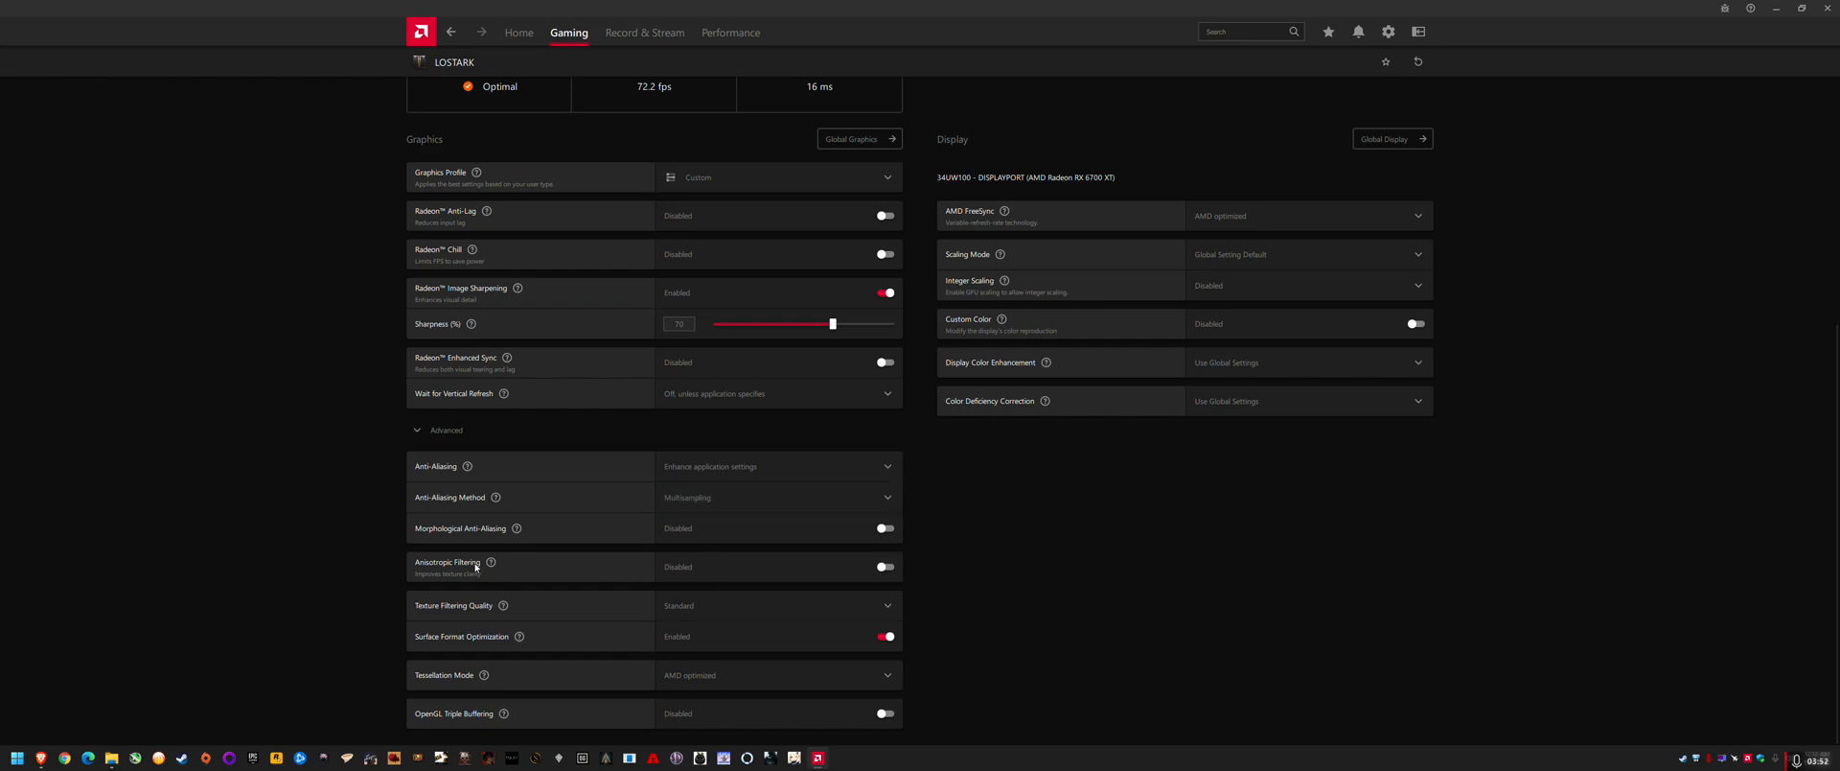
mouse_move(491, 563)
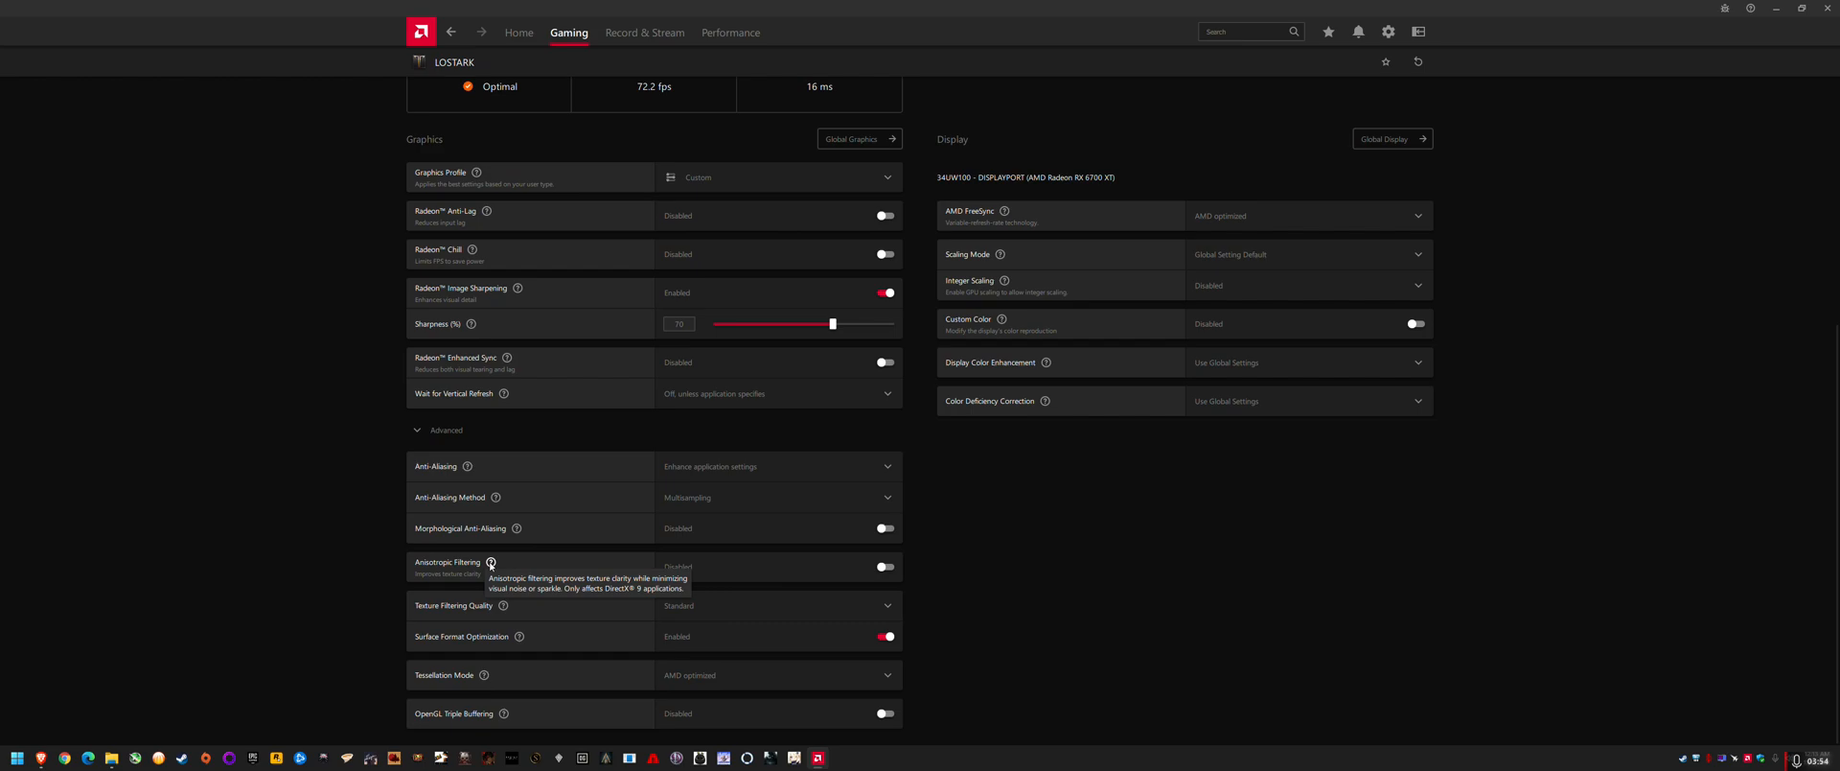
mouse_move(701, 478)
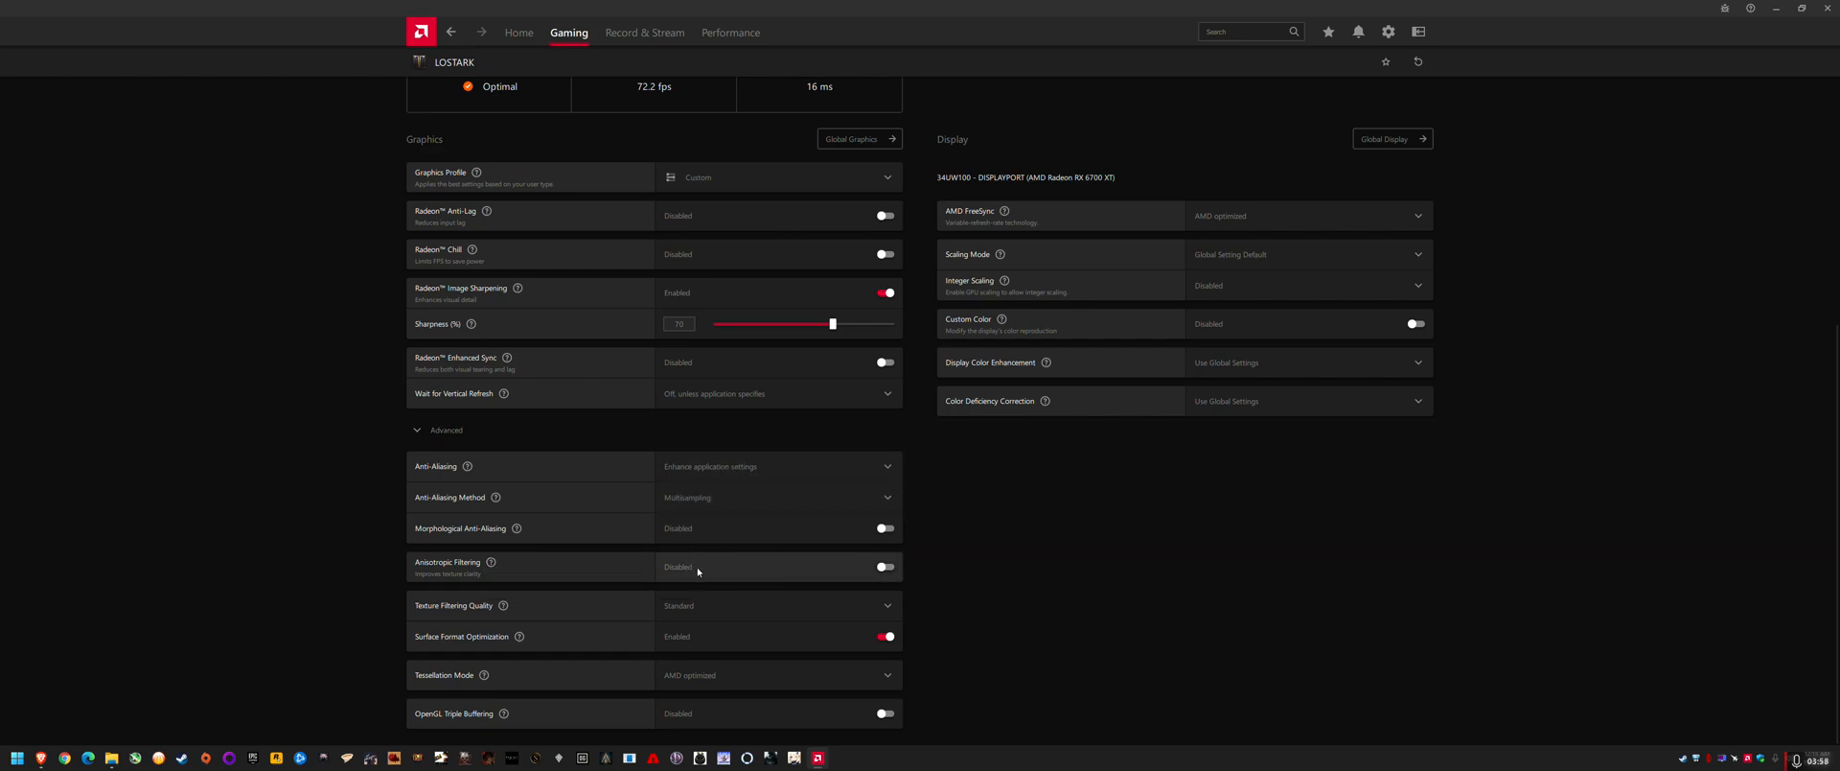
click(884, 567)
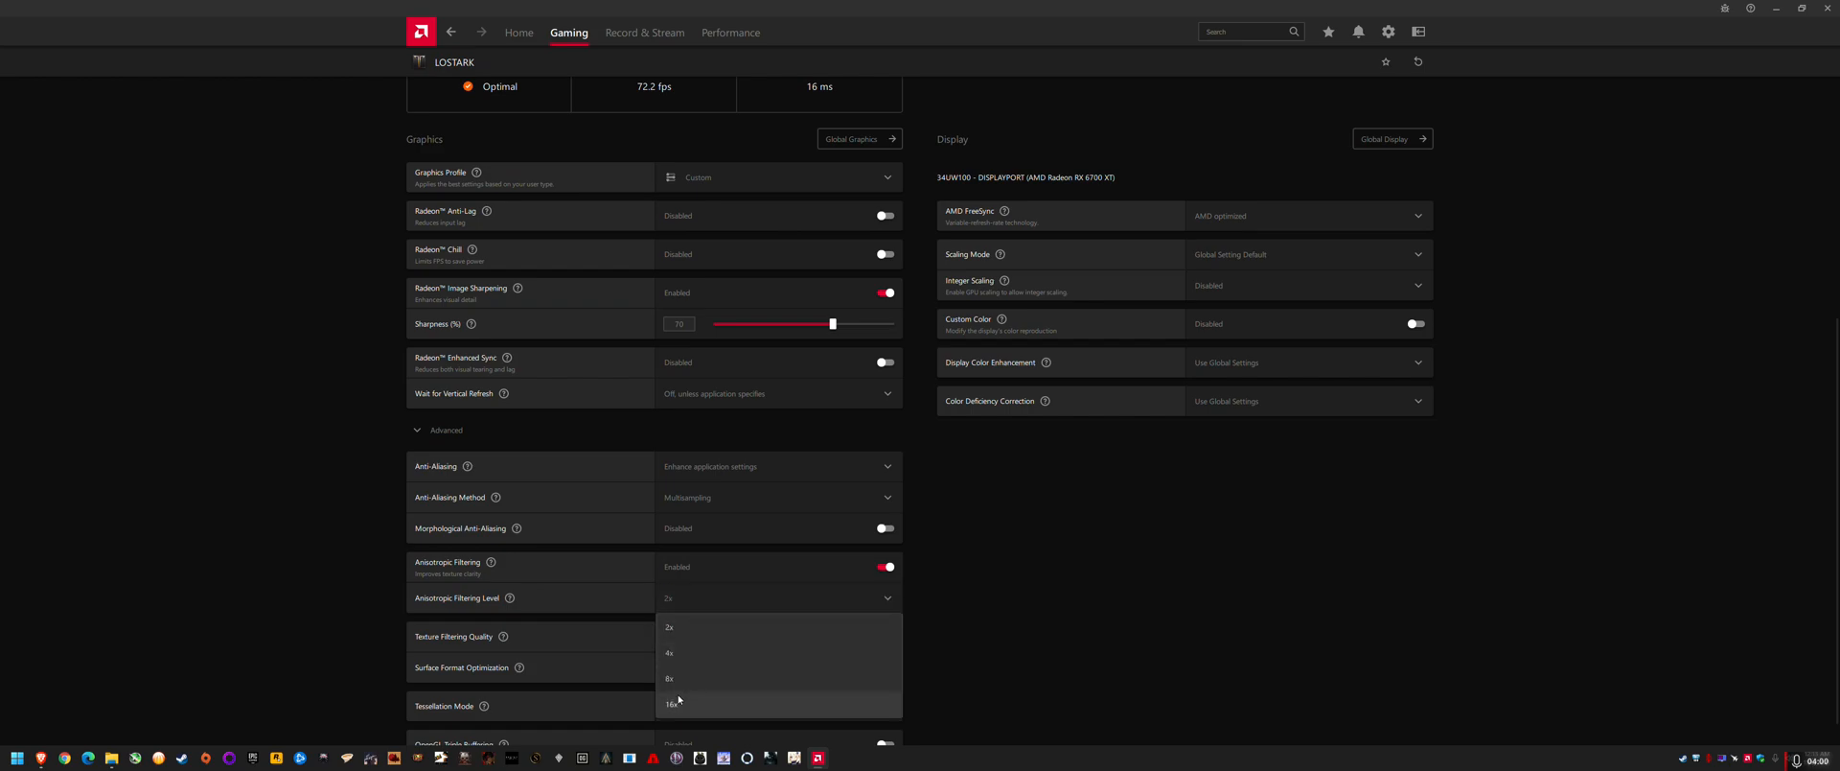
click(669, 678)
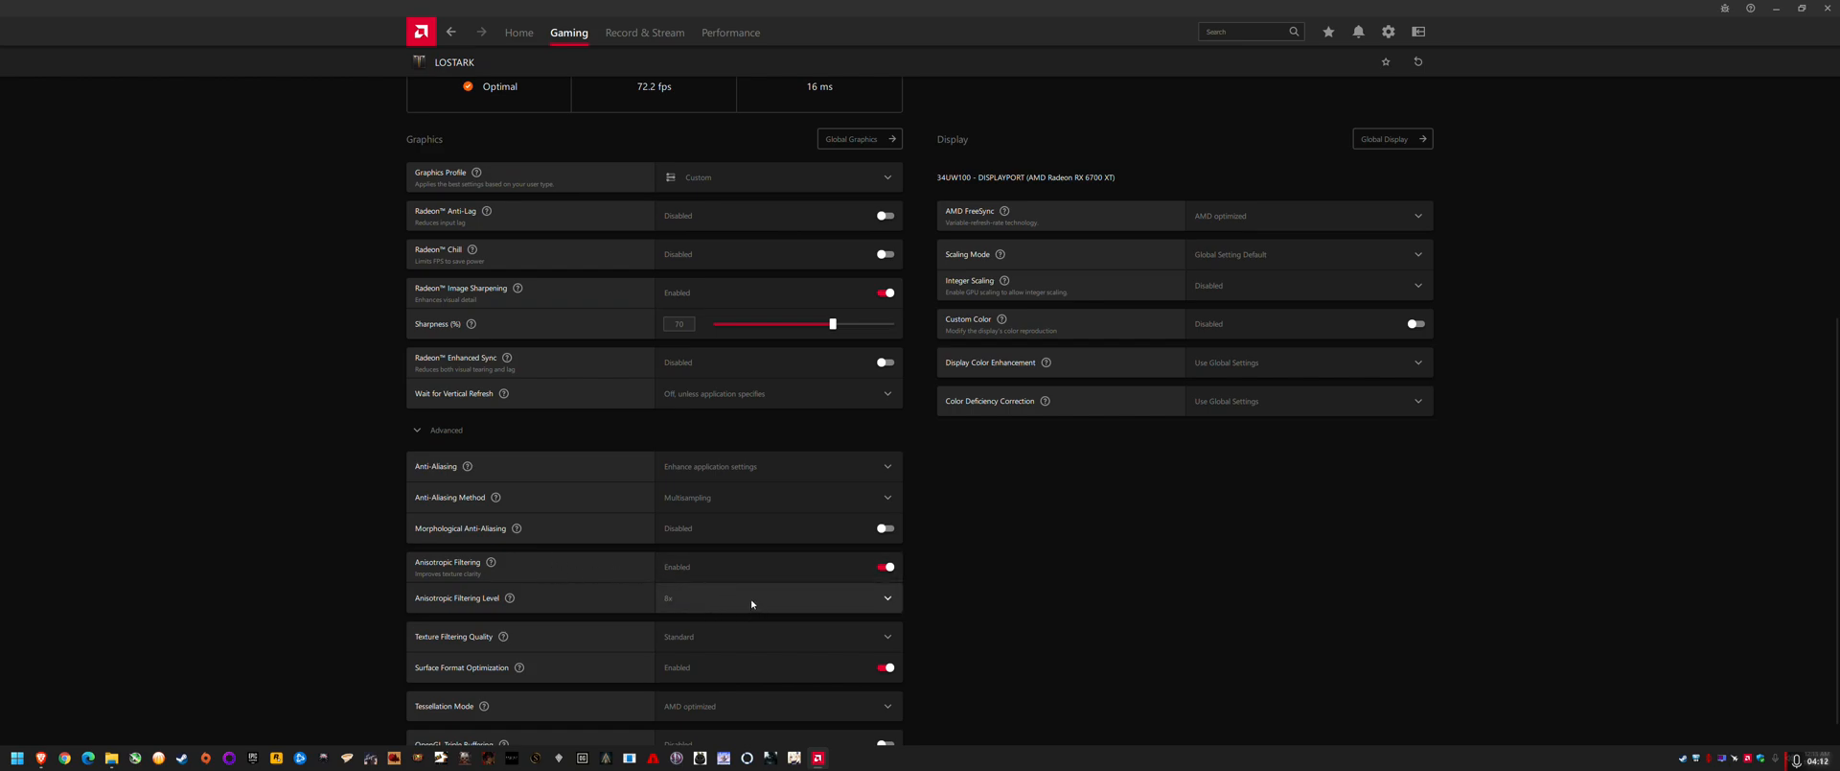
click(778, 597)
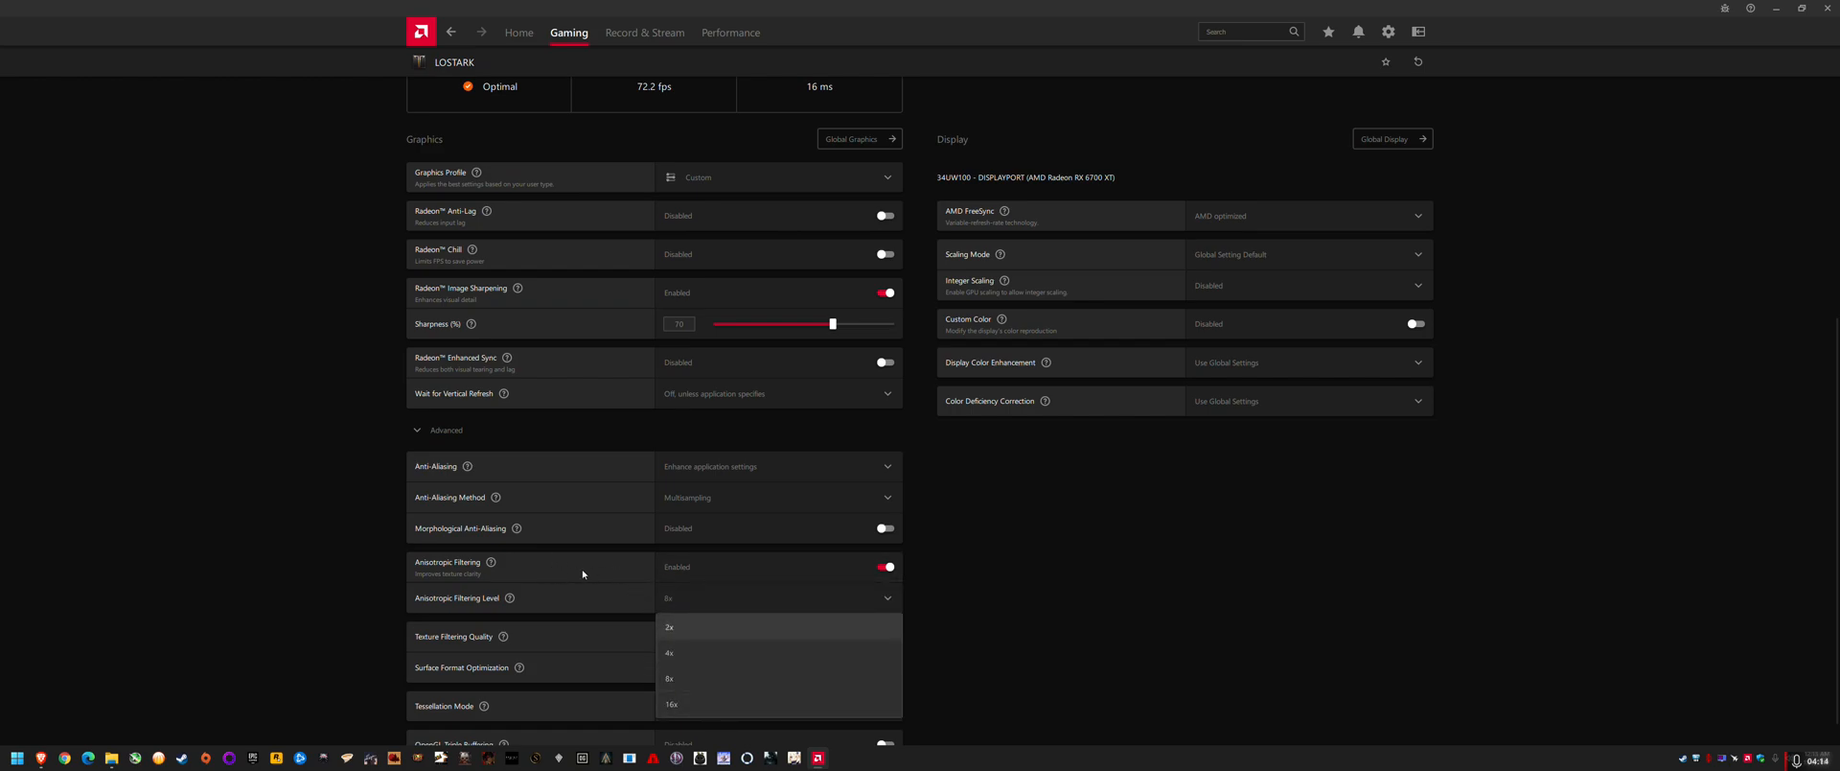
click(669, 678)
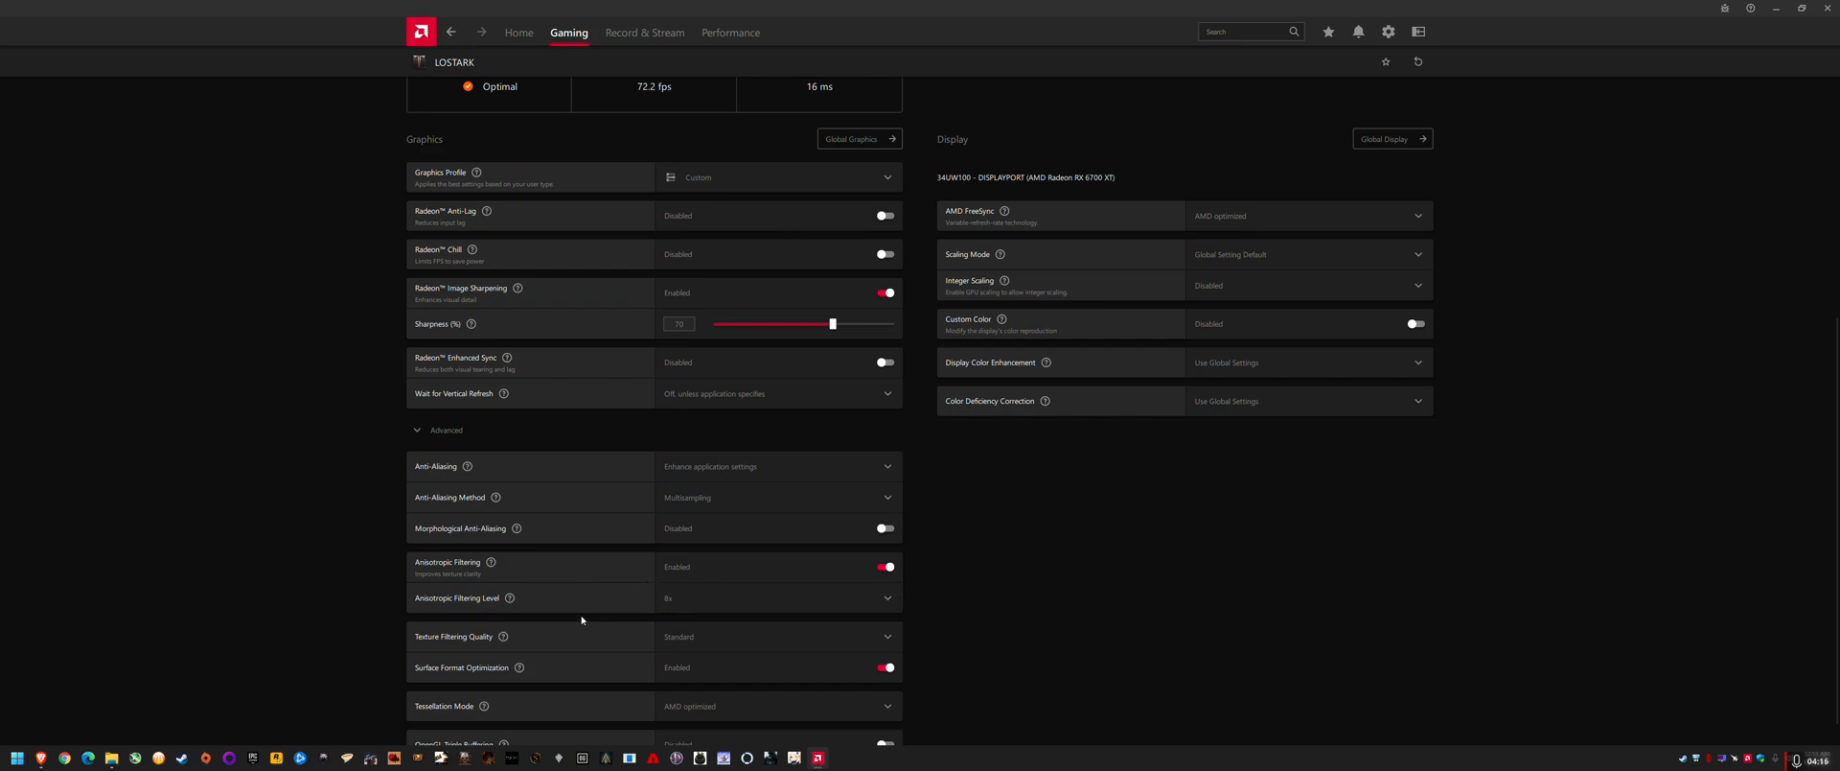
scroll(down, 3)
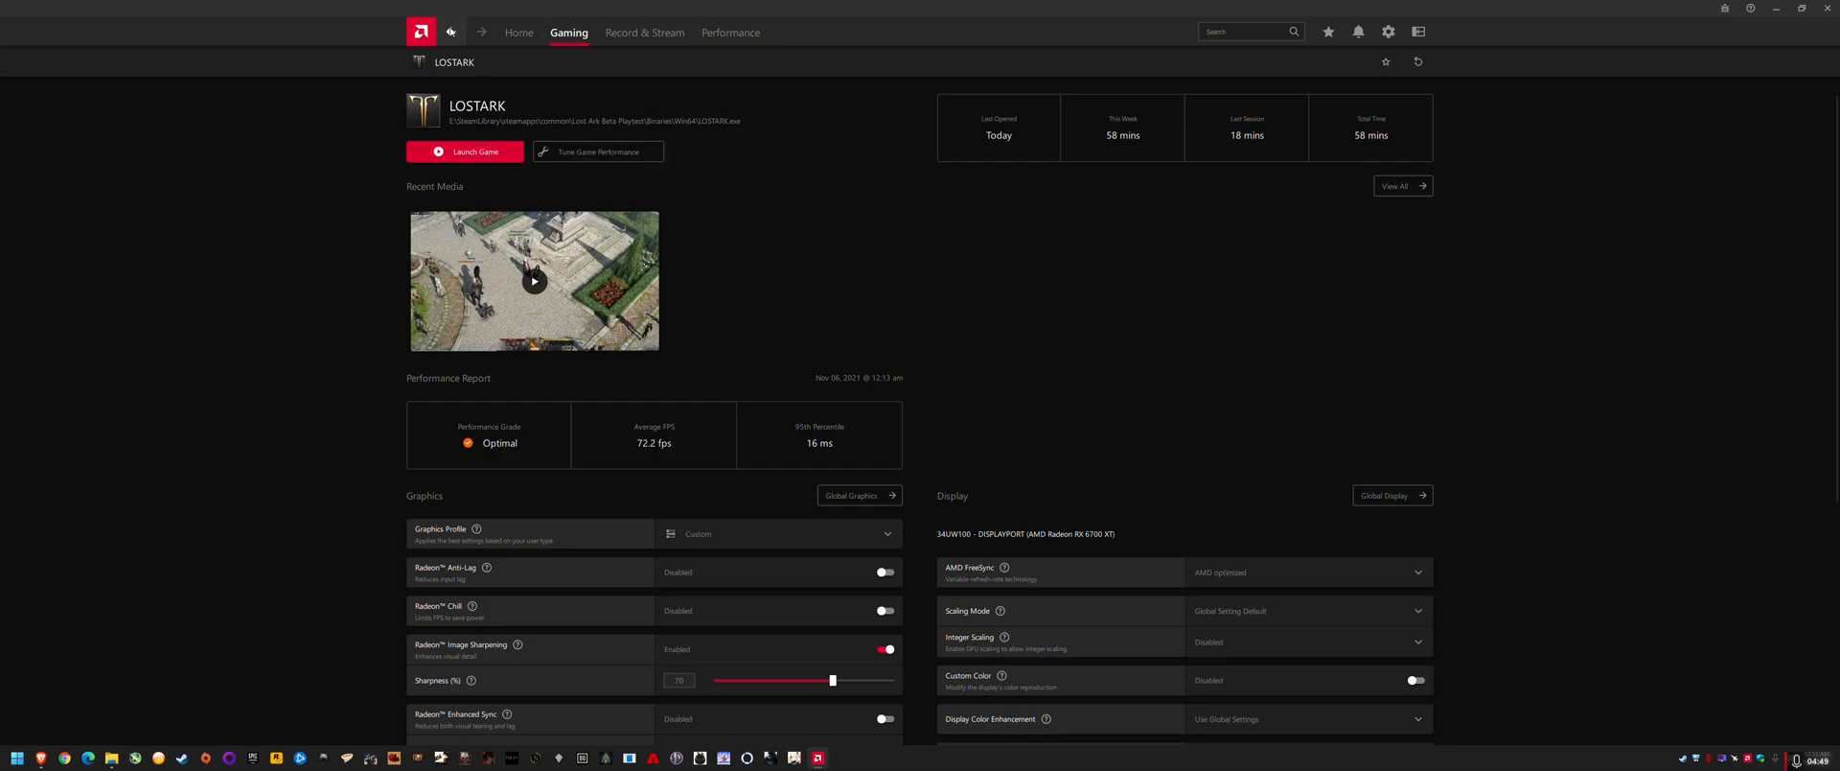
- Expand Advanced and set anti-aliasing to Enhance application settings
click(451, 32)
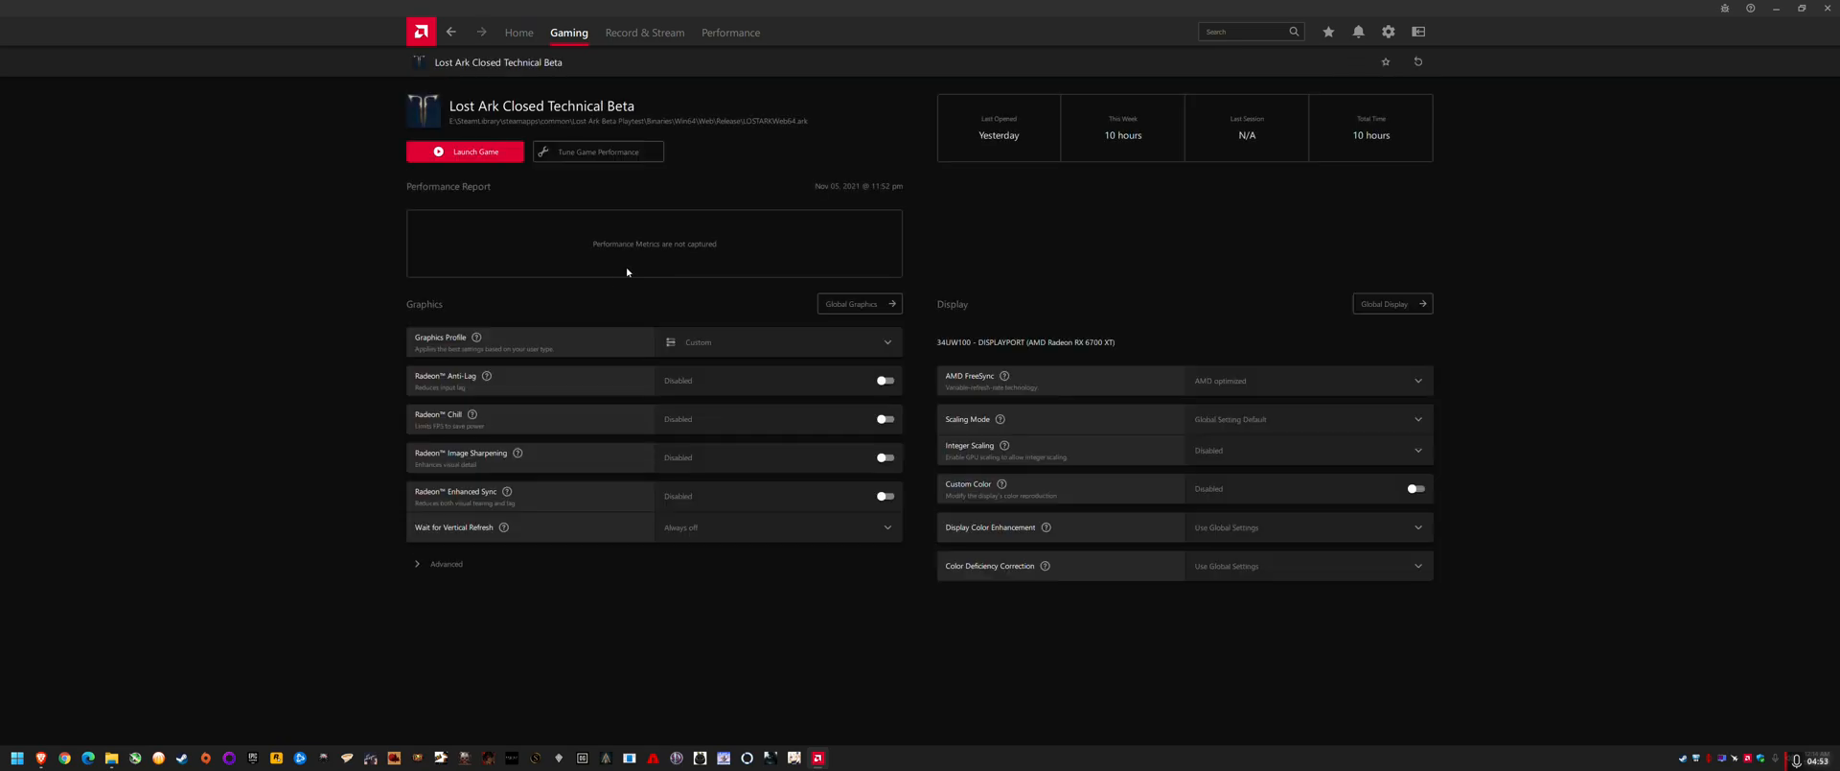
click(444, 564)
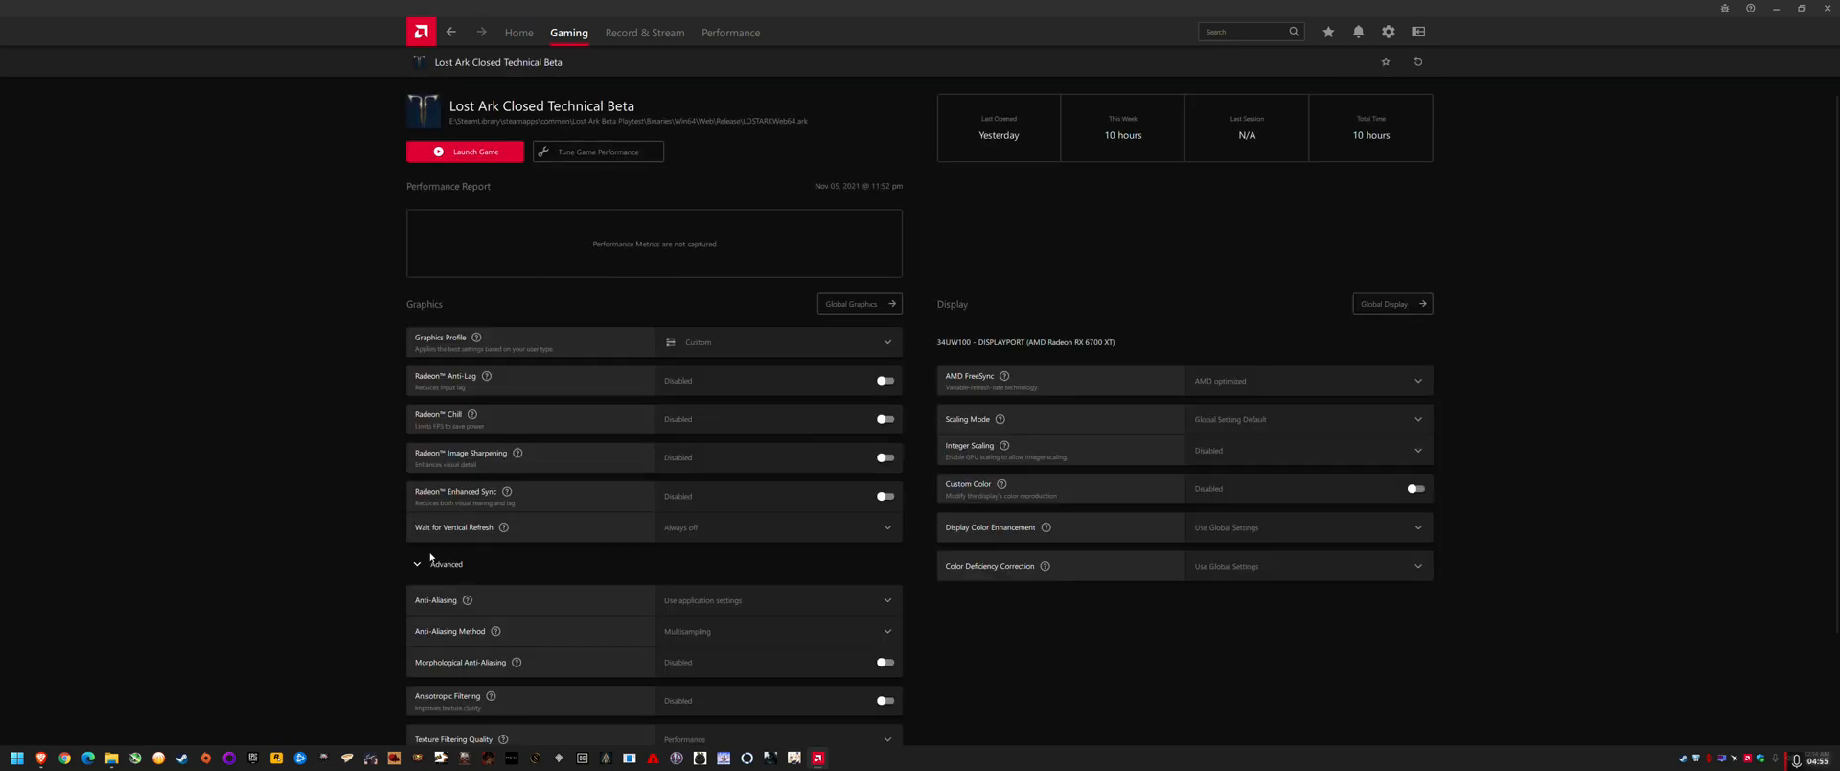
click(778, 466)
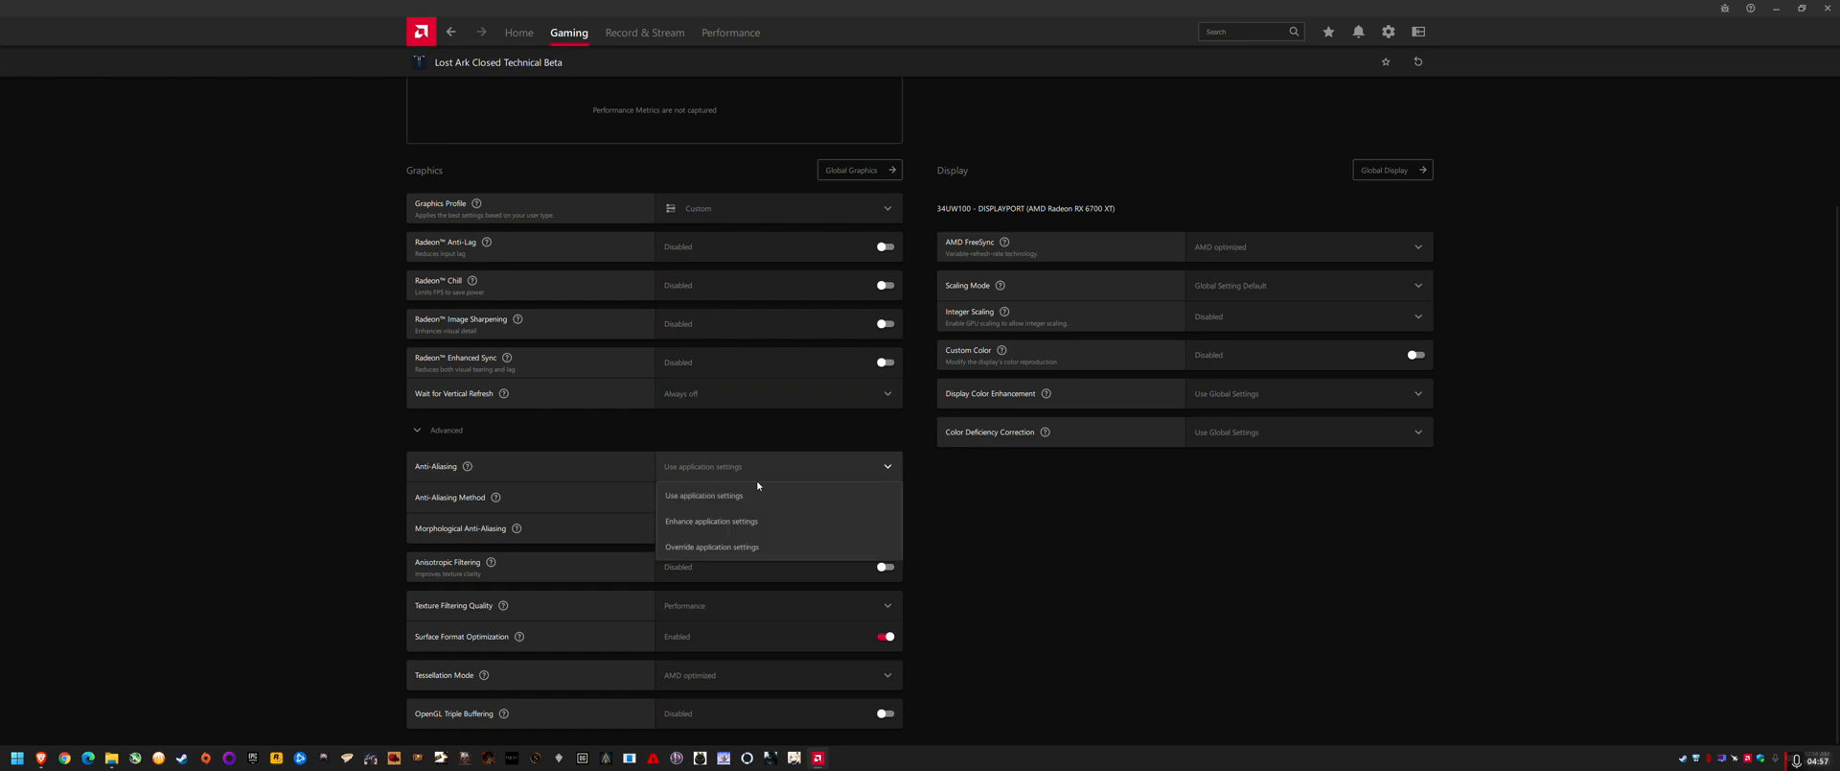
click(711, 520)
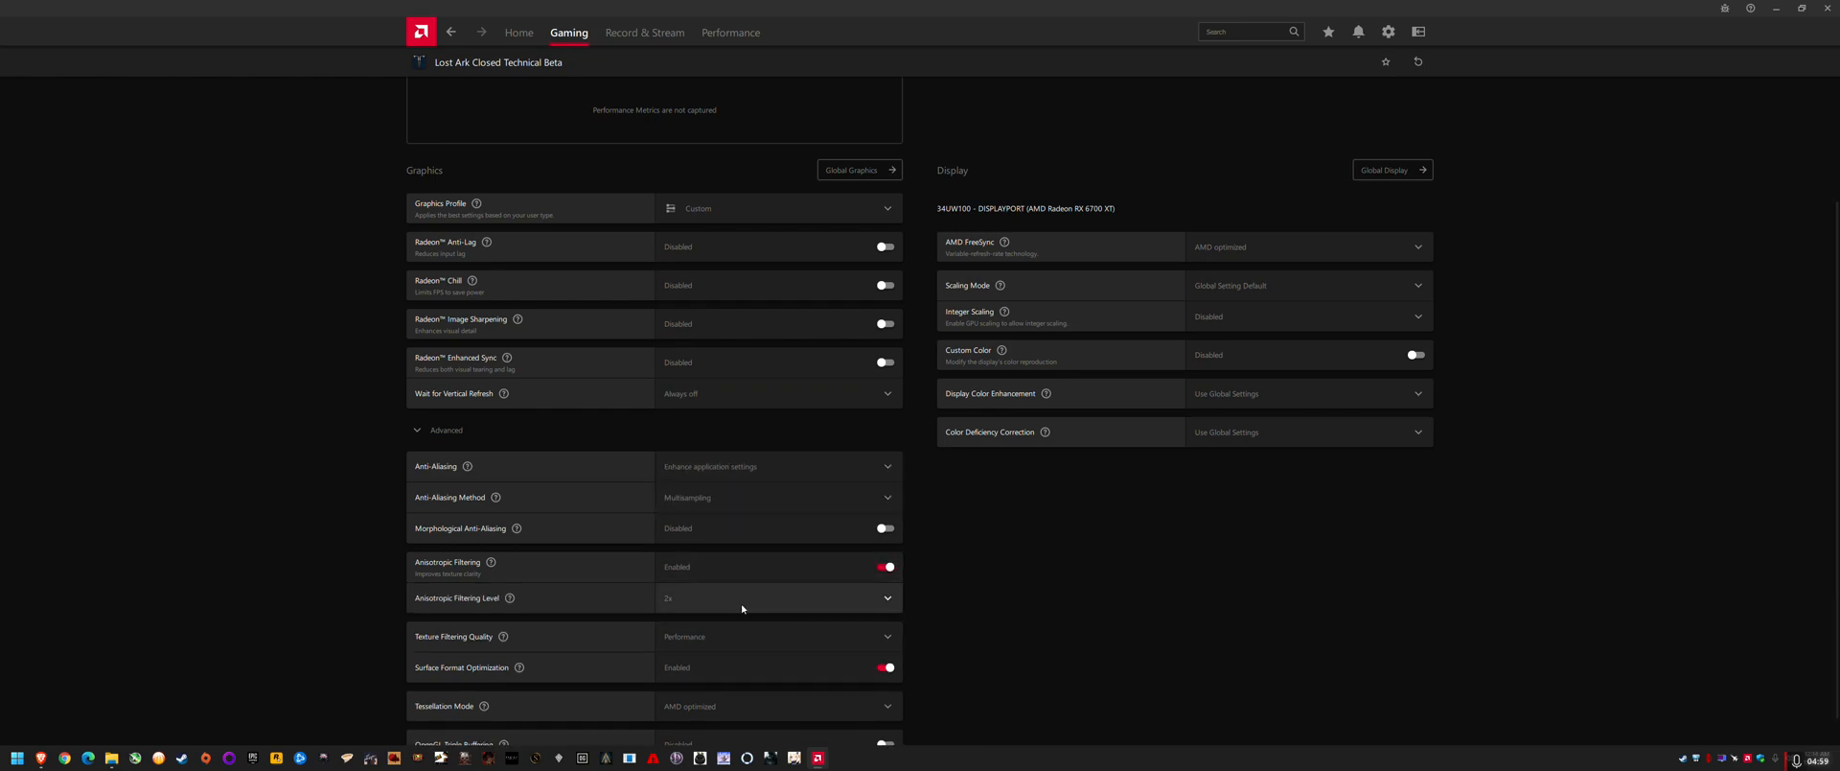
- Turn on Radeon Image Sharpening at 75% for LOSTARK
scroll(up, 3)
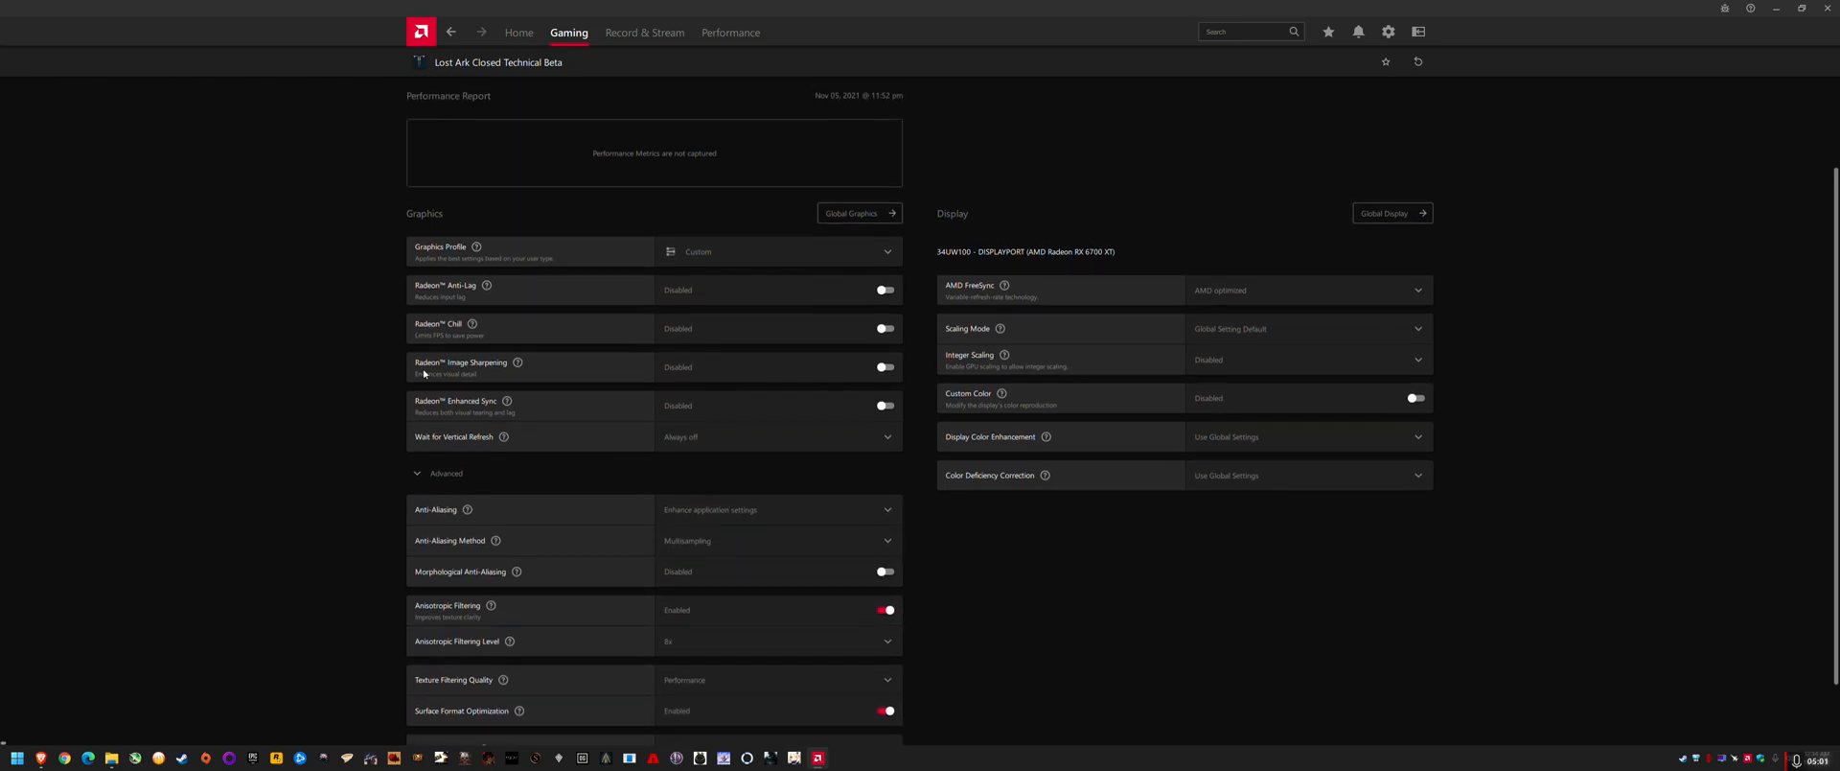
scroll(down, 3)
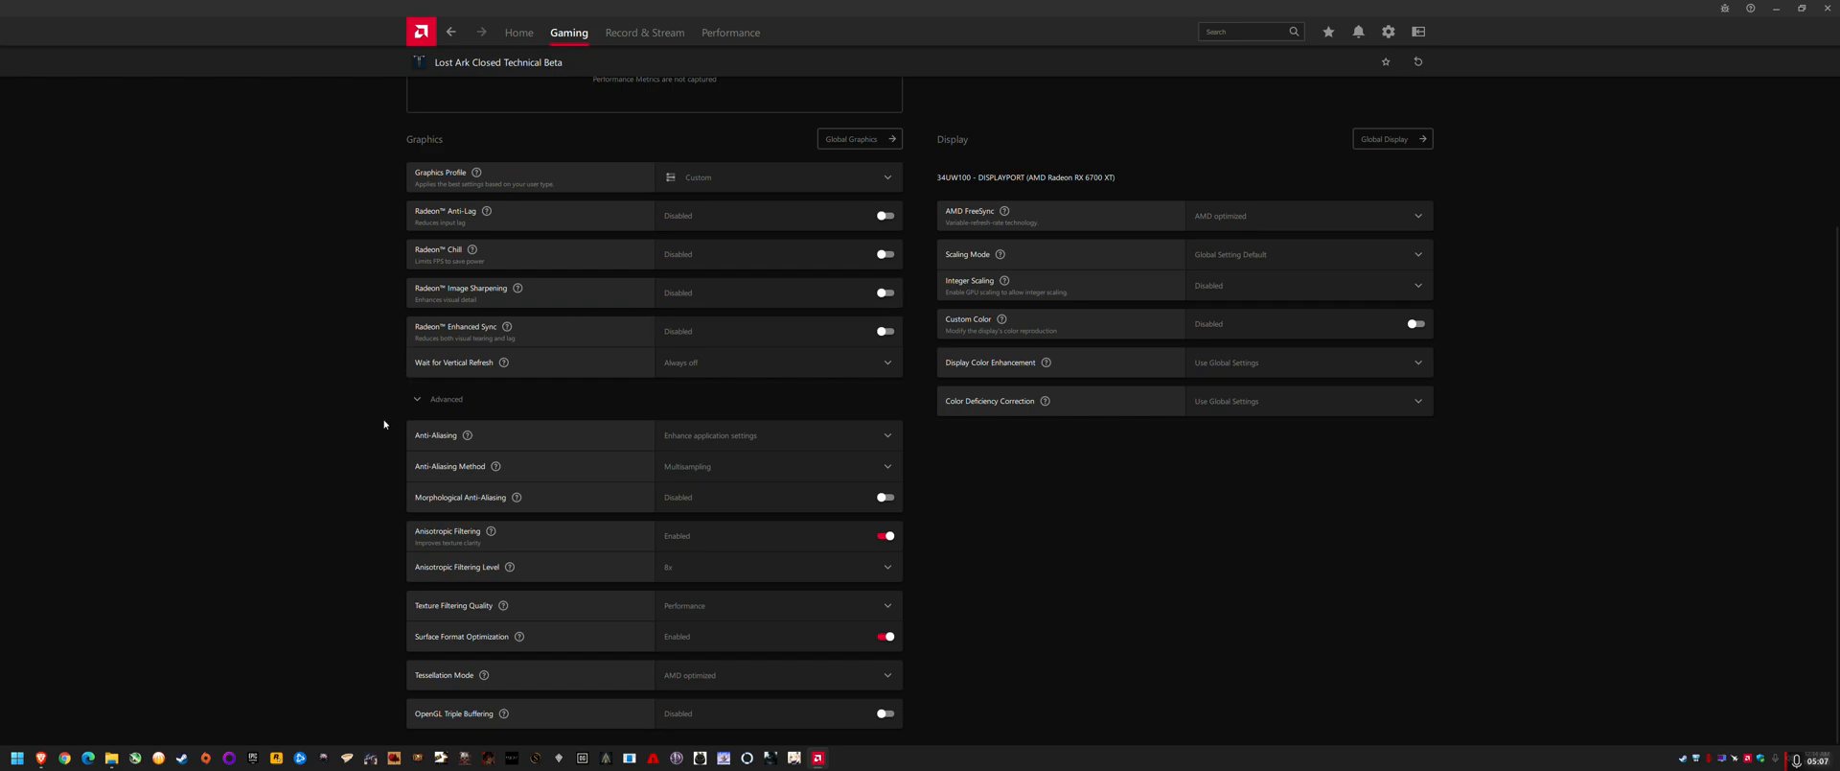
scroll(up, 3)
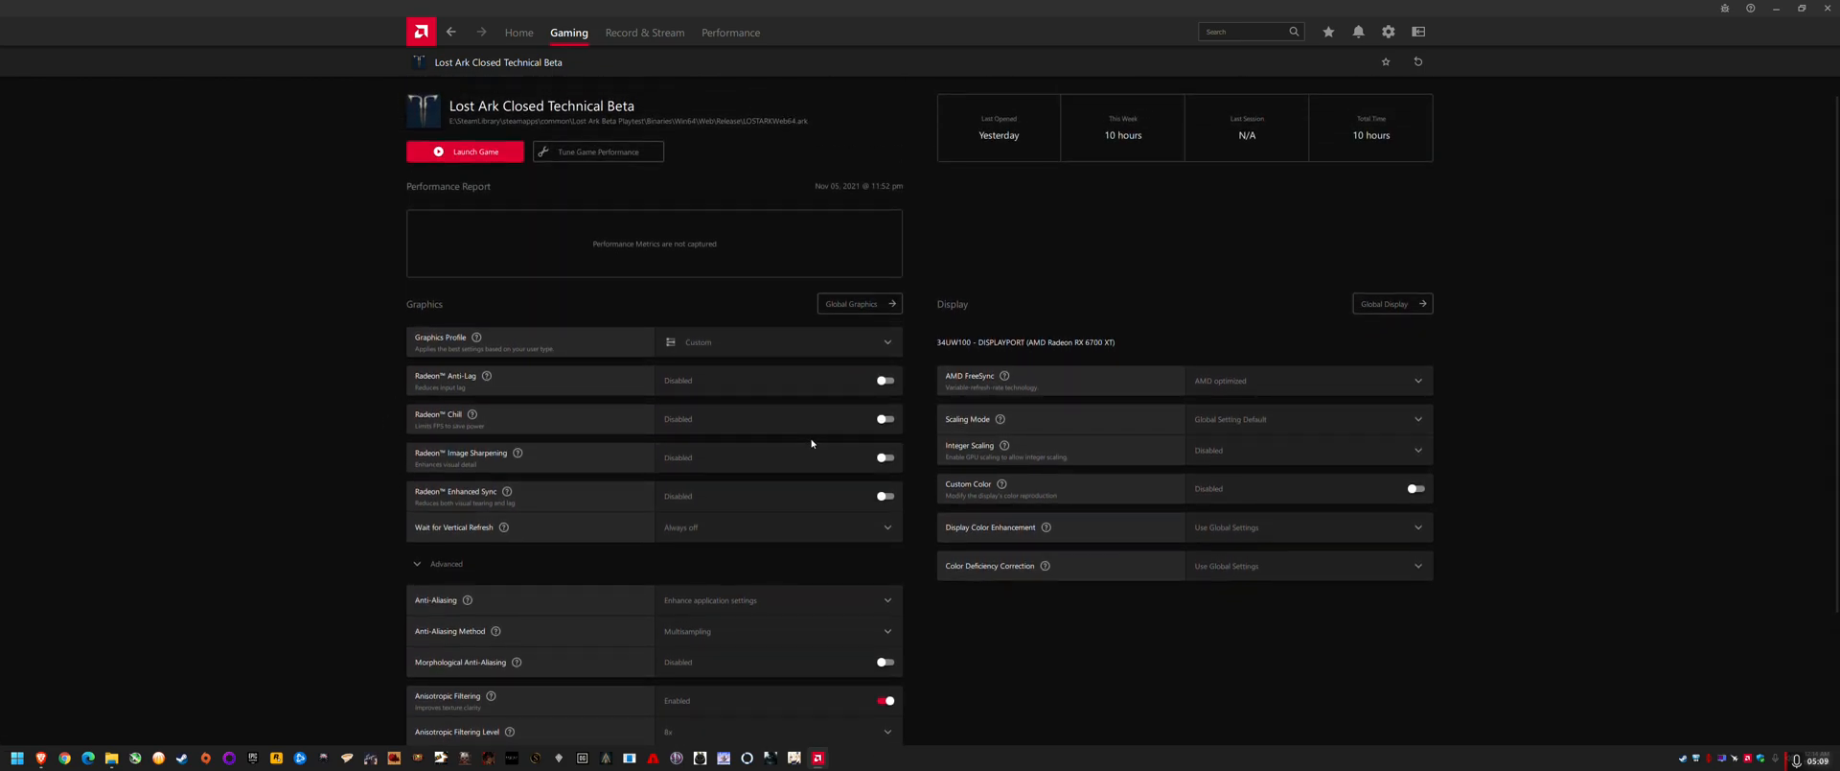
click(886, 457)
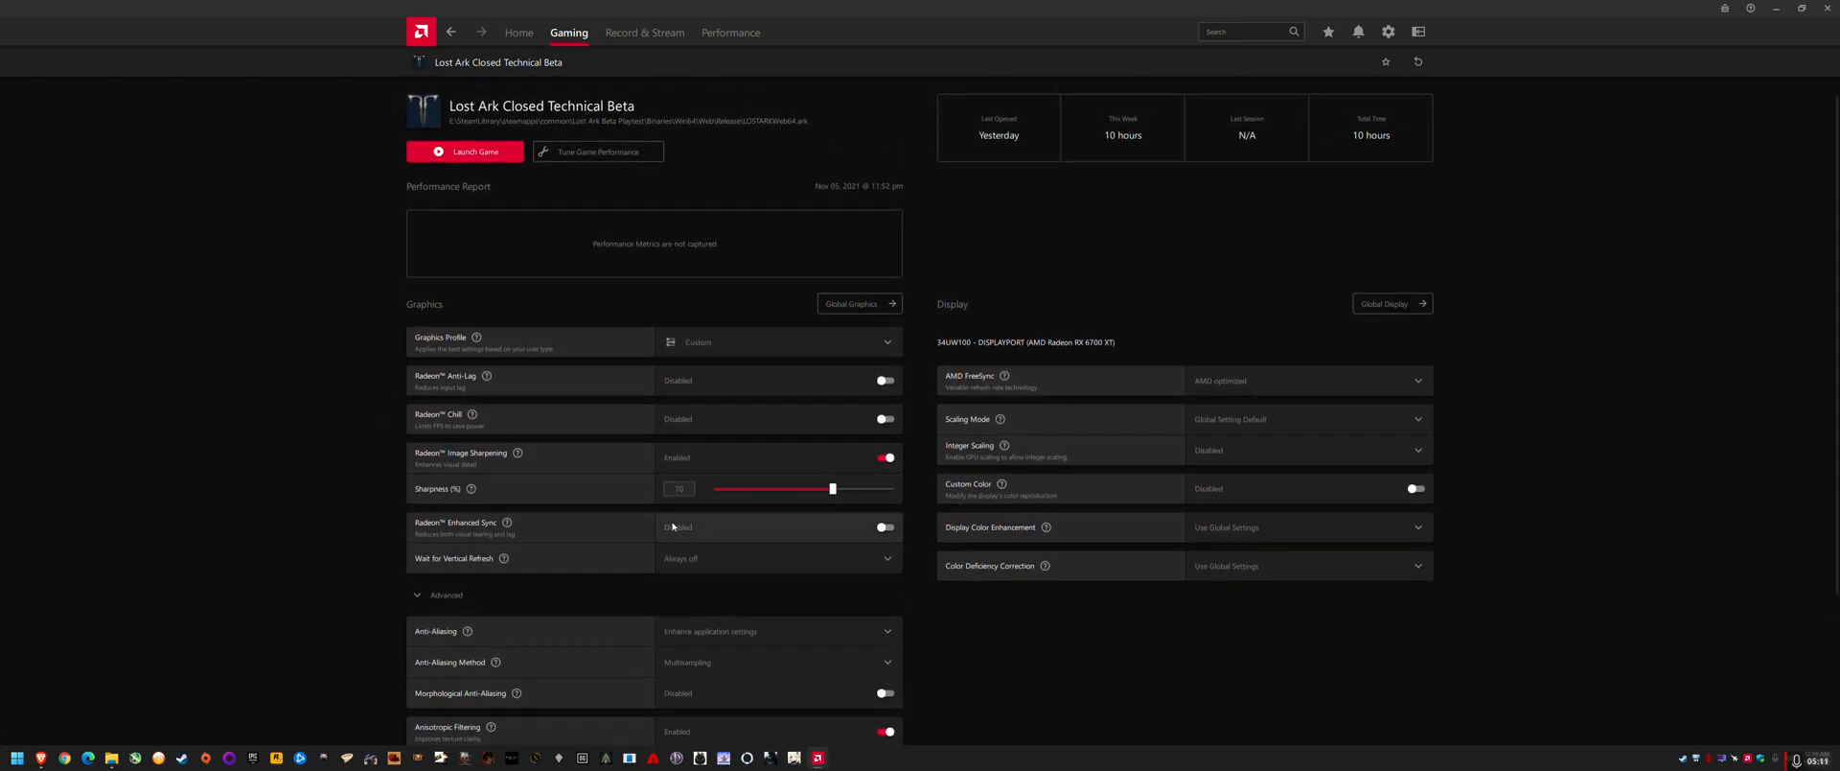
scroll(down, 3)
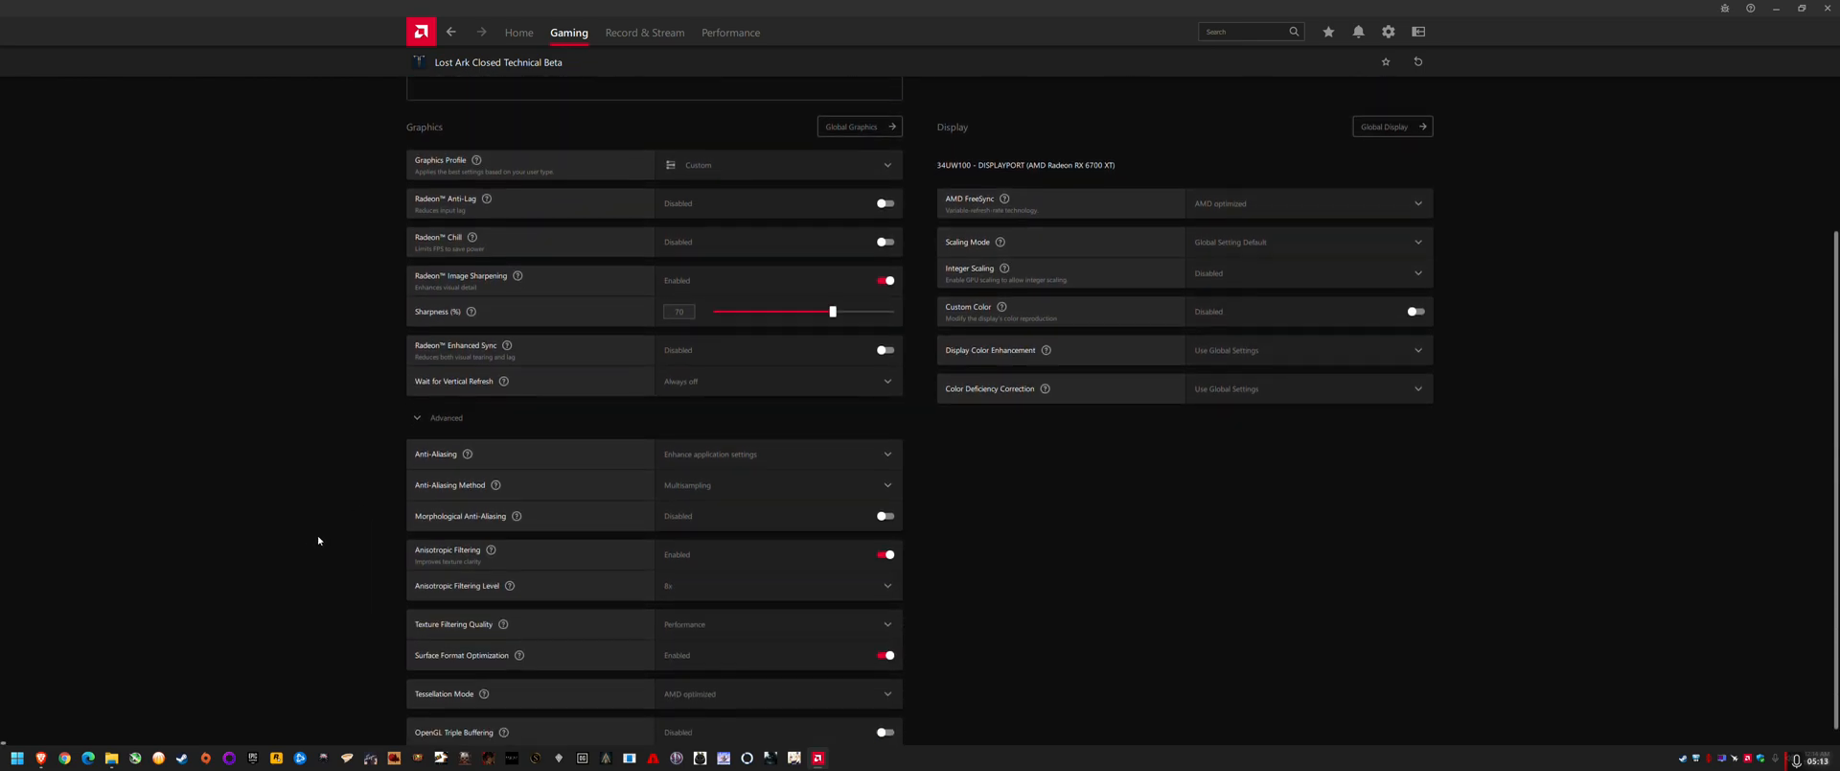
click(777, 454)
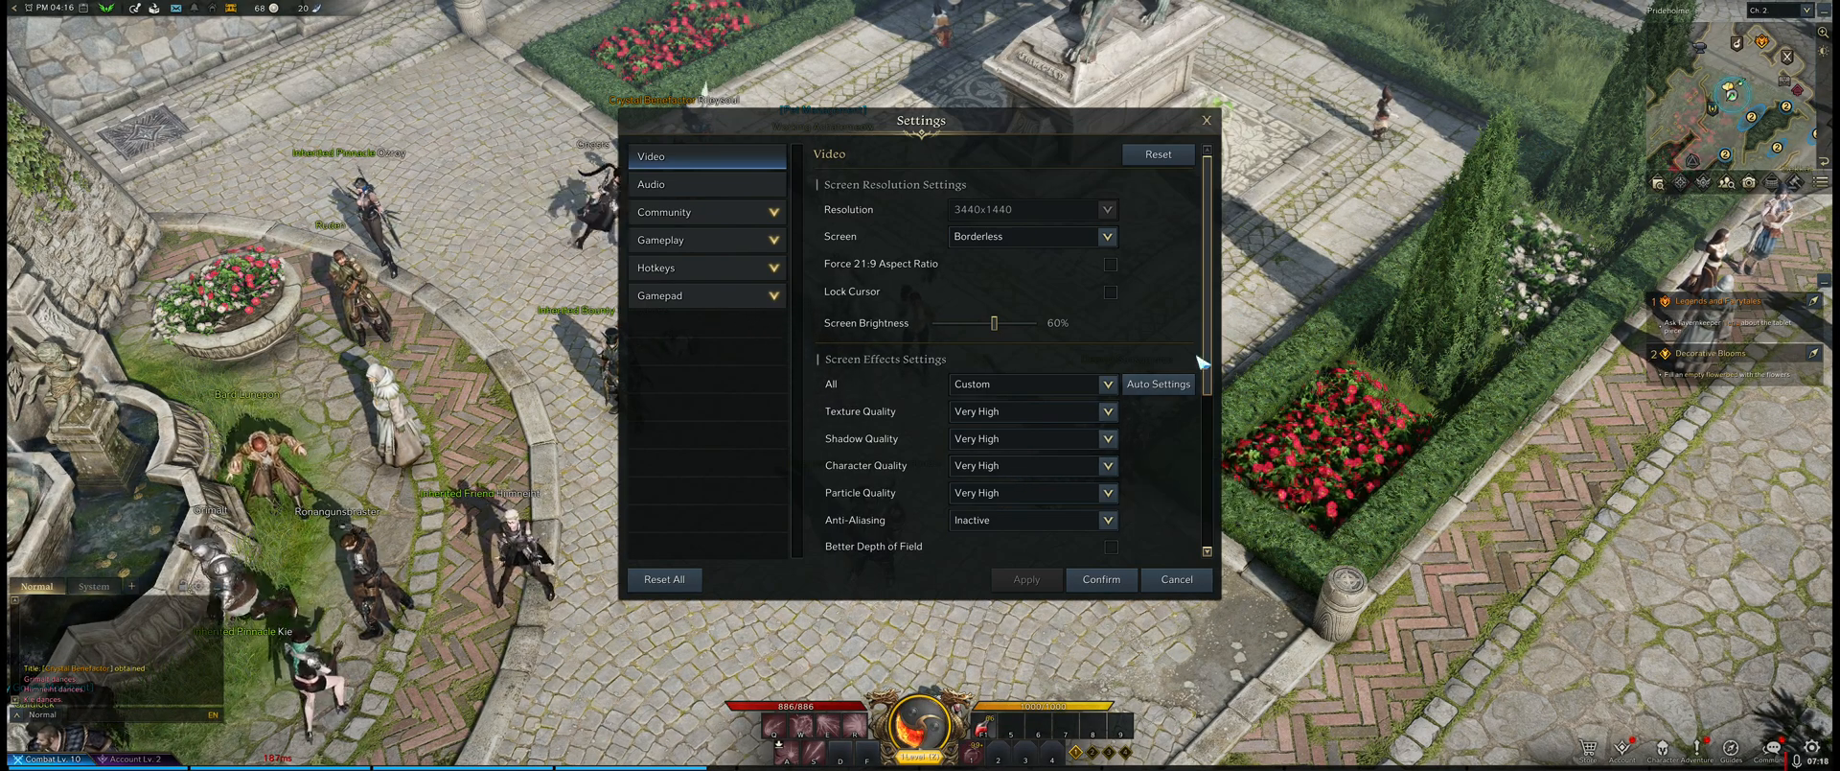
- Raise Lost Ark's anti-aliasing to High and apply it
click(1031, 520)
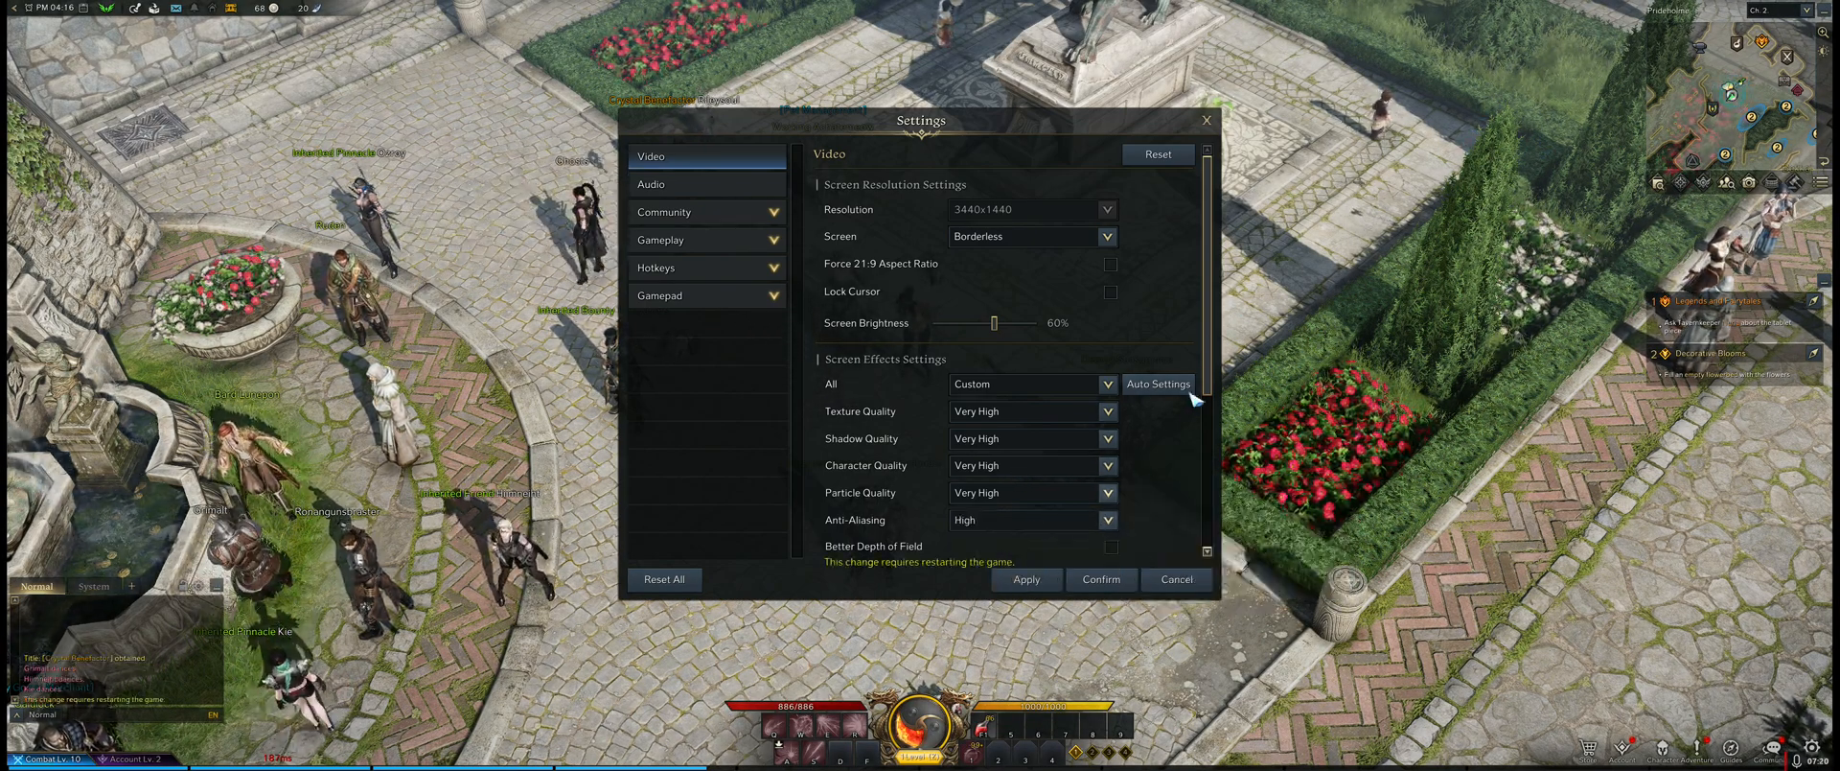
scroll(down, 3)
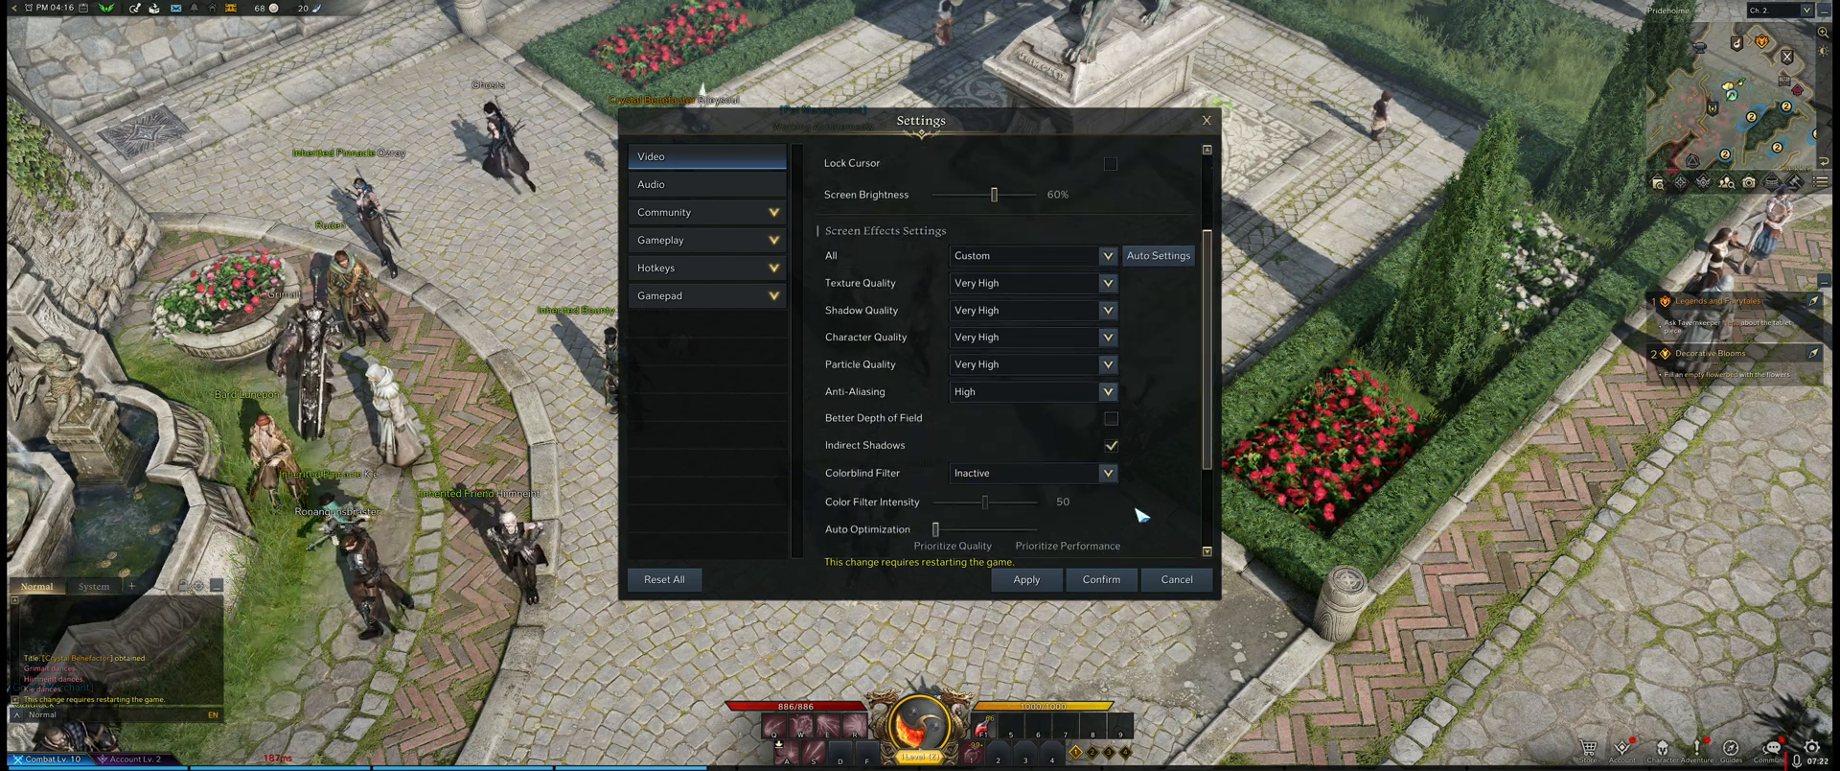
click(1024, 578)
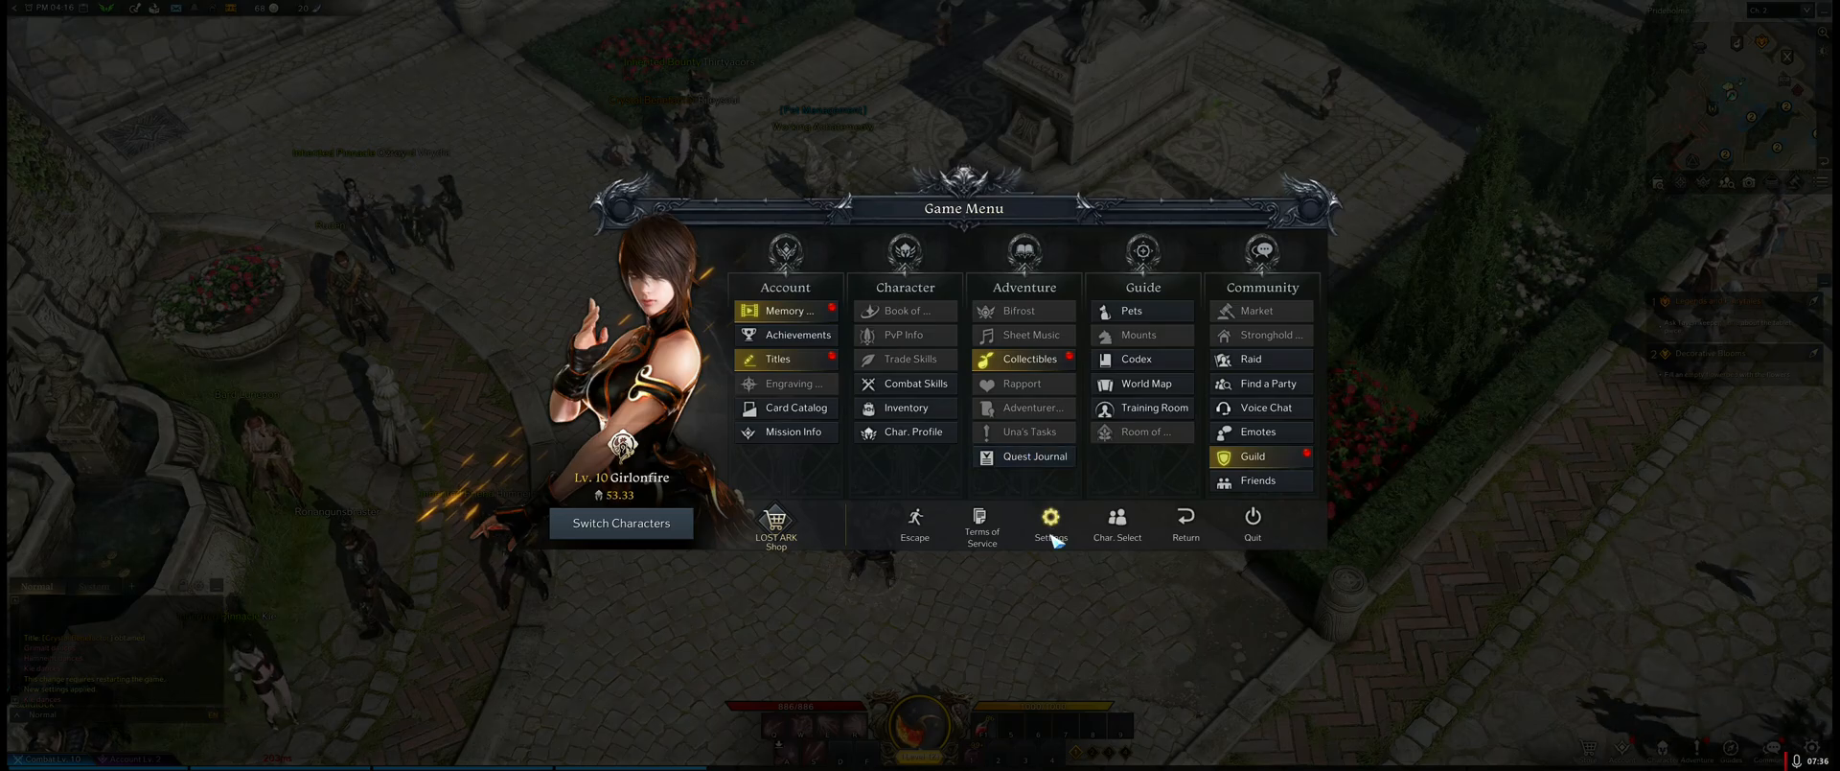
- Enable Better Depth of Field, turn Bloom off, then apply and confirm the settings
click(1048, 515)
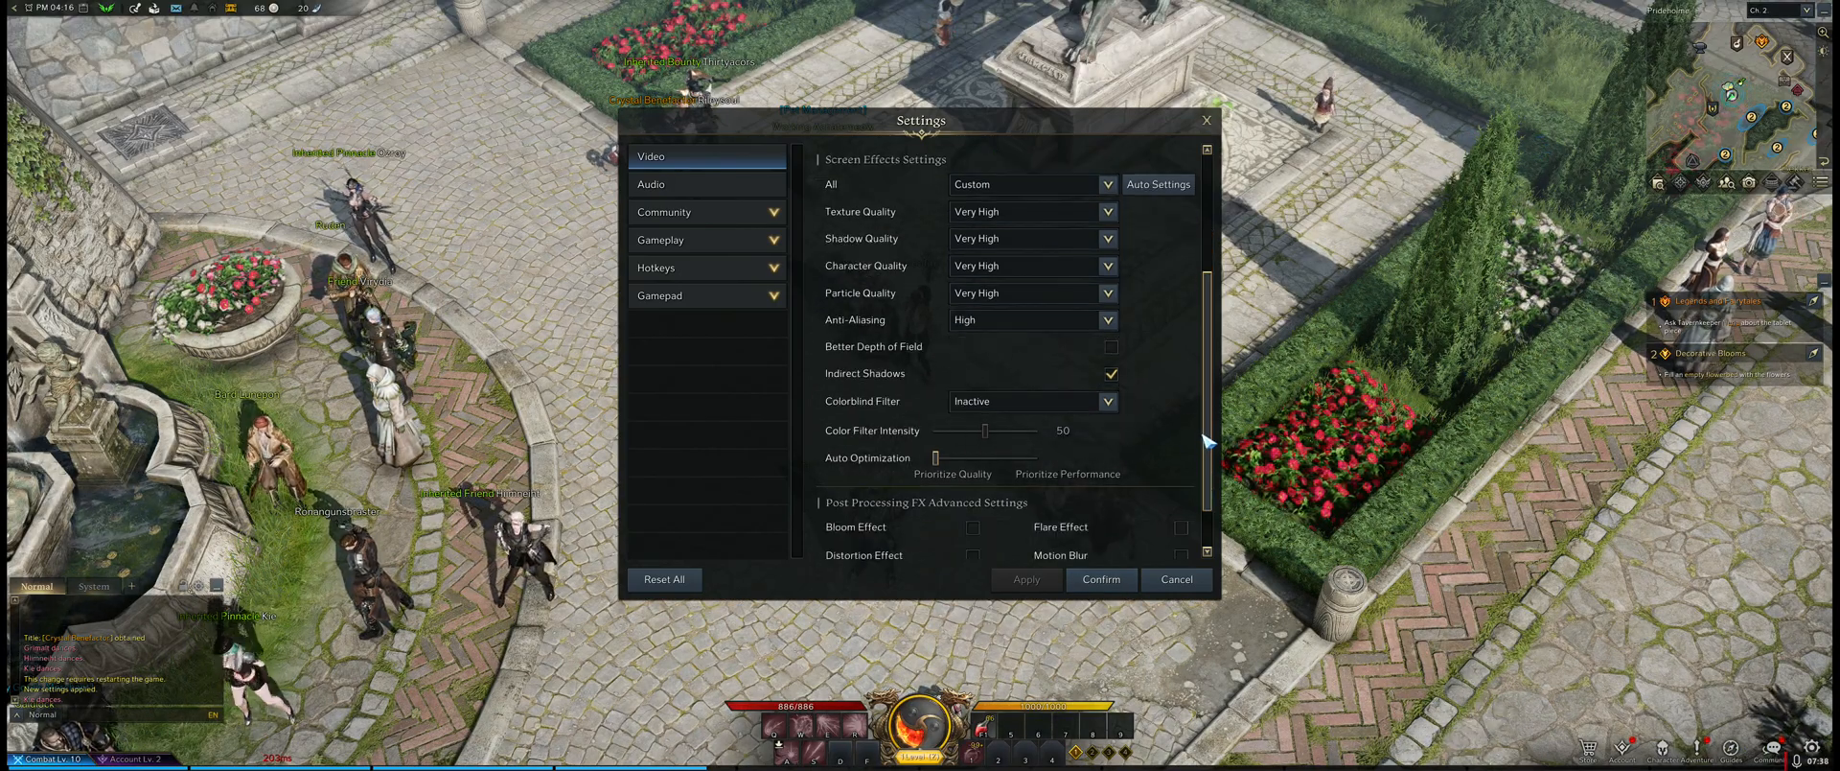
scroll(down, 3)
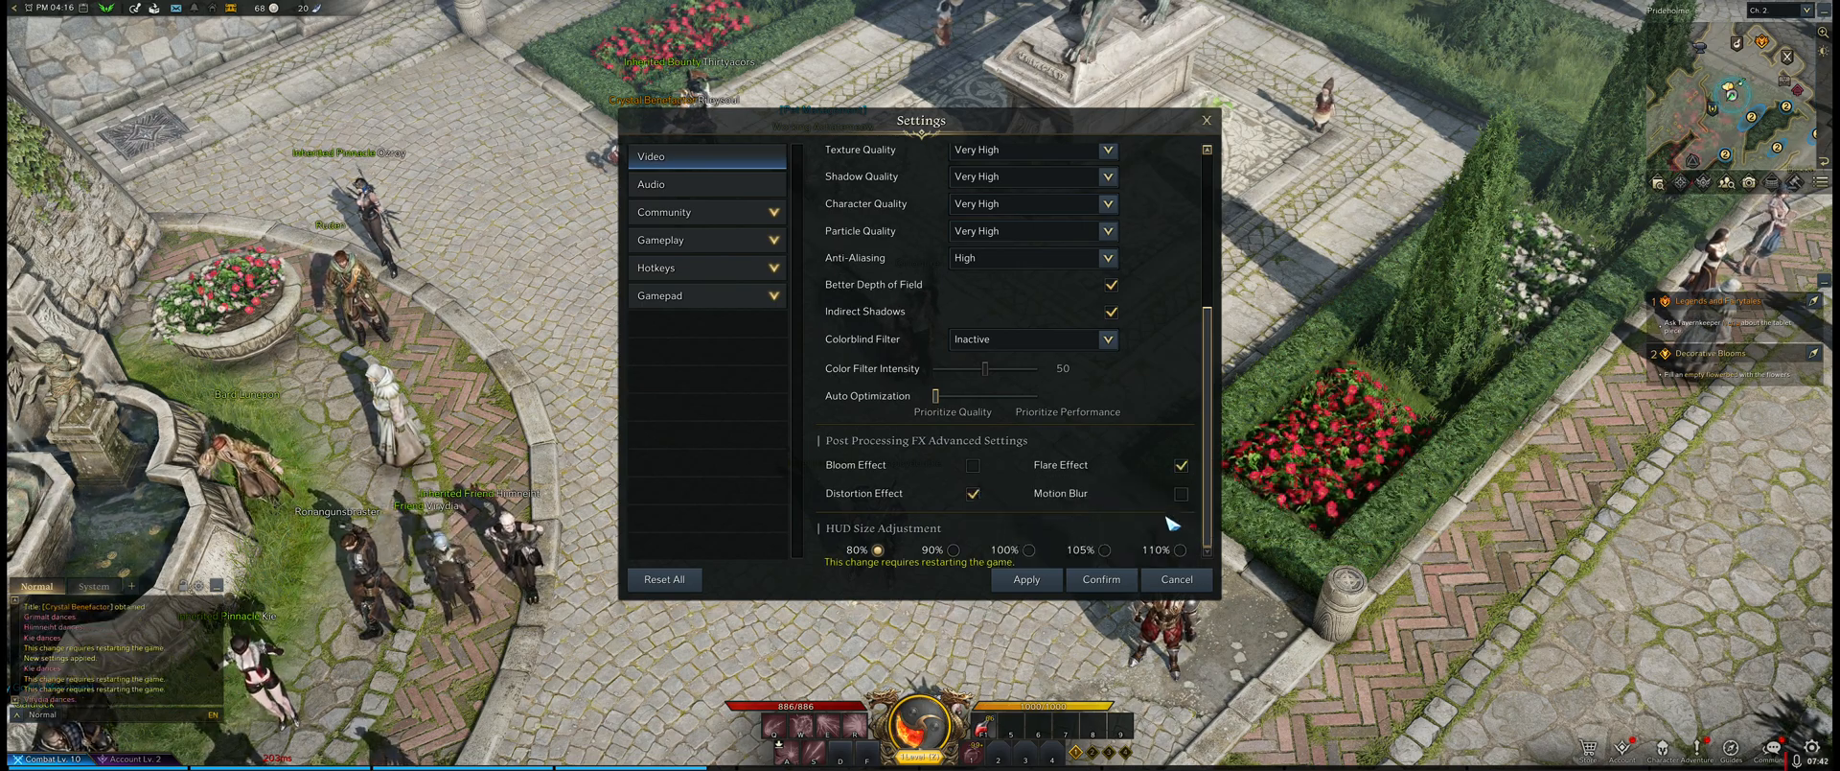
click(1180, 492)
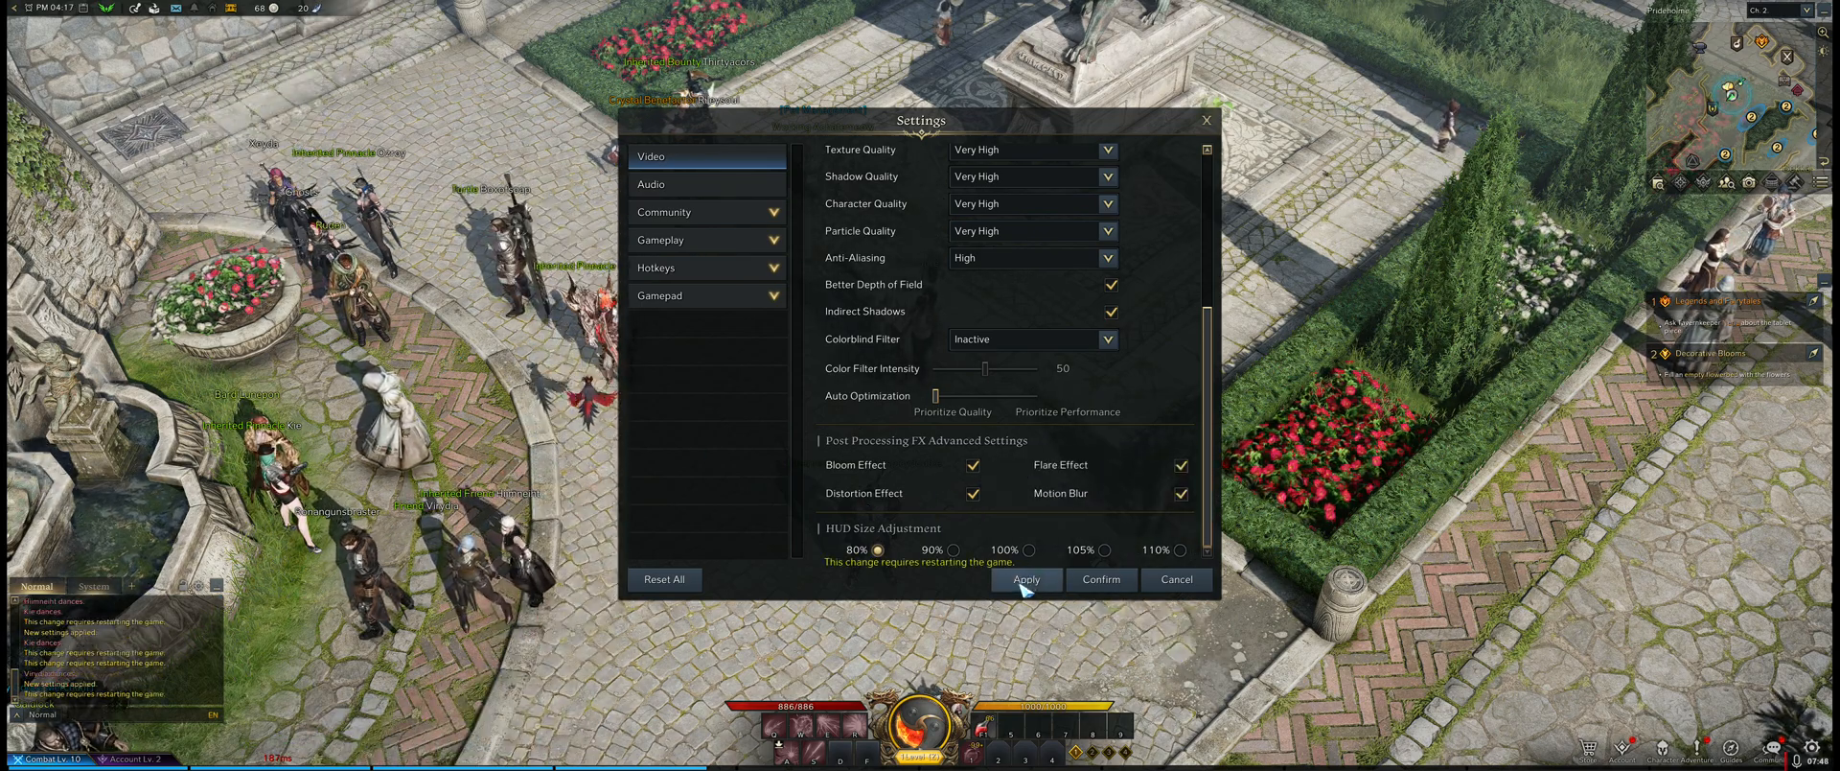
click(1025, 580)
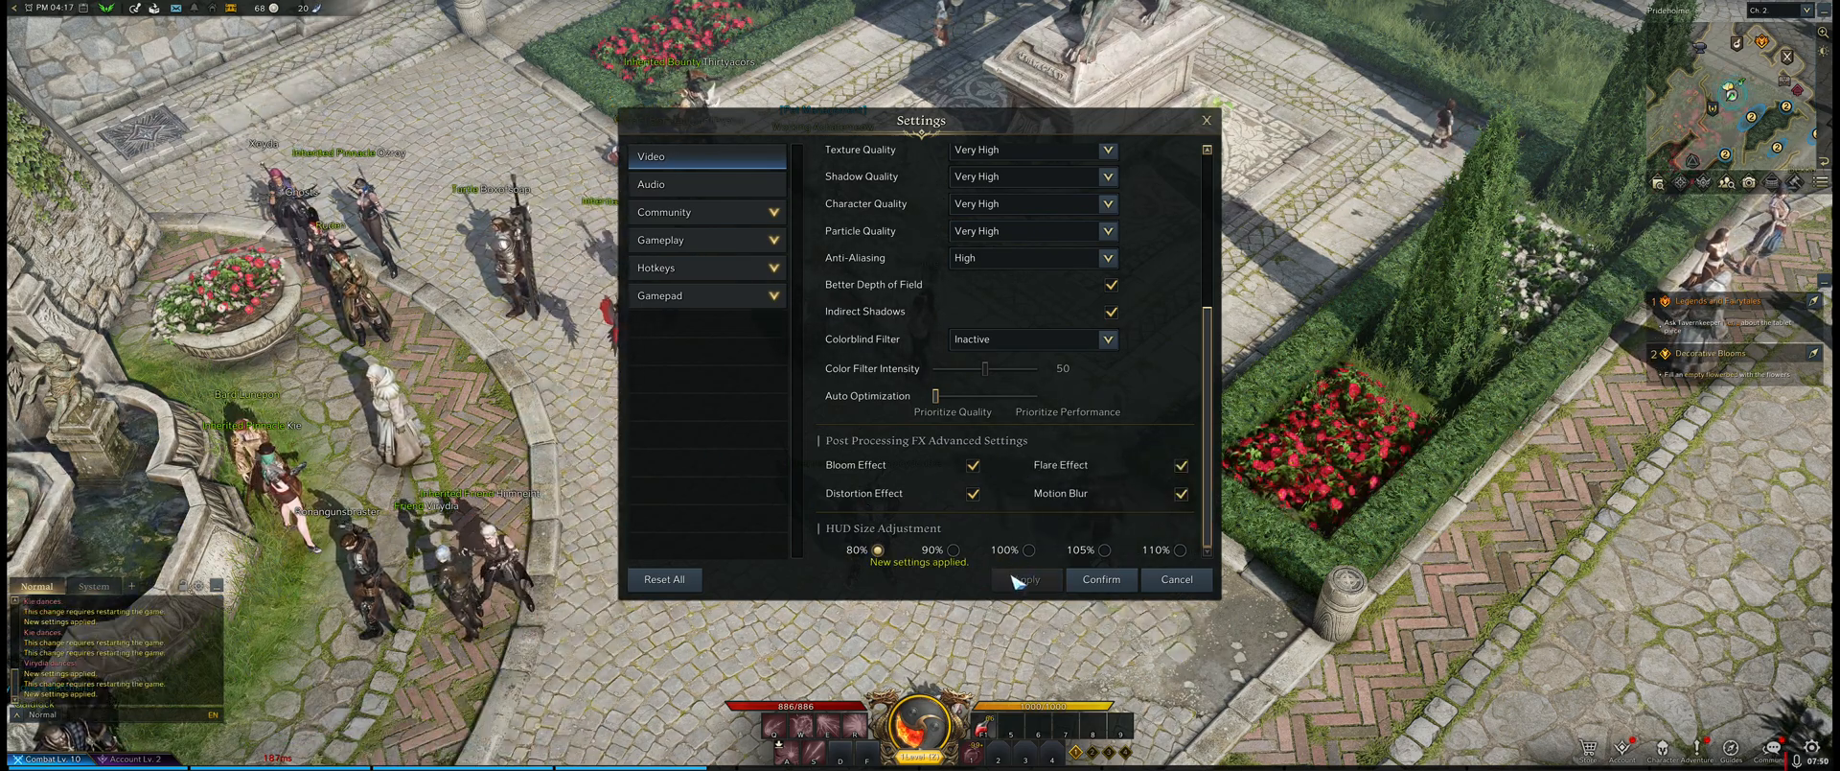
click(972, 465)
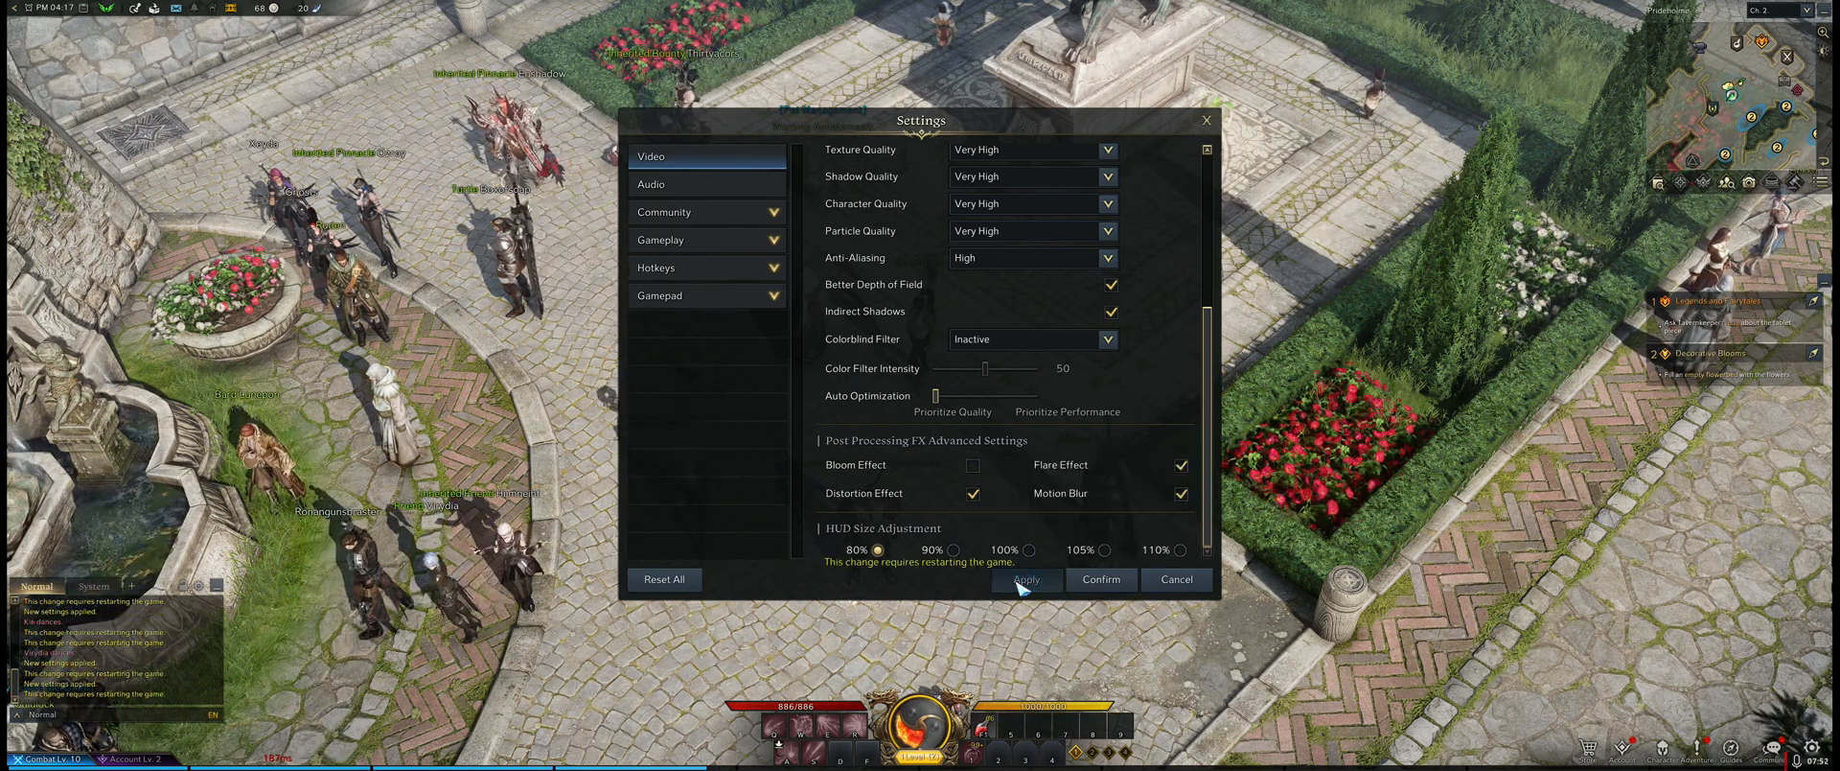
click(1024, 577)
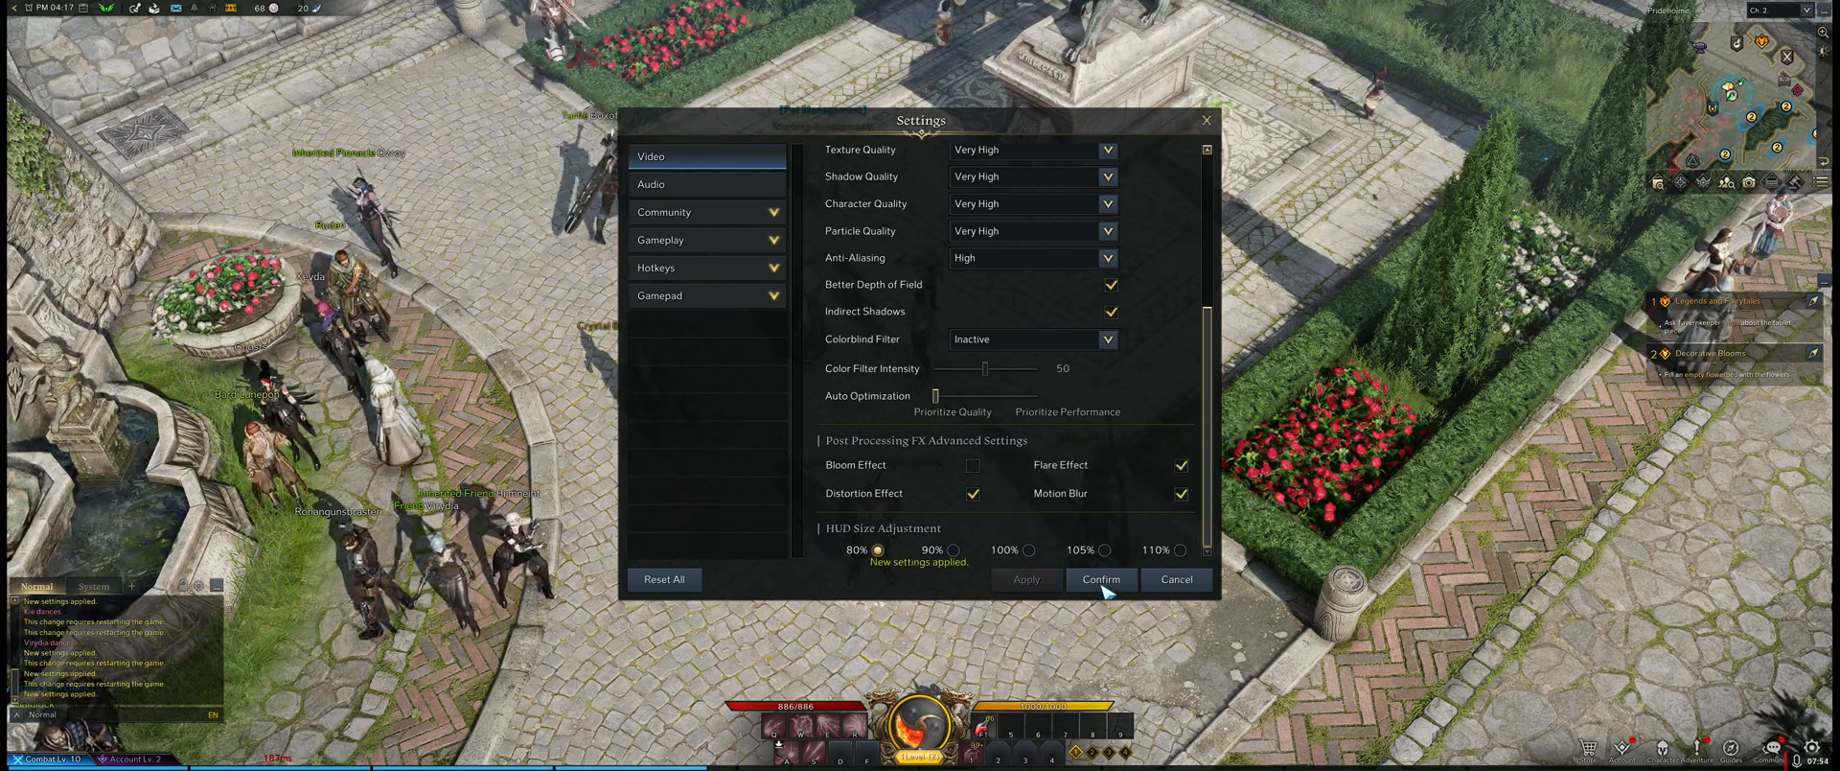
click(1099, 578)
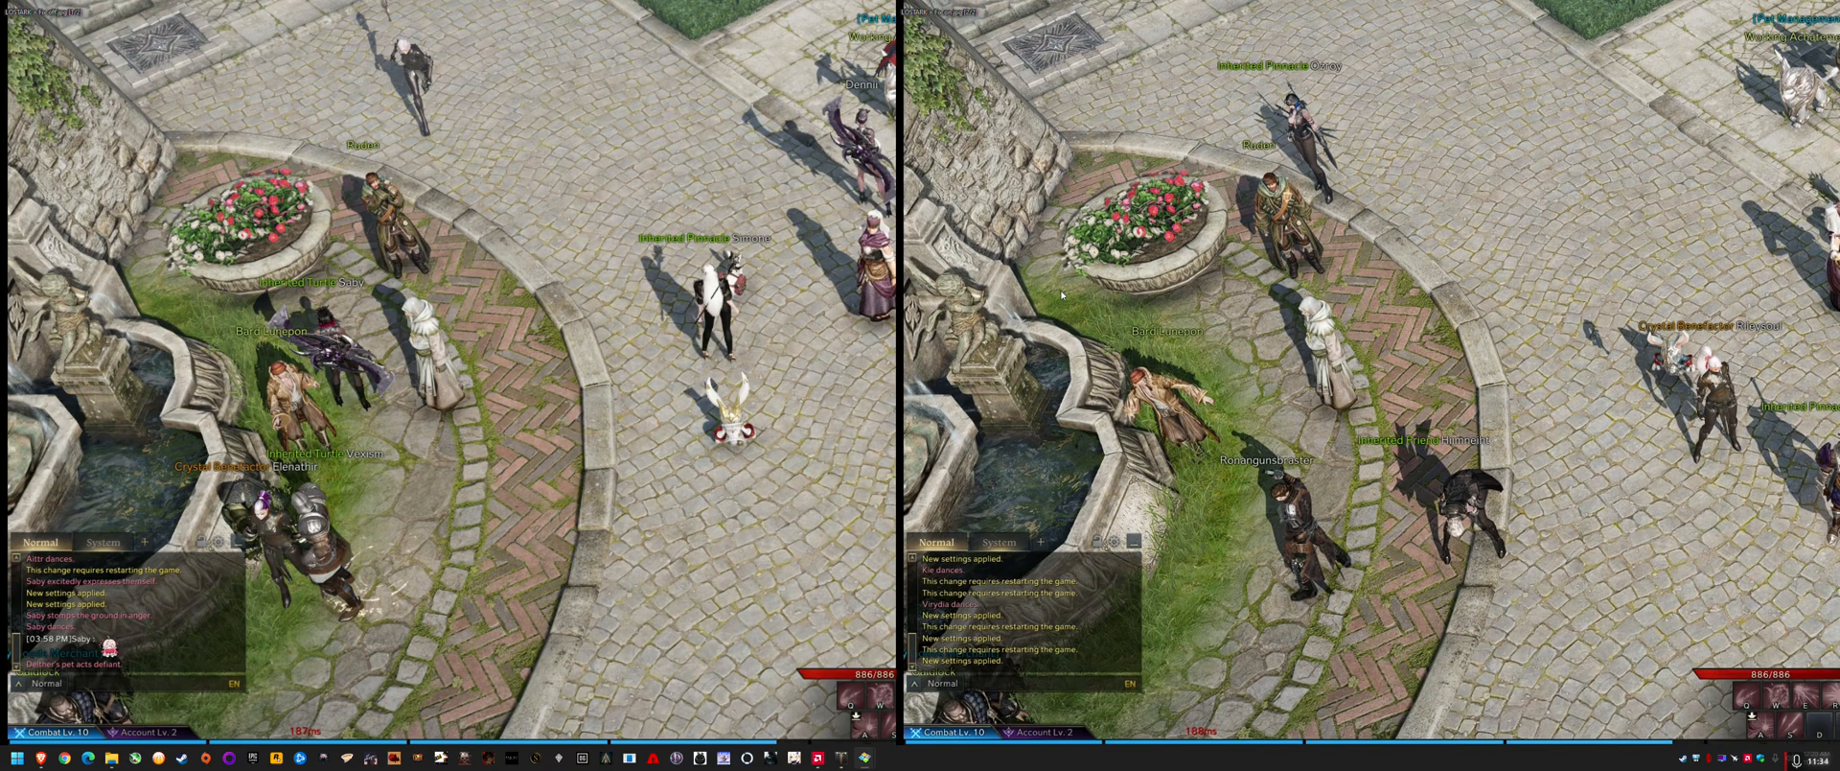
mouse_move(622, 488)
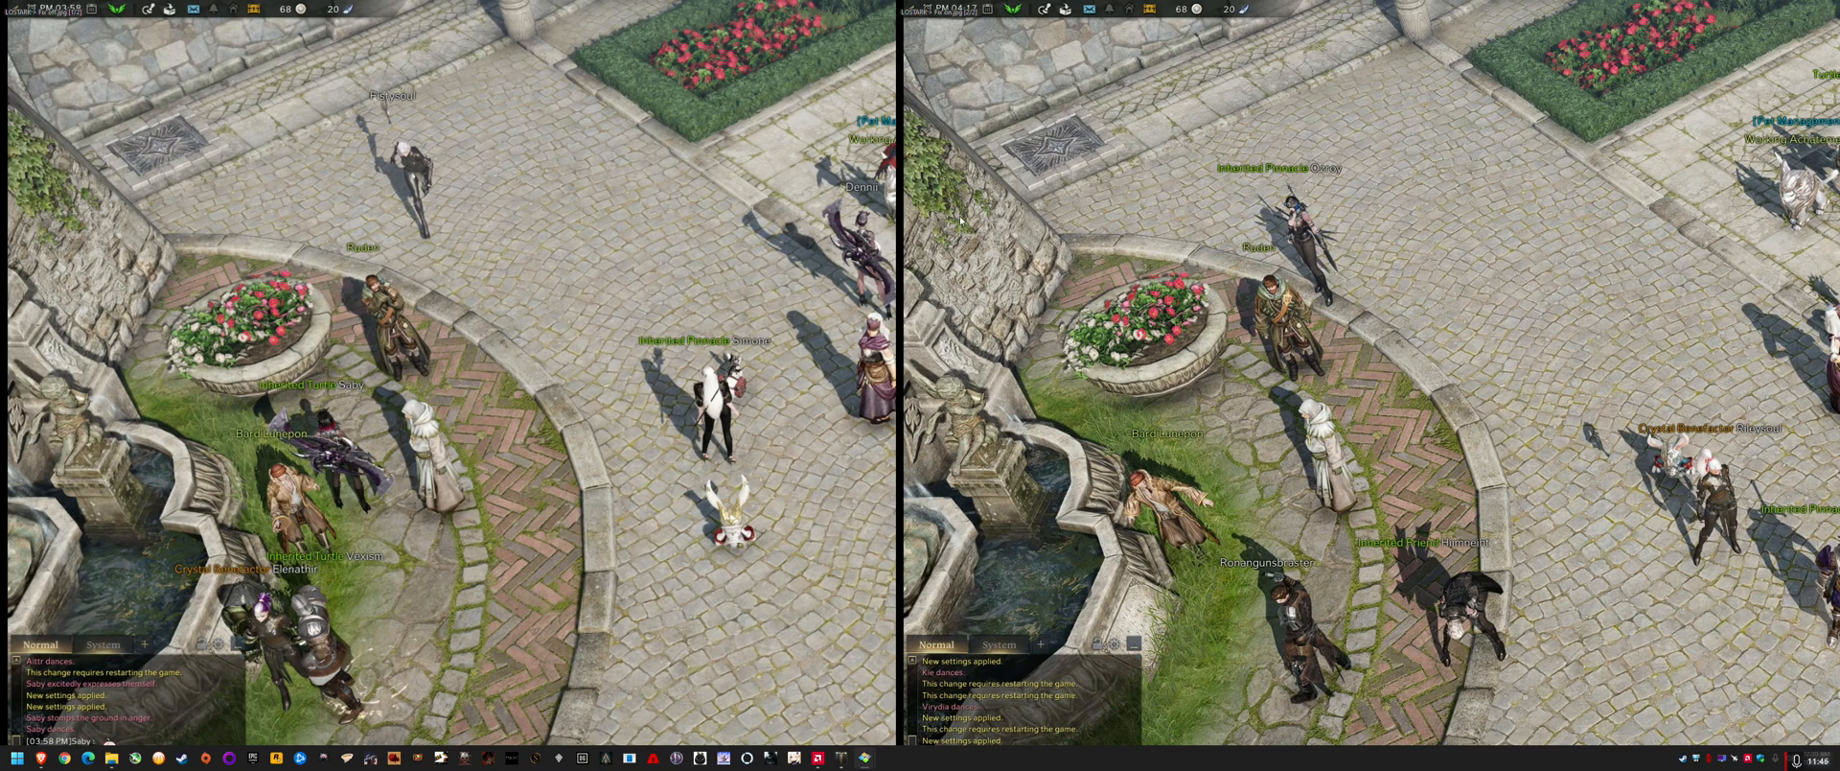
mouse_move(1102, 412)
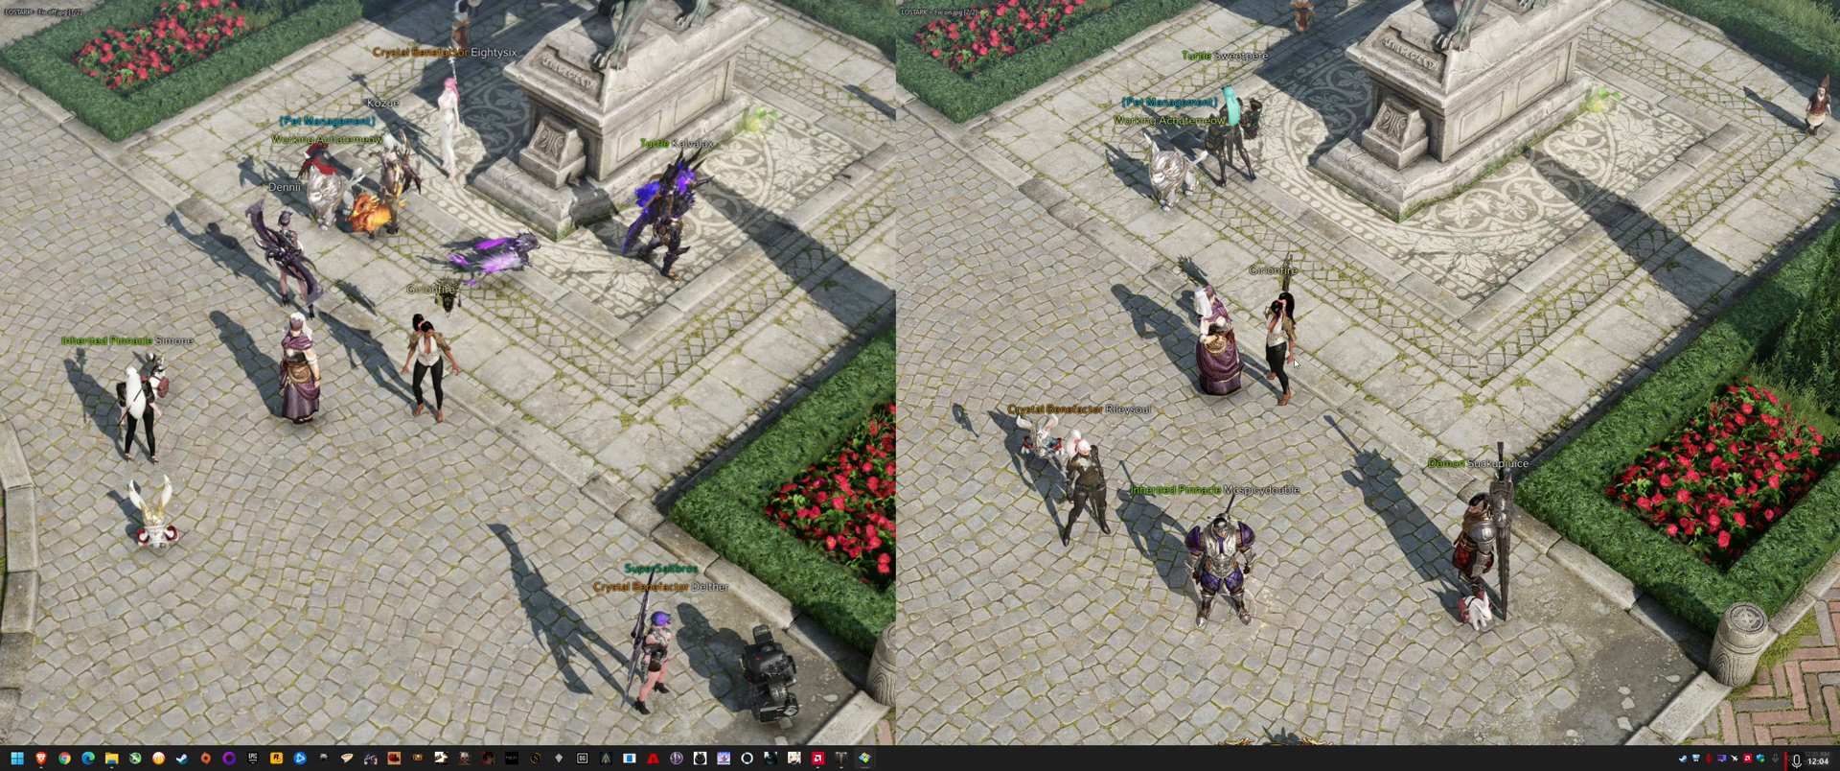
mouse_move(840, 756)
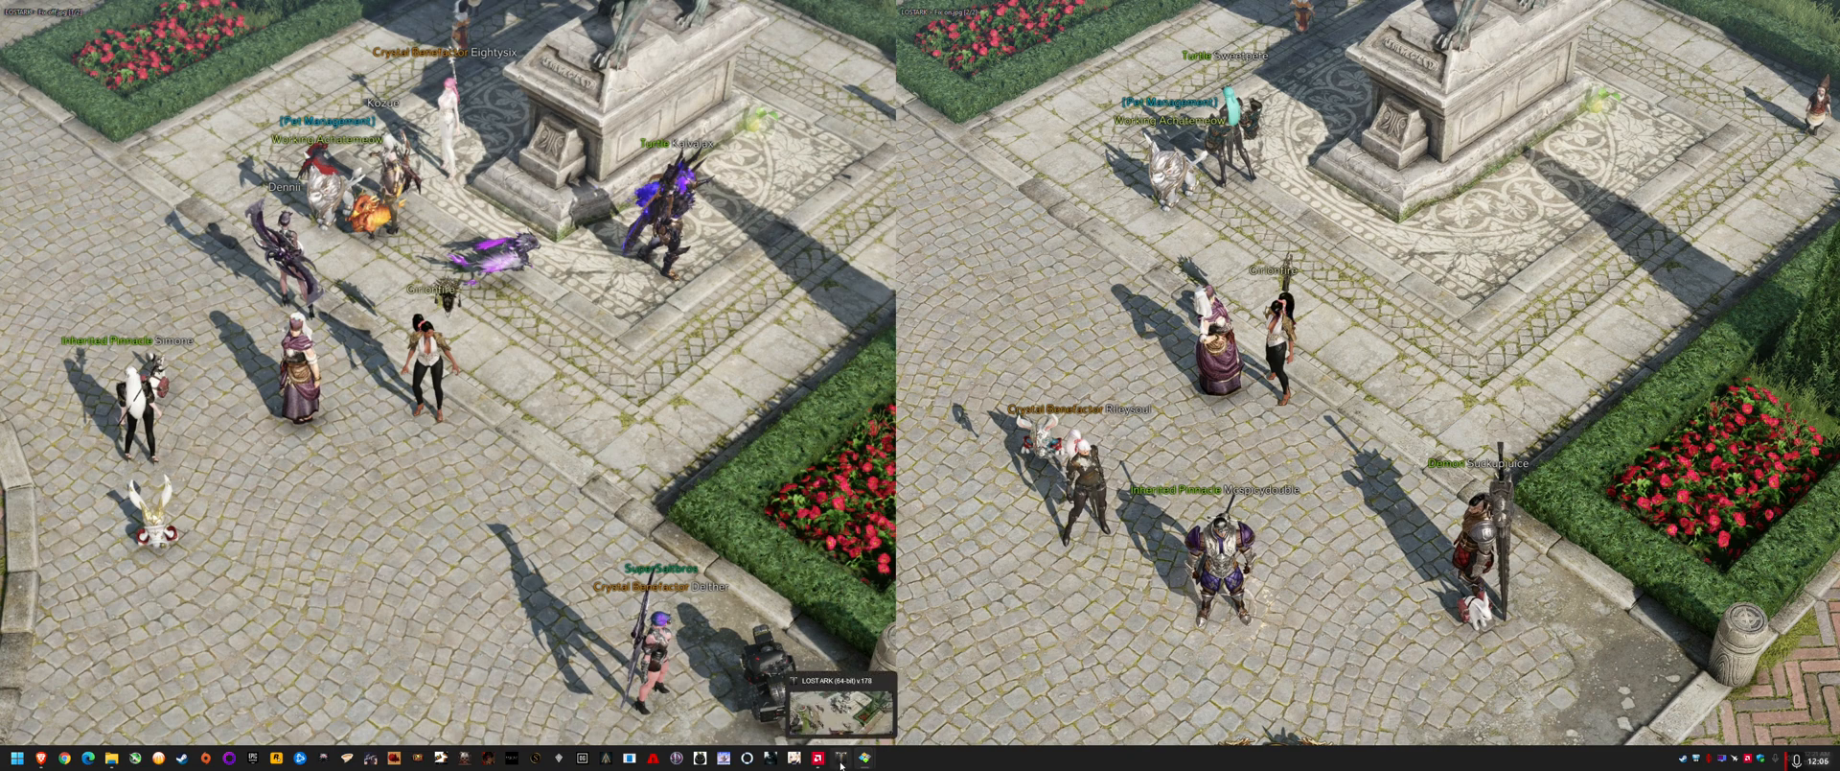